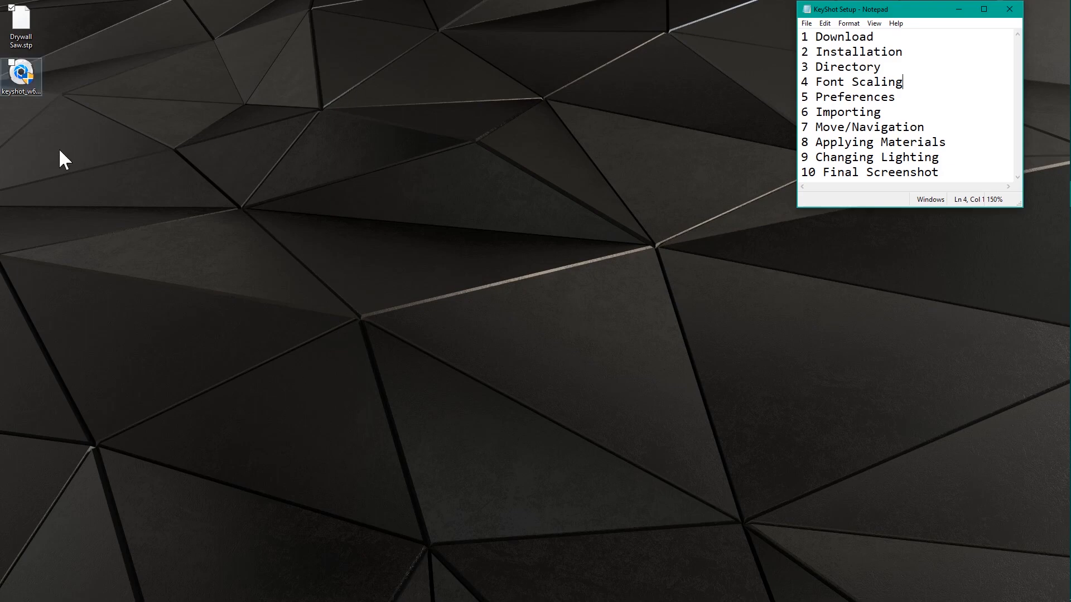
mouse_move(54, 140)
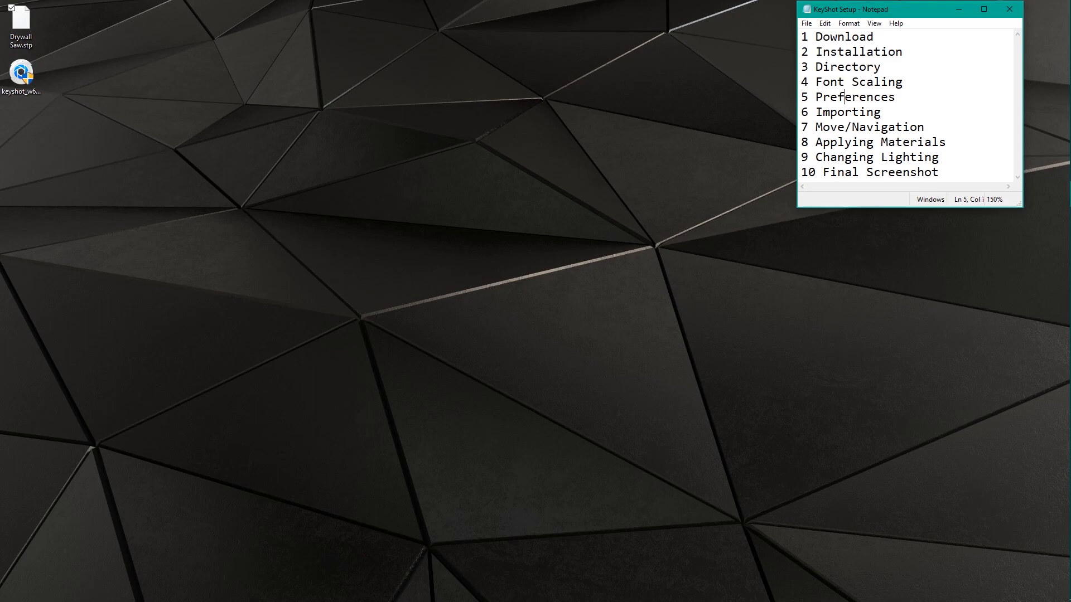
- Highlight the Importing, Move/Navigation and Applying Materials outline steps, then scroll to the installers
double_click(835, 112)
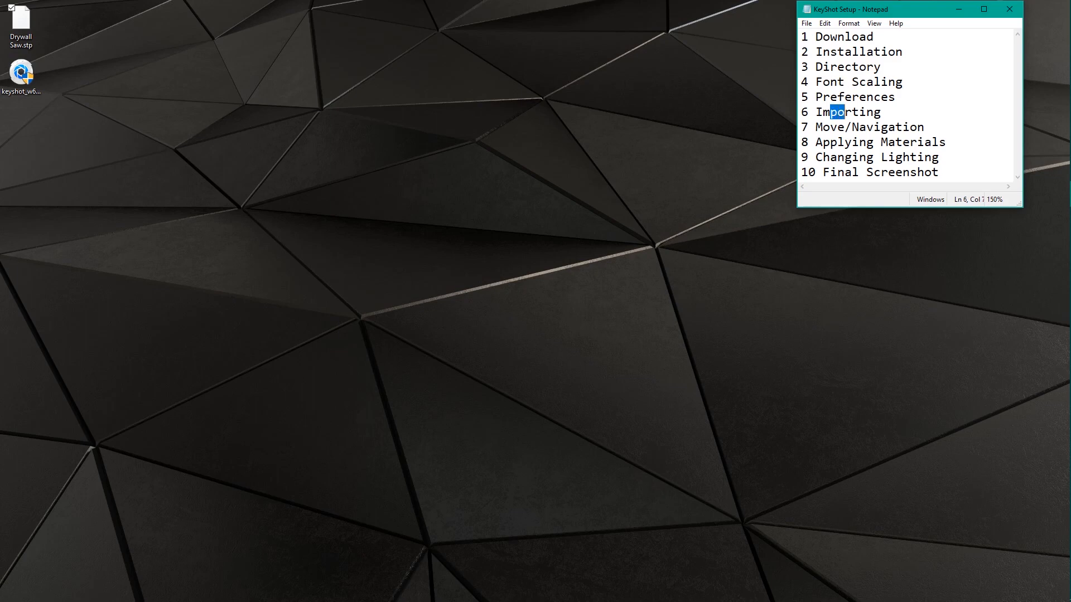
double_click(834, 127)
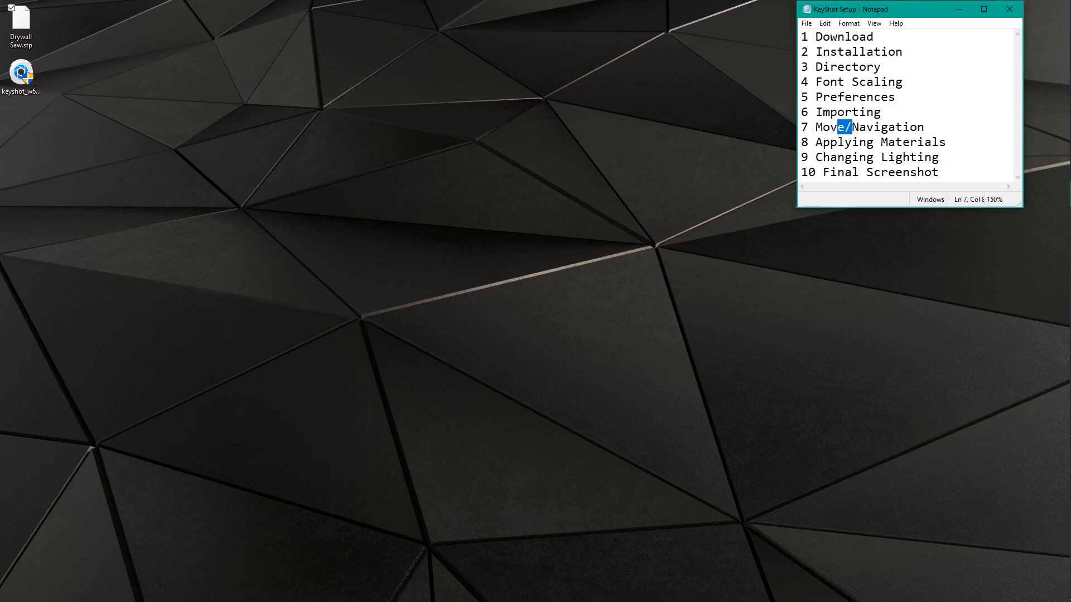
double_click(843, 142)
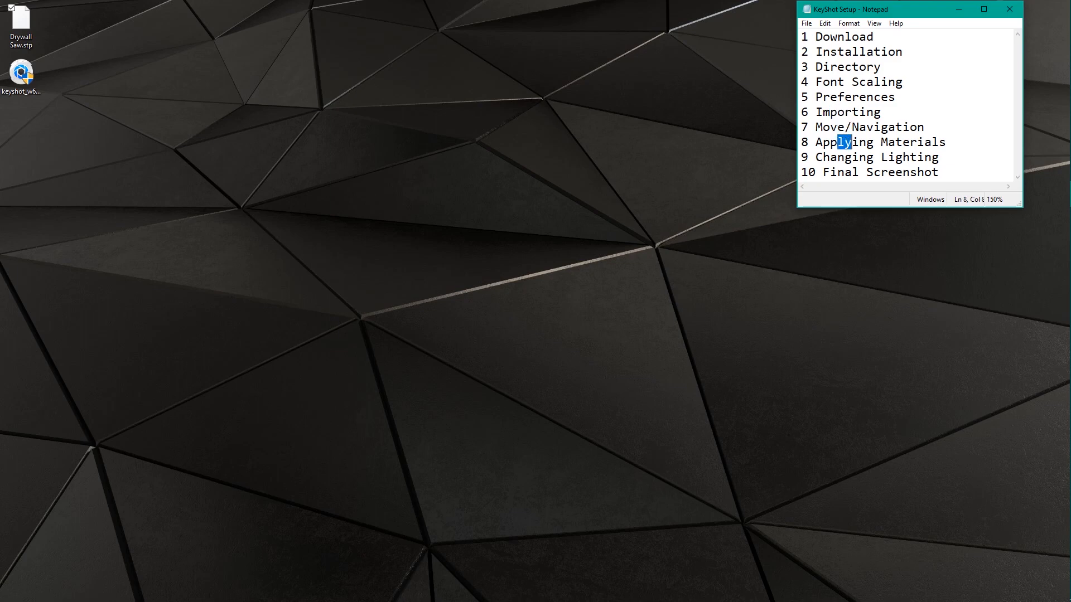
double_click(840, 172)
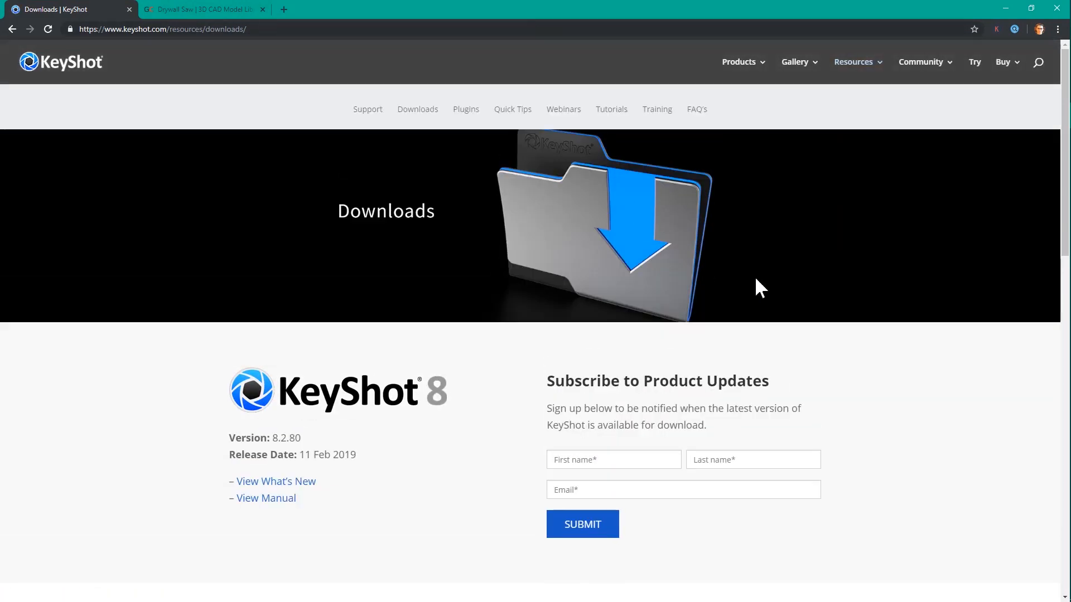
scroll(down, 3)
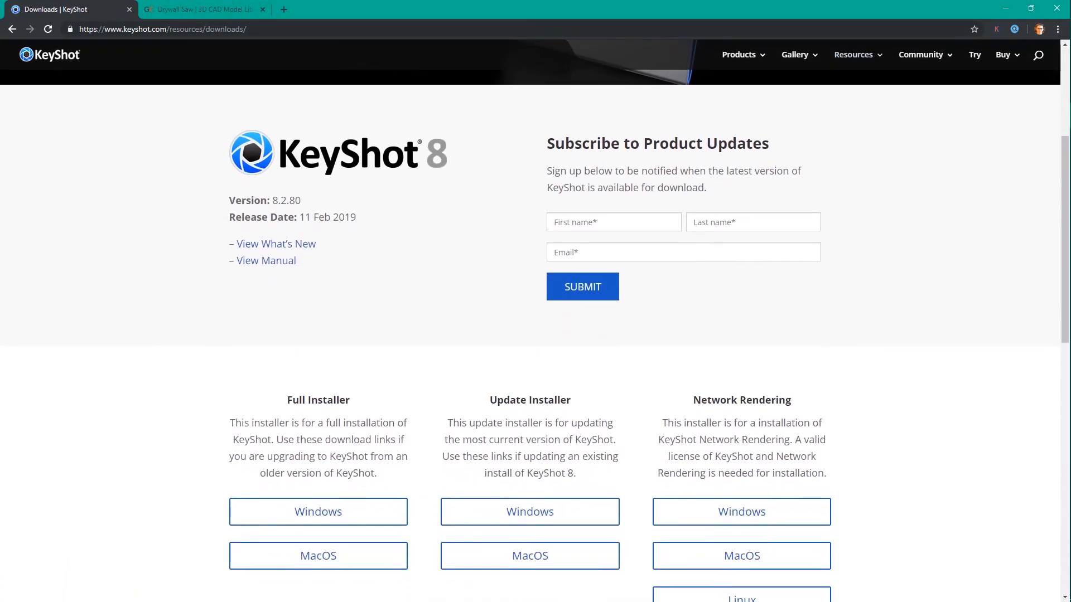
mouse_move(317, 511)
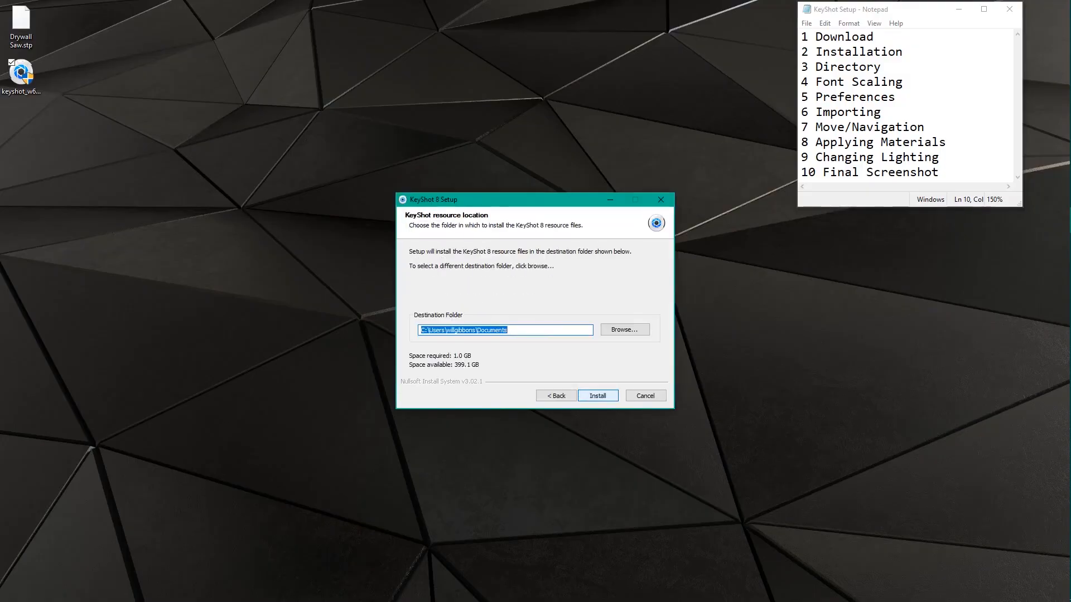
- Install KeyShot 8, keeping Documents as the resources destination folder
click(597, 395)
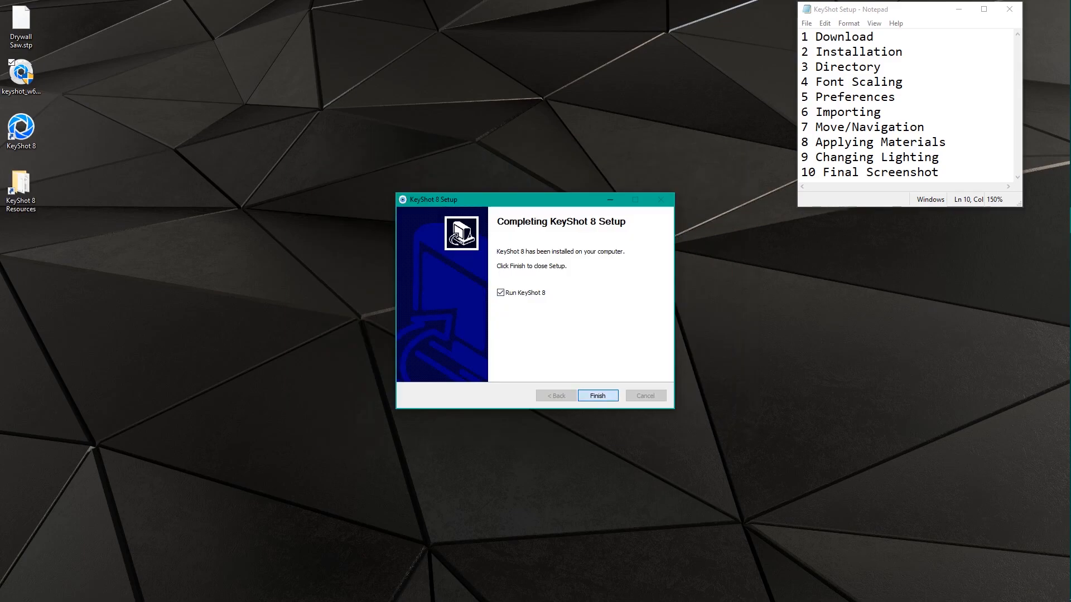
- Finish setup and choose the watermark-free 14-day demo license in the registration dialog
click(596, 395)
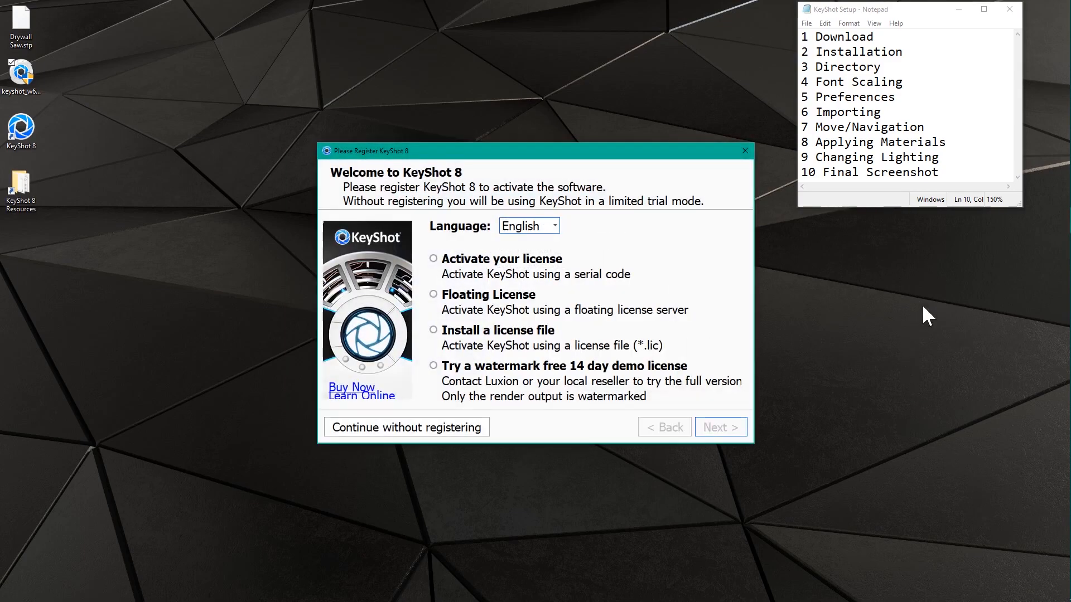
drag(533, 151, 475, 81)
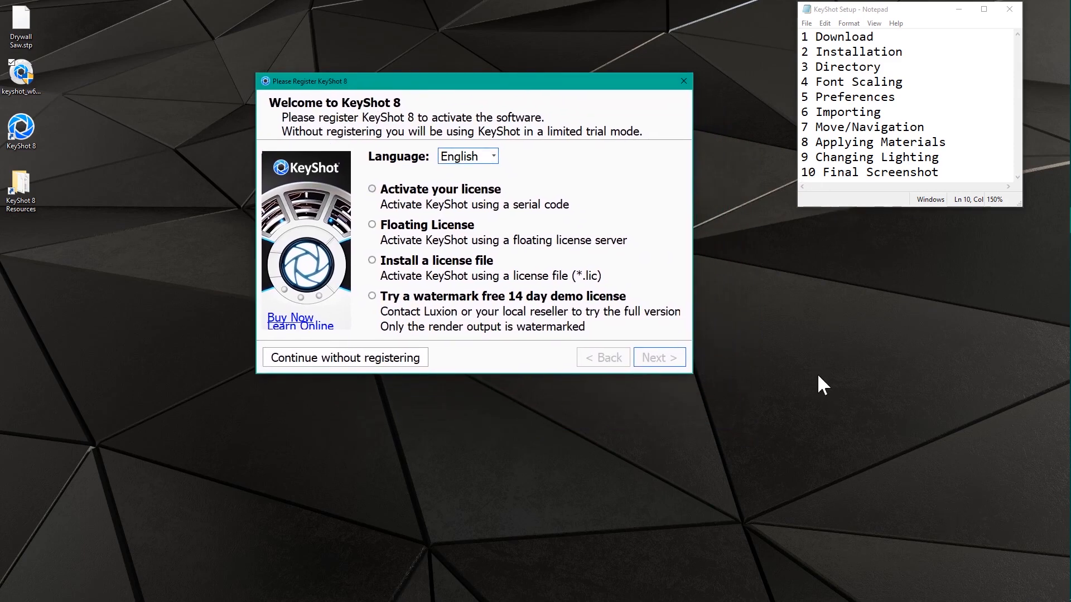
mouse_move(750, 350)
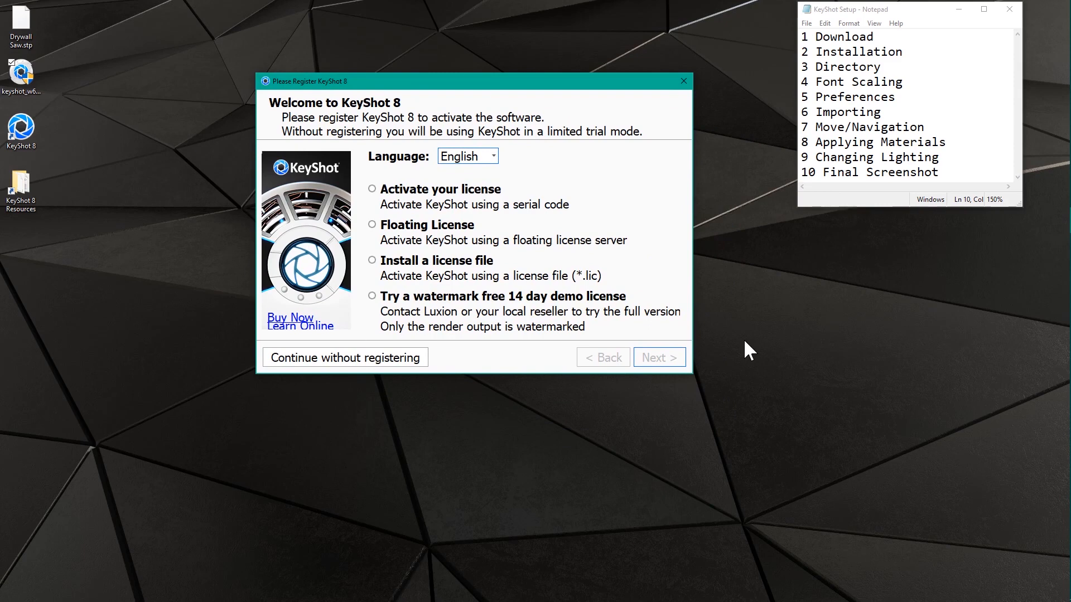
mouse_move(679, 301)
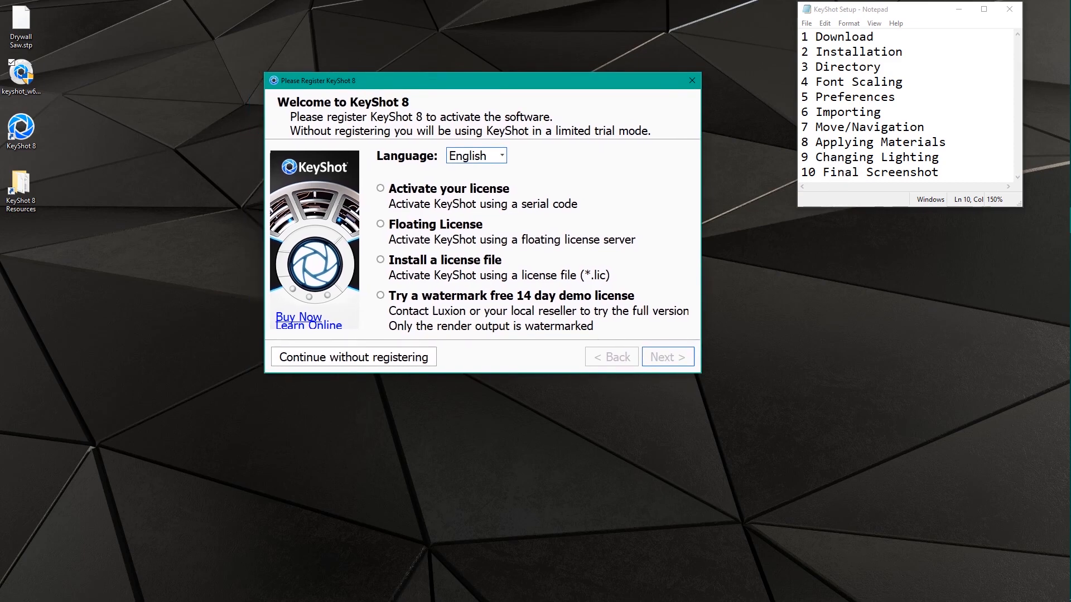
click(896, 82)
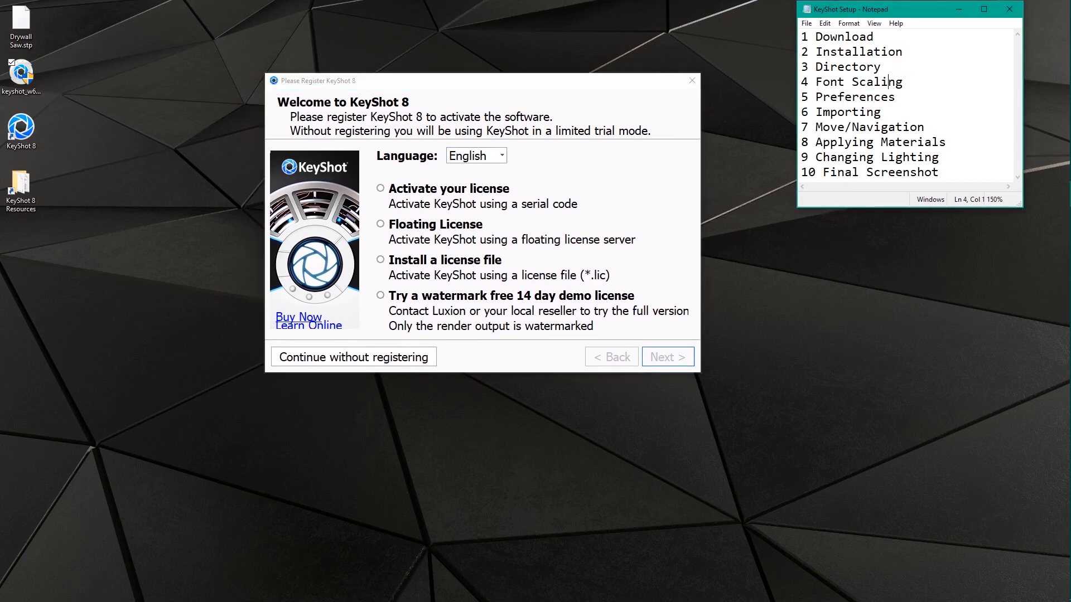
mouse_move(704, 251)
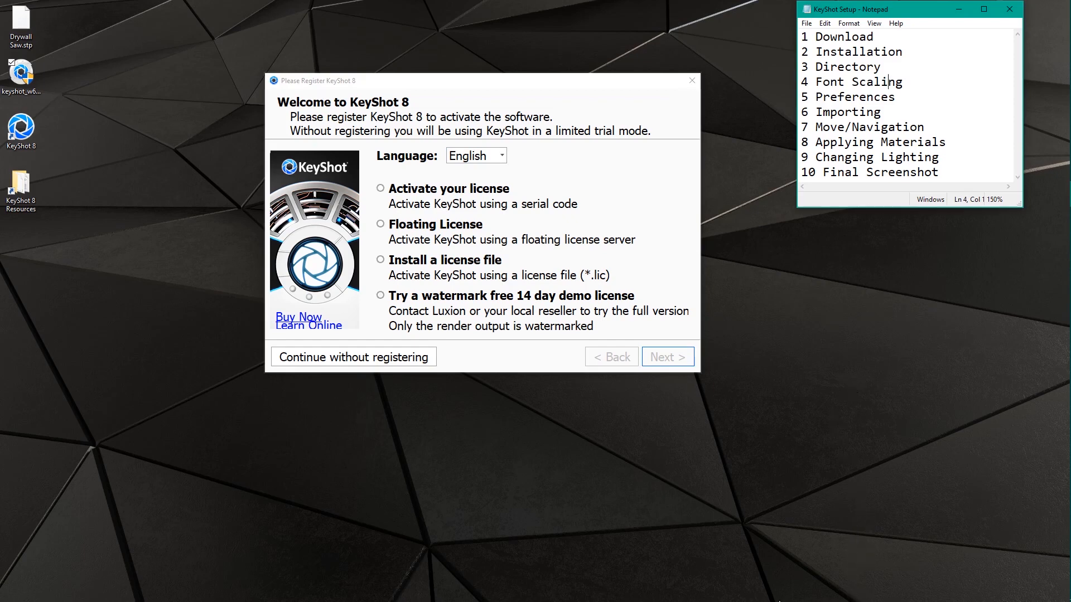
click(380, 295)
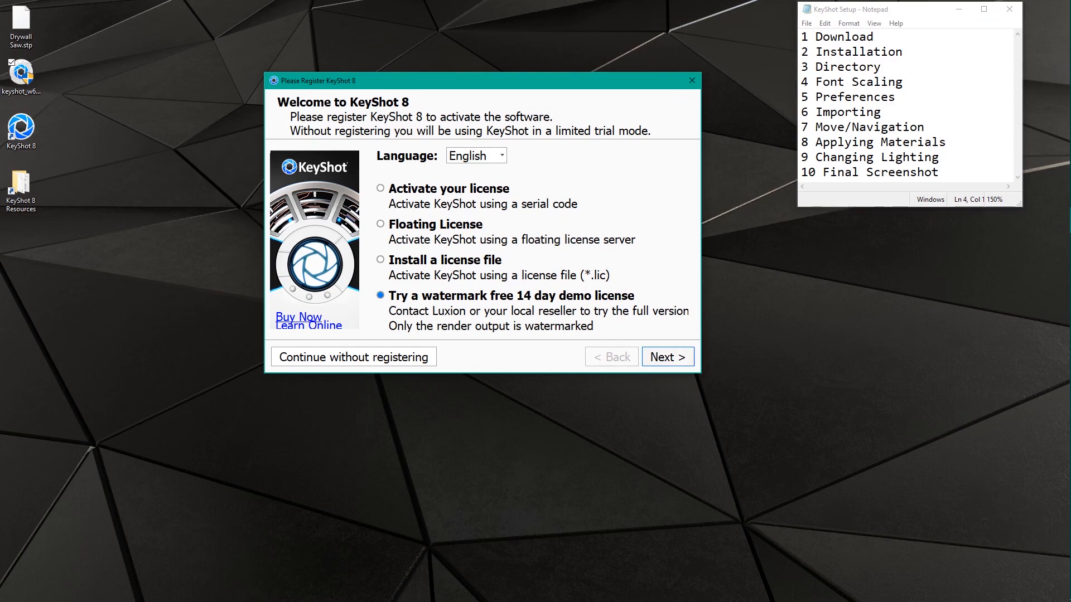
click(667, 356)
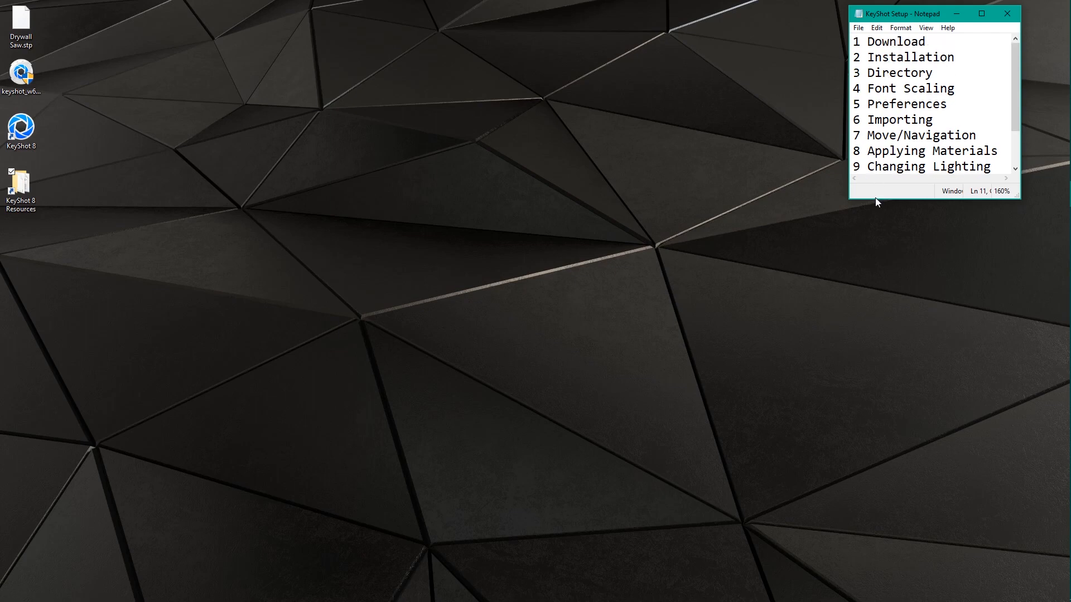
- Add '10 Final Screenshot' to the outline, open KeyShot 8 Resources and select keyshot8.lic
text(10 Final Screenshot)
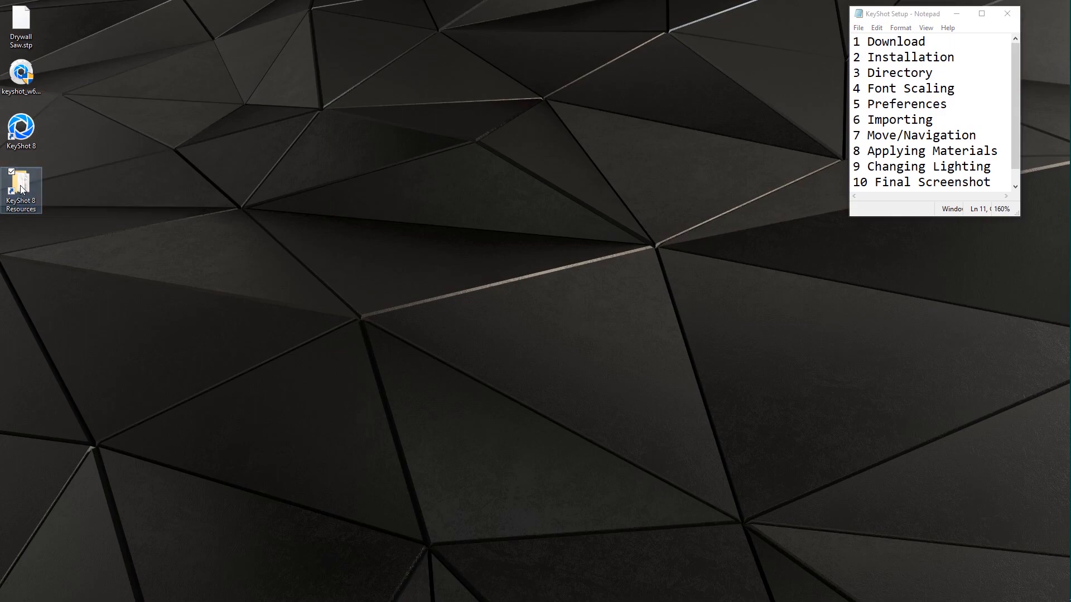
double_click(21, 186)
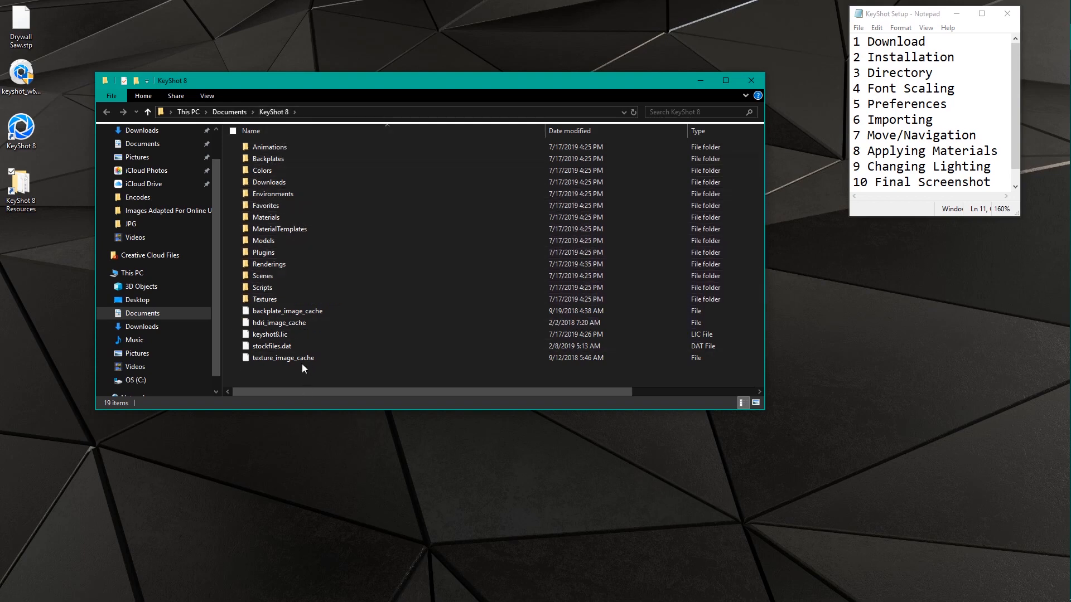
click(270, 334)
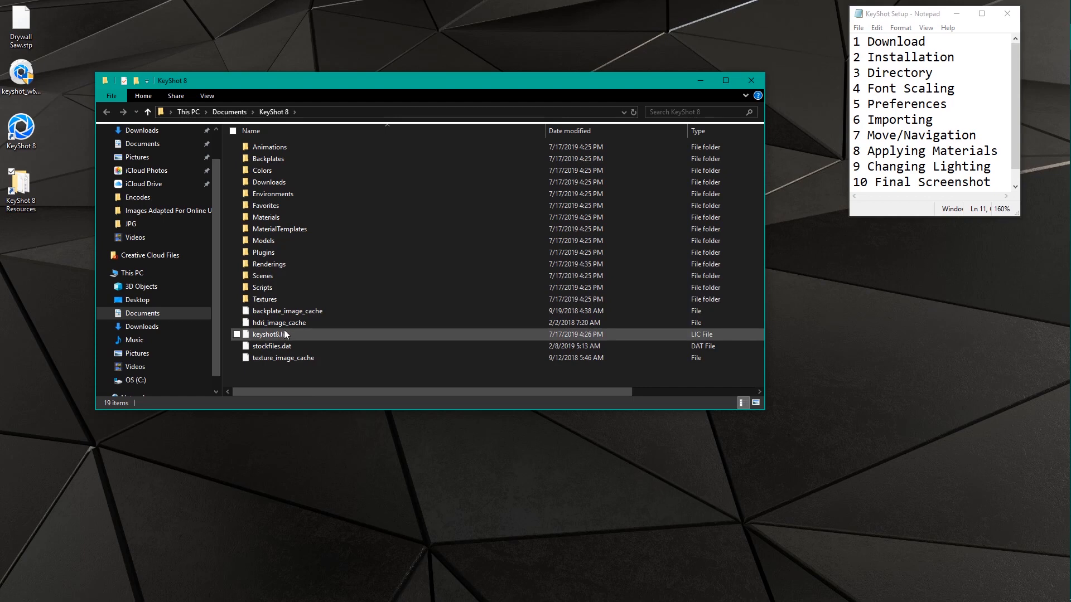
mouse_move(294, 337)
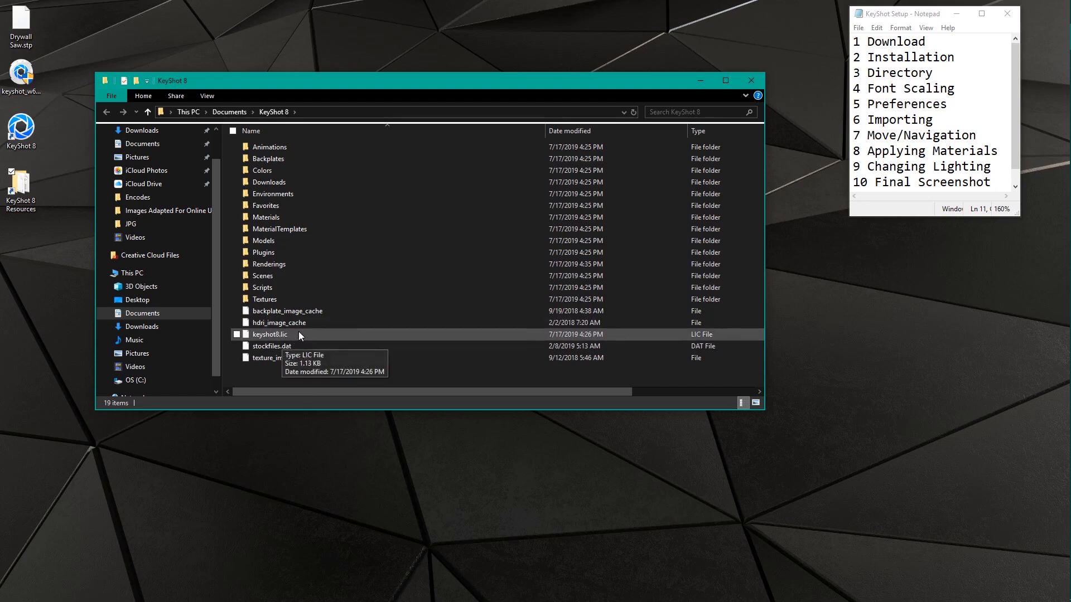
mouse_move(289, 337)
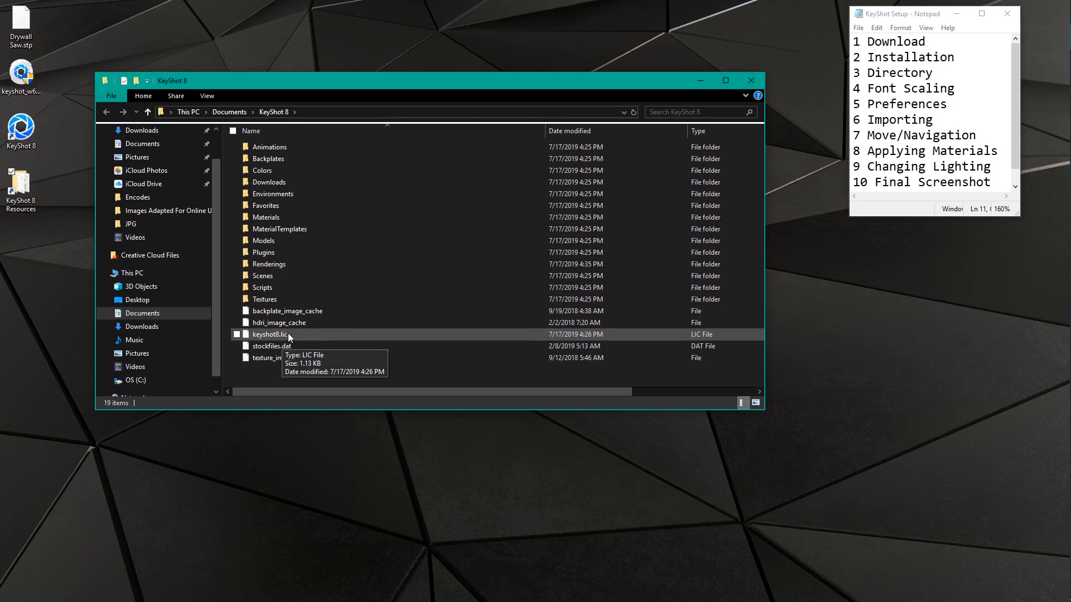
mouse_move(328, 335)
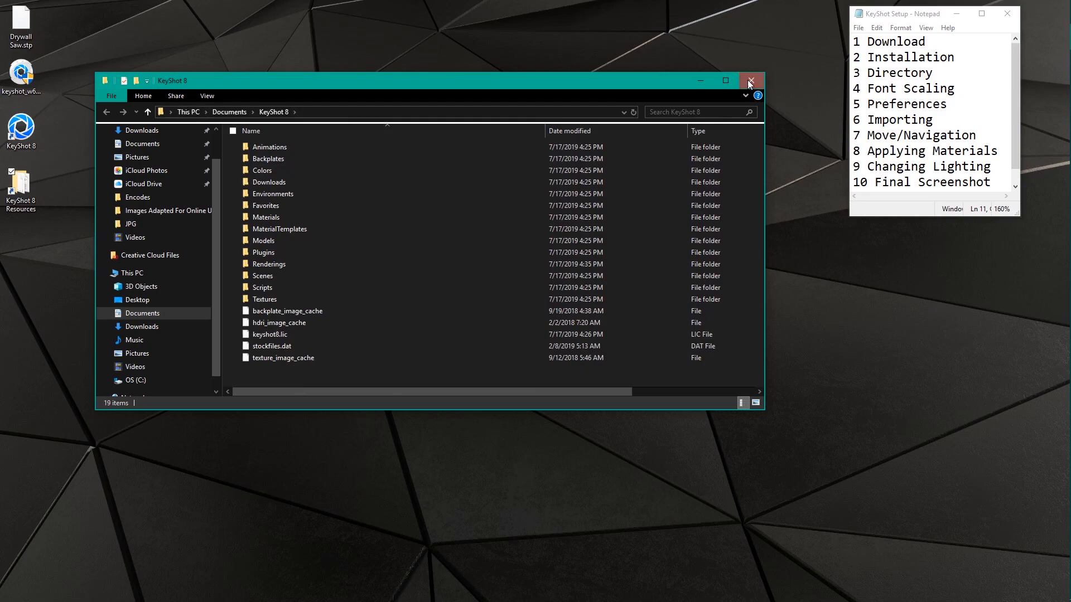
click(751, 81)
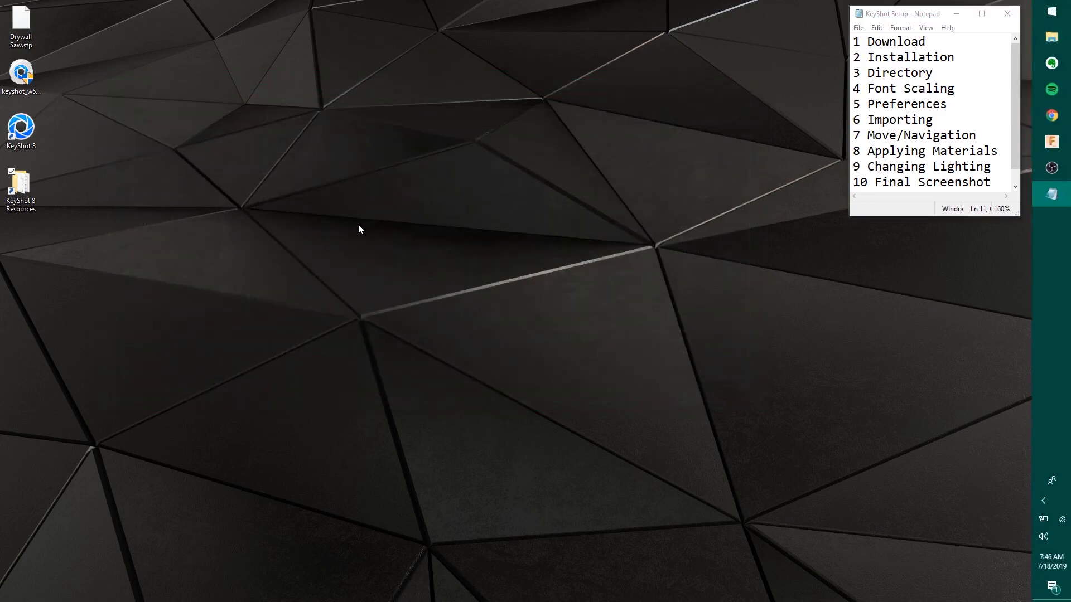
click(1050, 37)
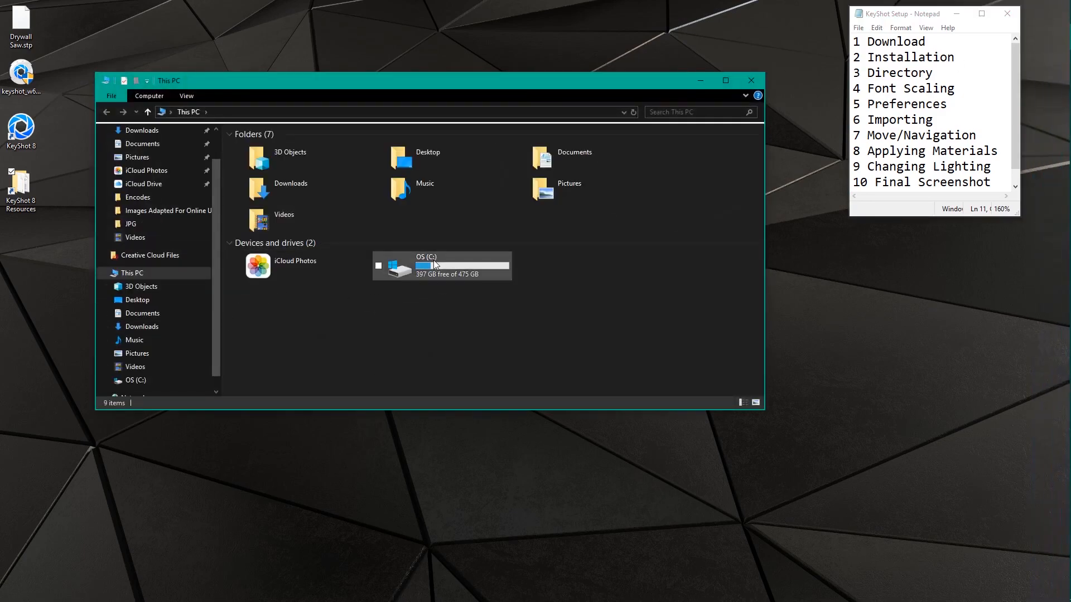
double_click(441, 265)
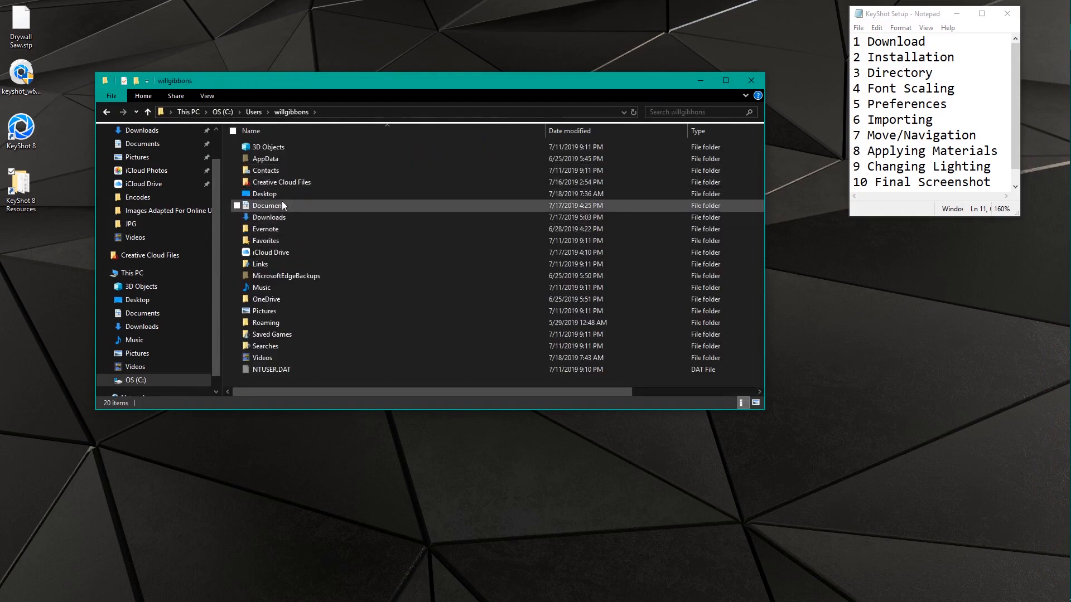
double_click(268, 206)
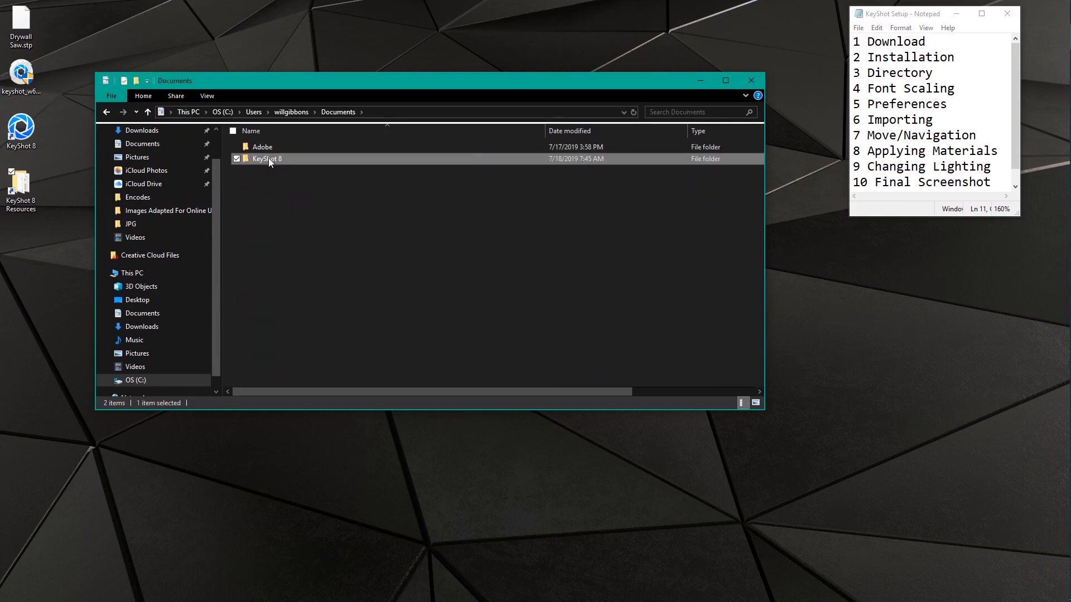
double_click(267, 159)
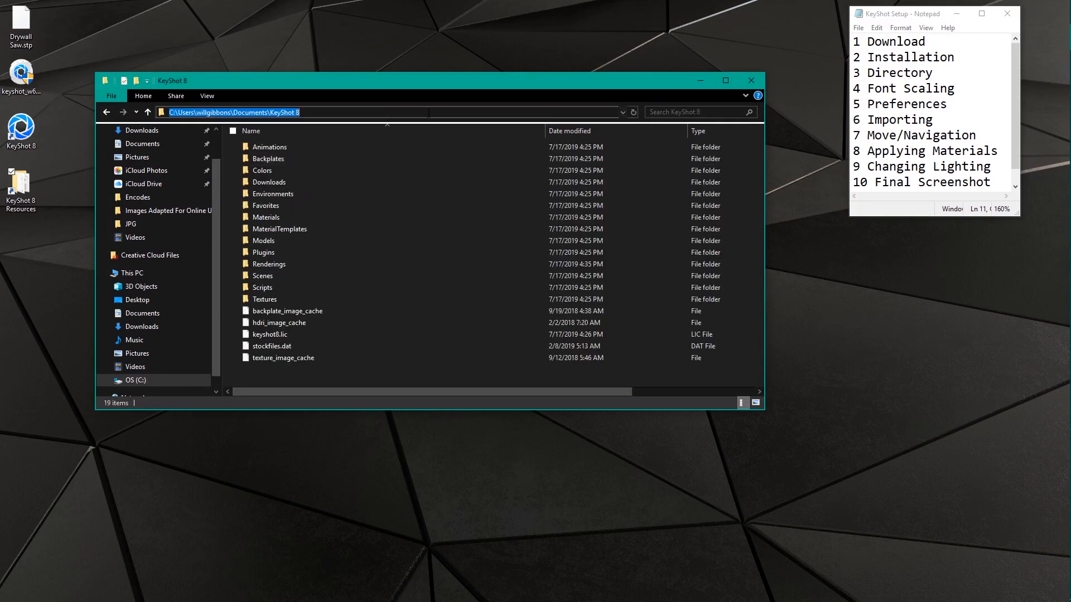
mouse_move(749, 81)
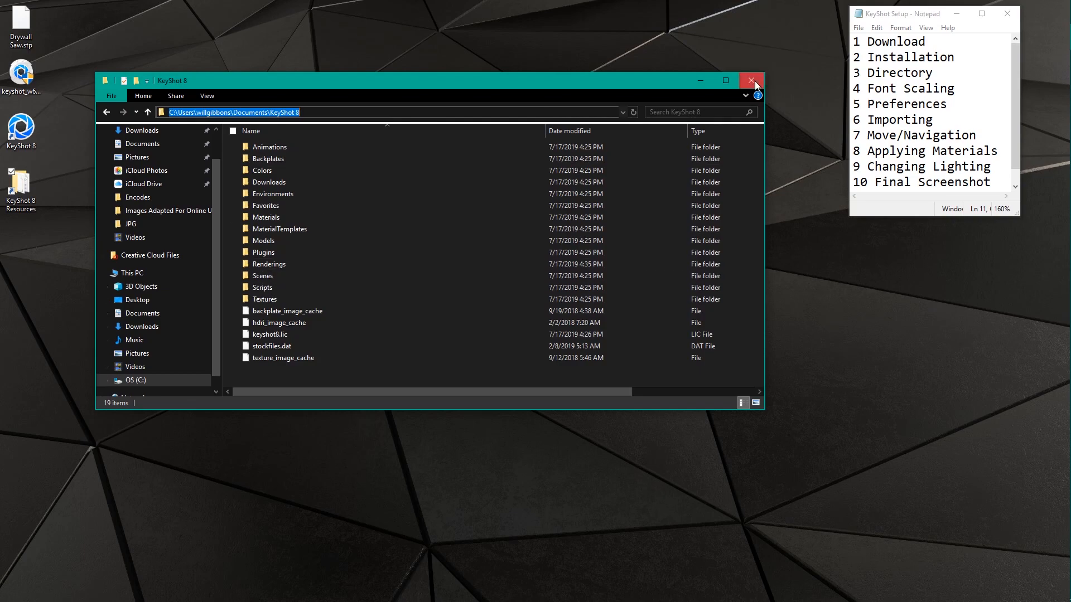
- Close File Explorer, launch KeyShot 8, and browse the File and Edit menus
click(751, 81)
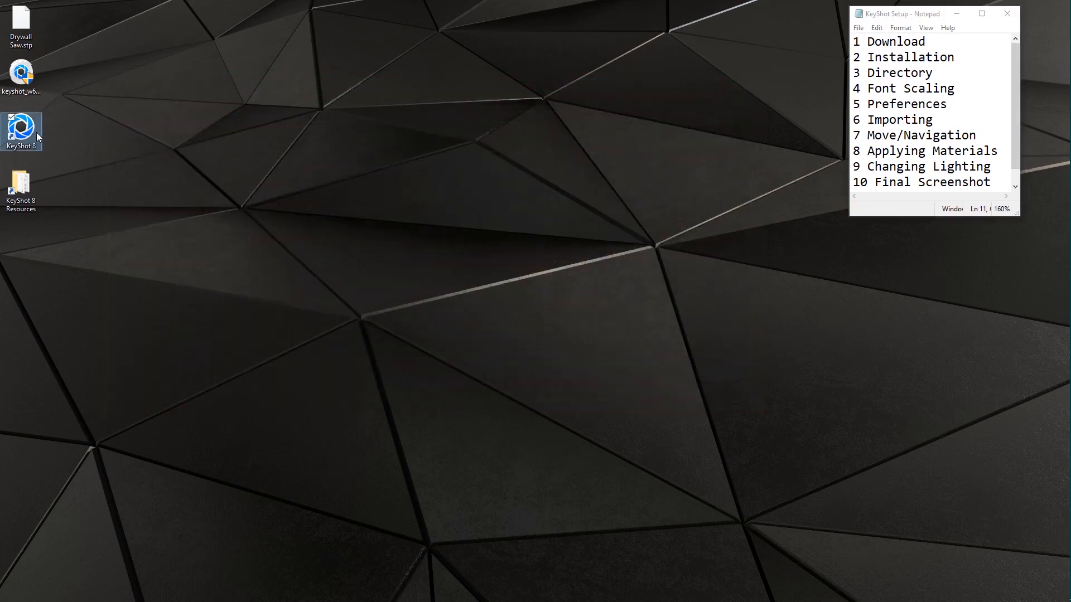
double_click(21, 130)
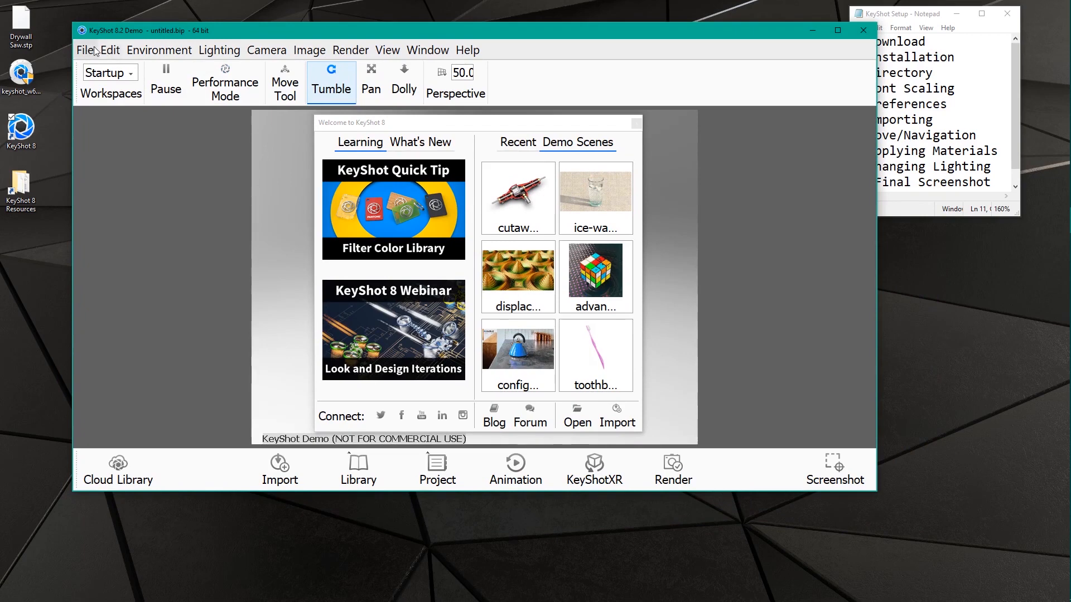
click(109, 50)
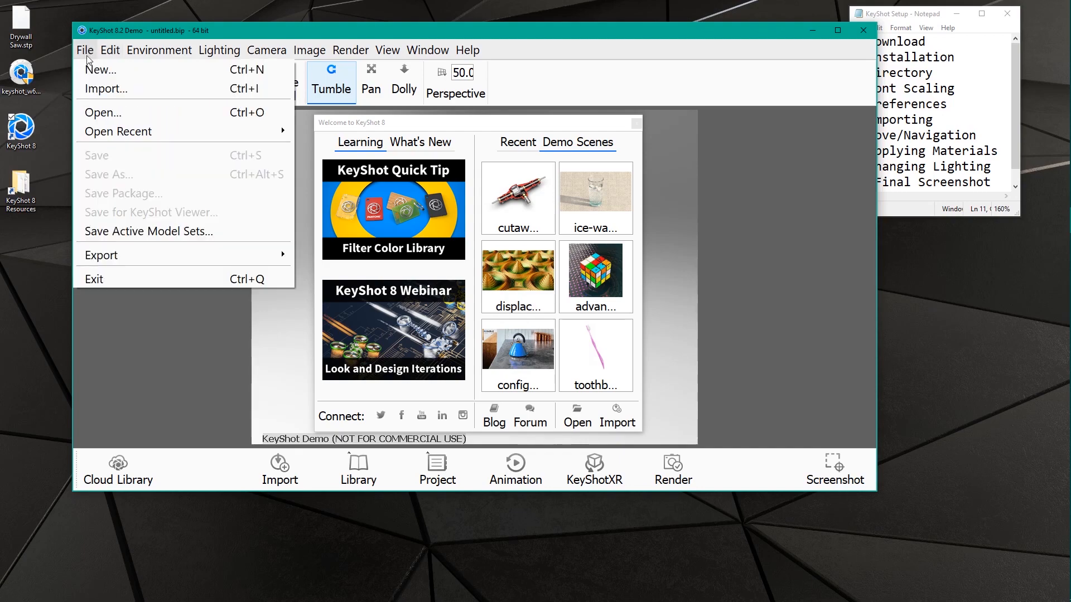
click(109, 50)
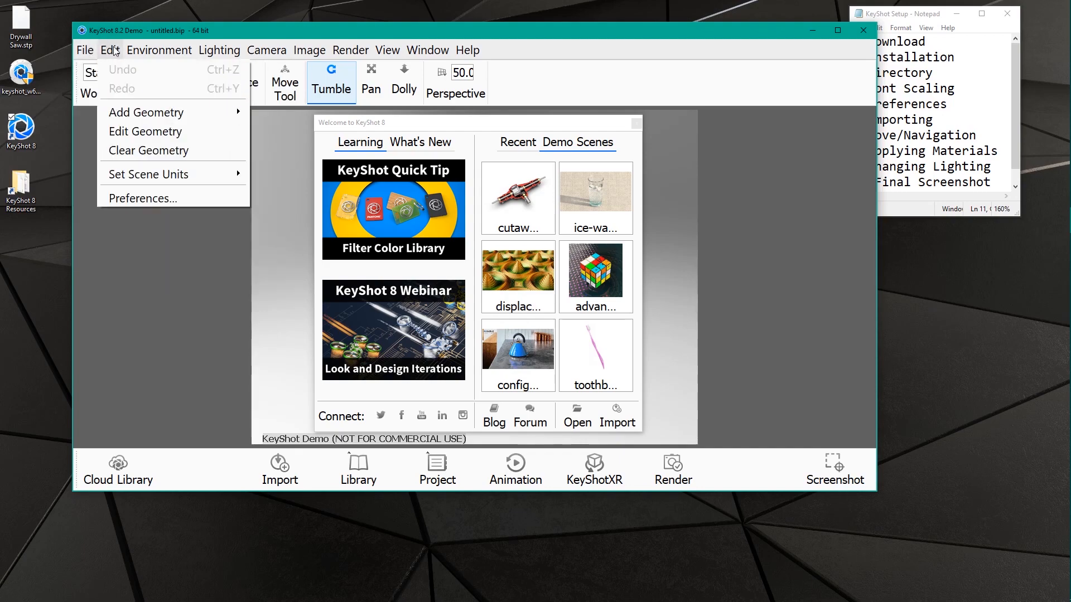
- Enable High DPI support in Interface preferences and restart KeyShot
click(142, 198)
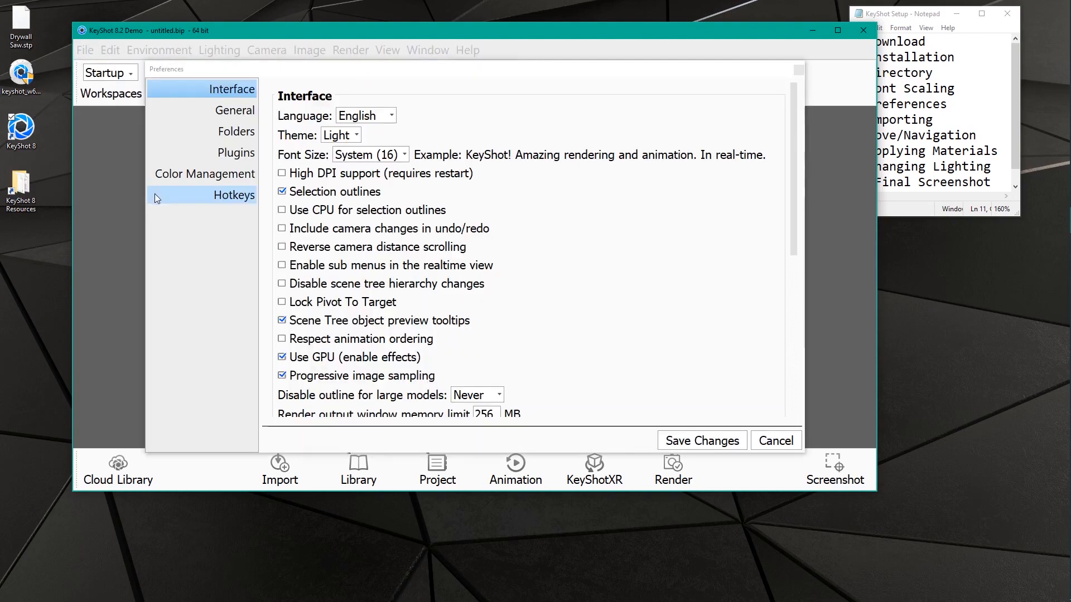
mouse_move(283, 173)
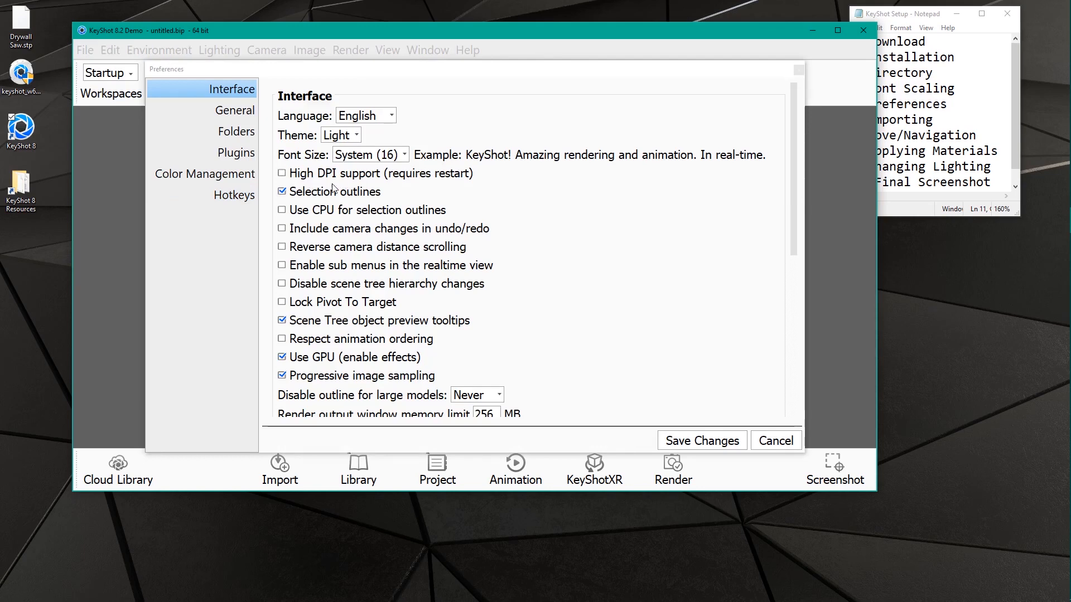
click(281, 173)
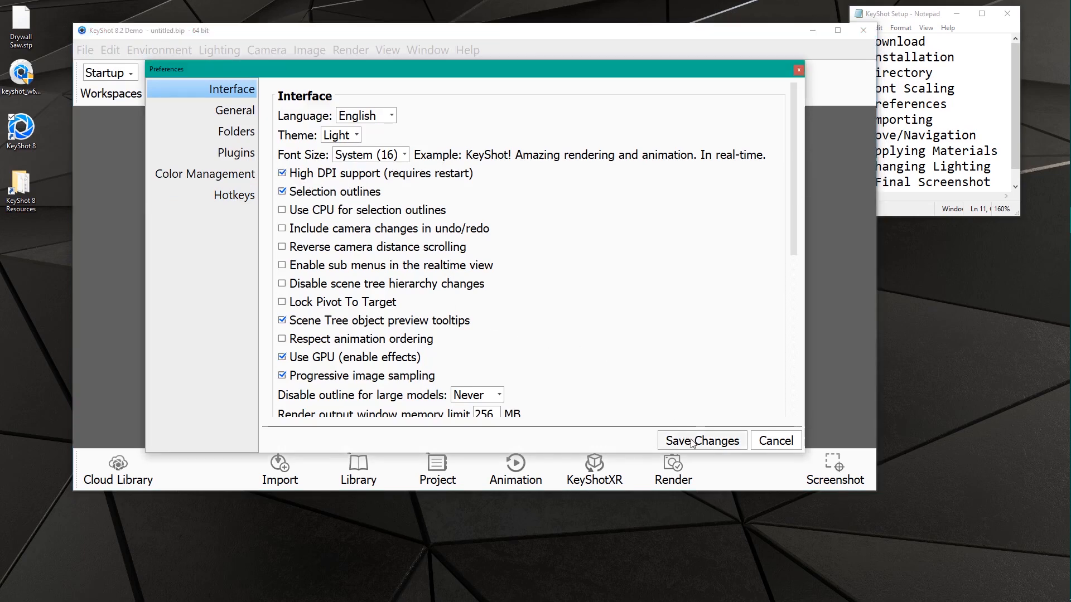
click(700, 441)
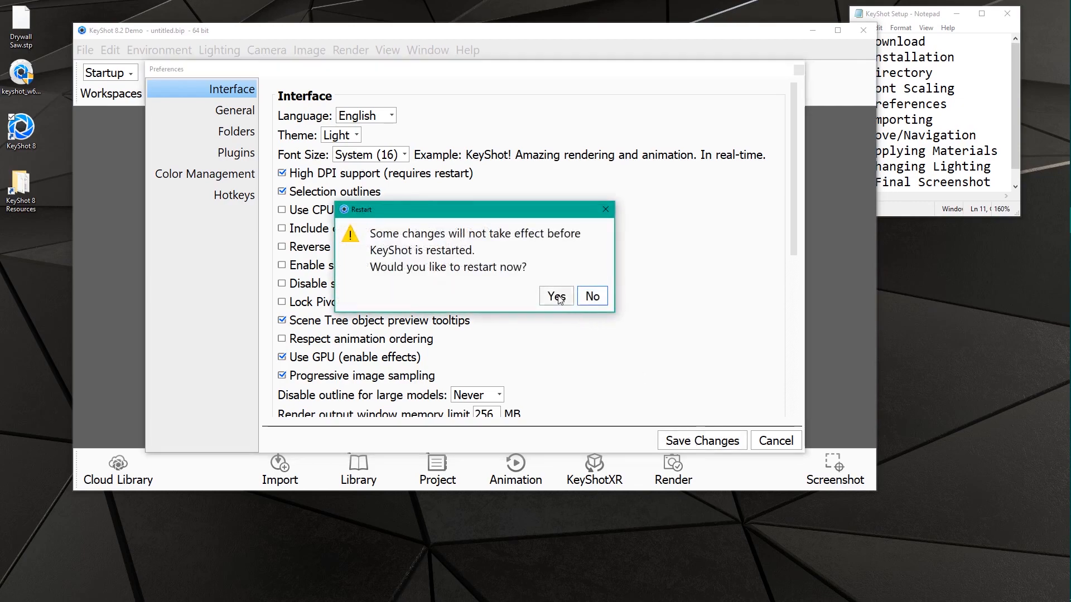
click(556, 296)
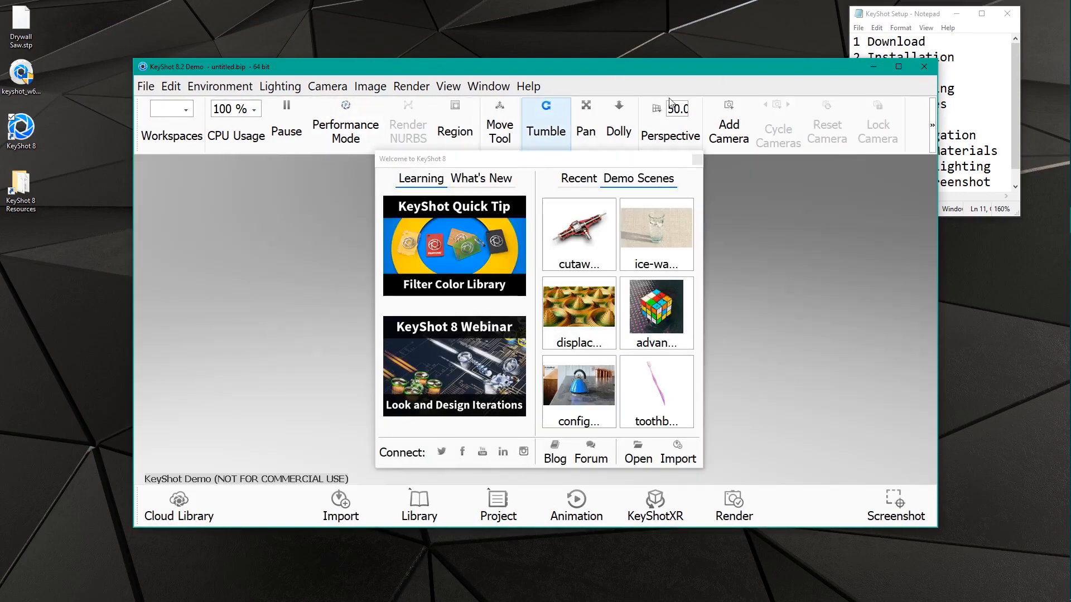
- Set the interface font size to 9 and save the preferences
click(170, 86)
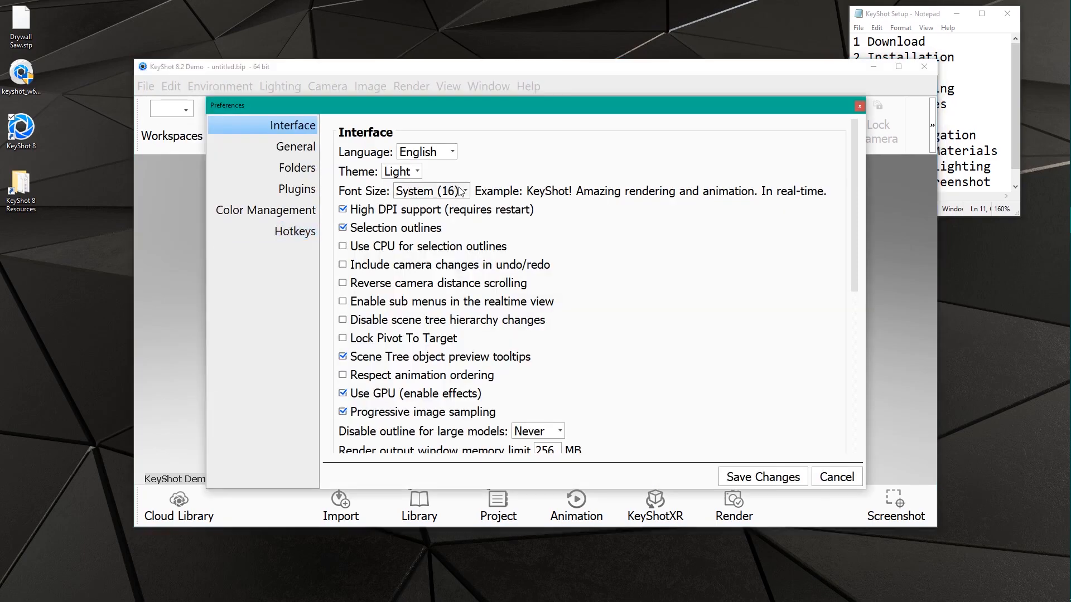
click(430, 191)
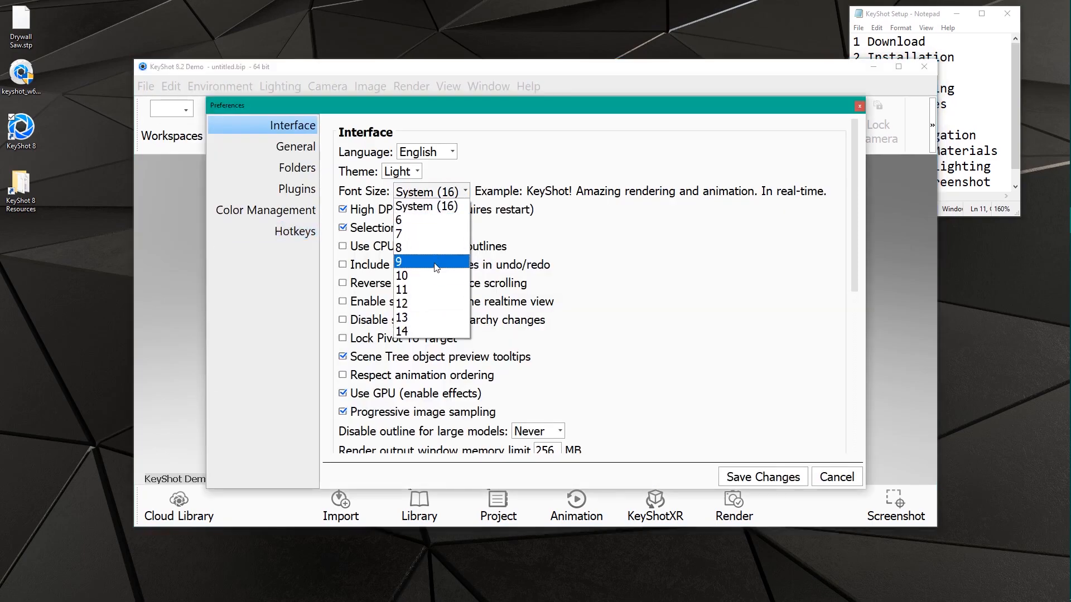
click(398, 261)
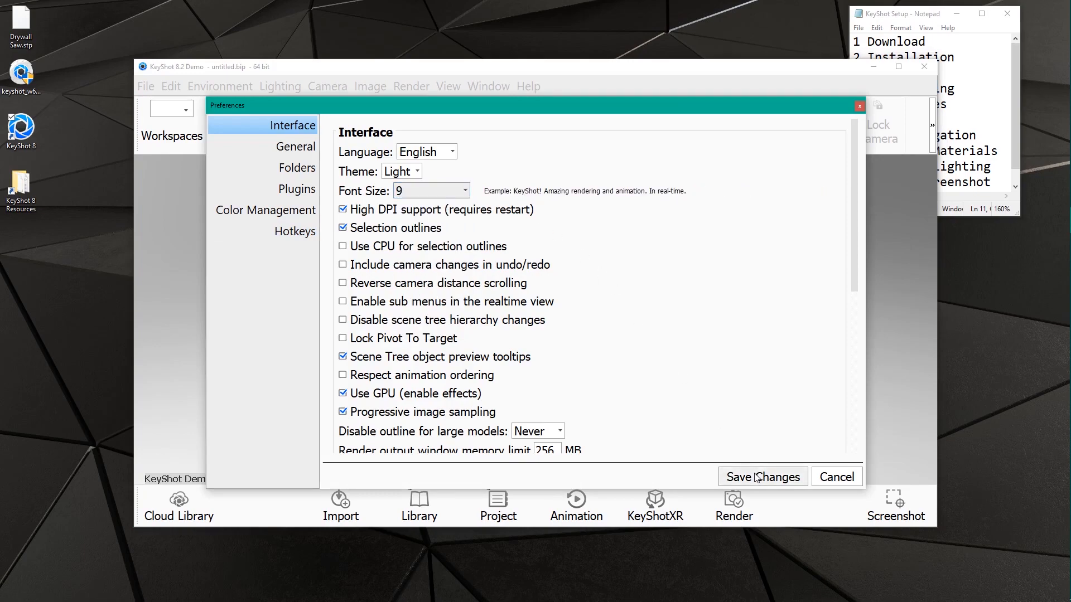
click(762, 477)
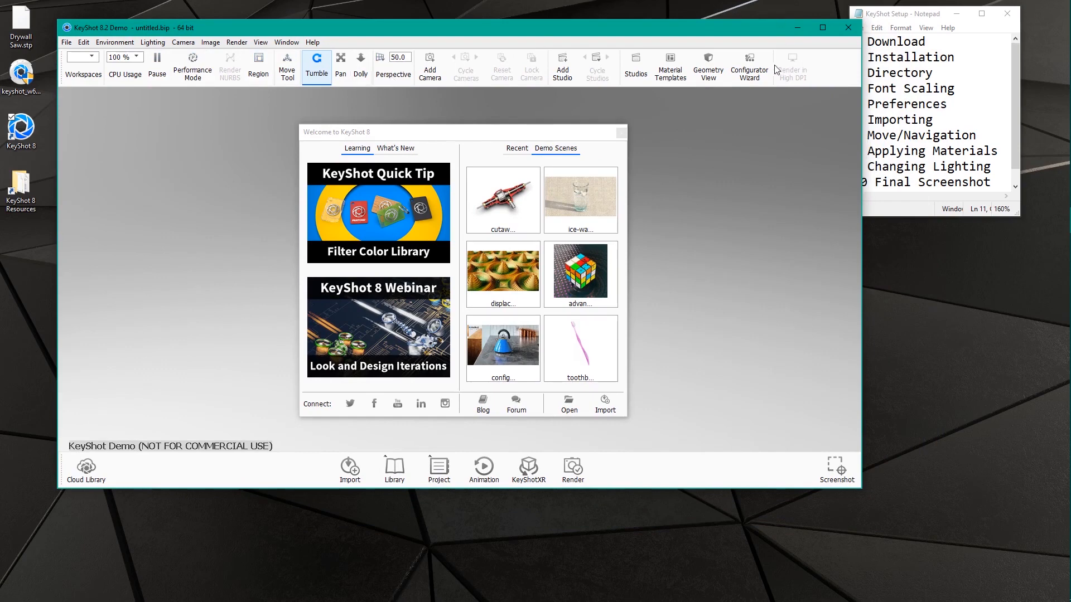
mouse_move(654, 195)
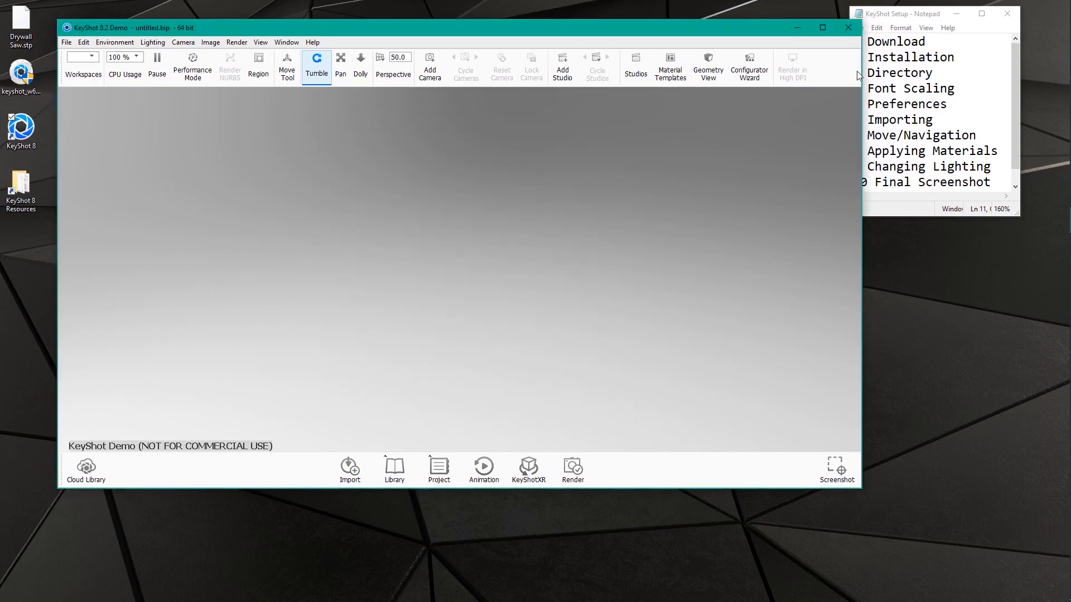
mouse_move(716, 30)
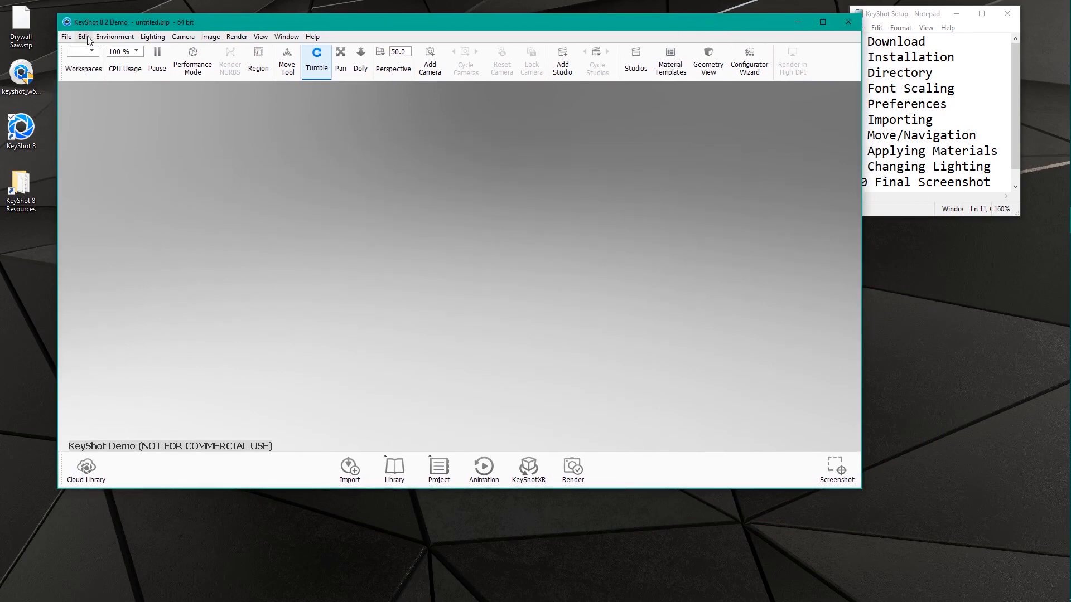
- Set the screenshot format to PNG in General preferences
click(83, 36)
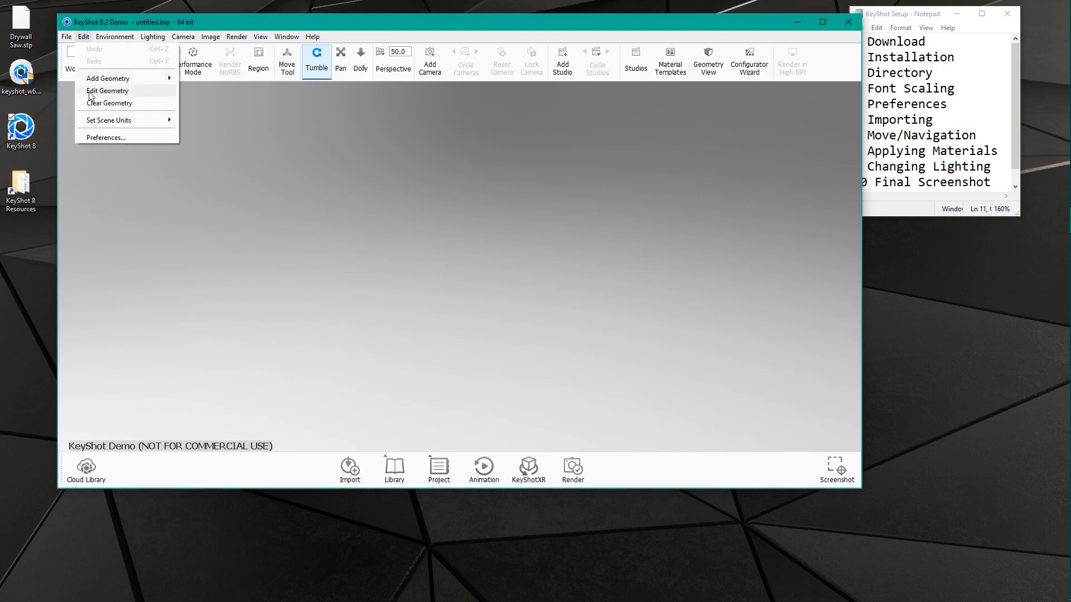
click(106, 137)
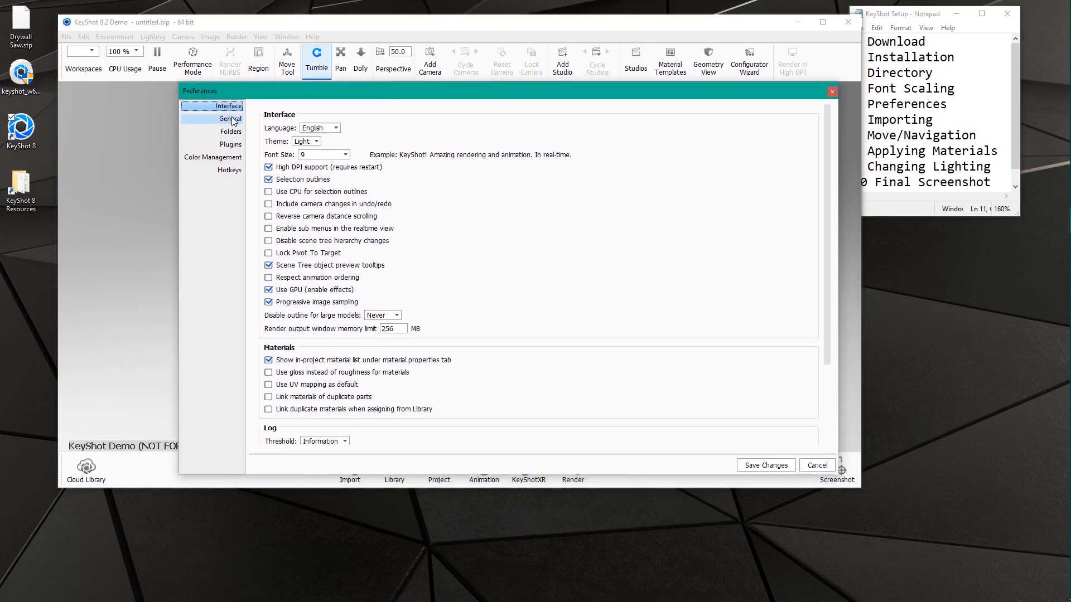
click(231, 118)
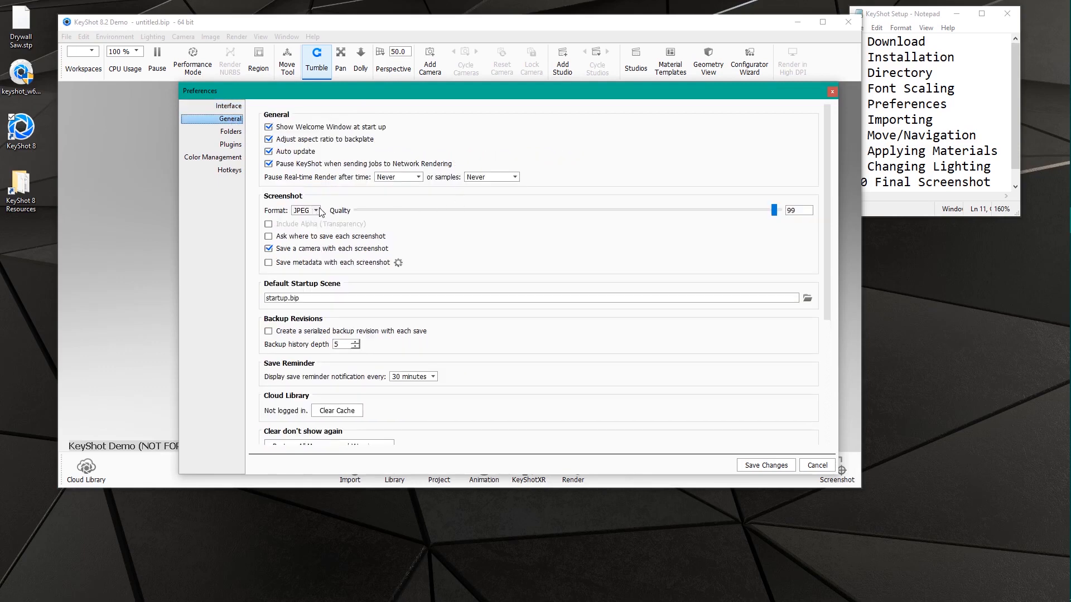
click(305, 209)
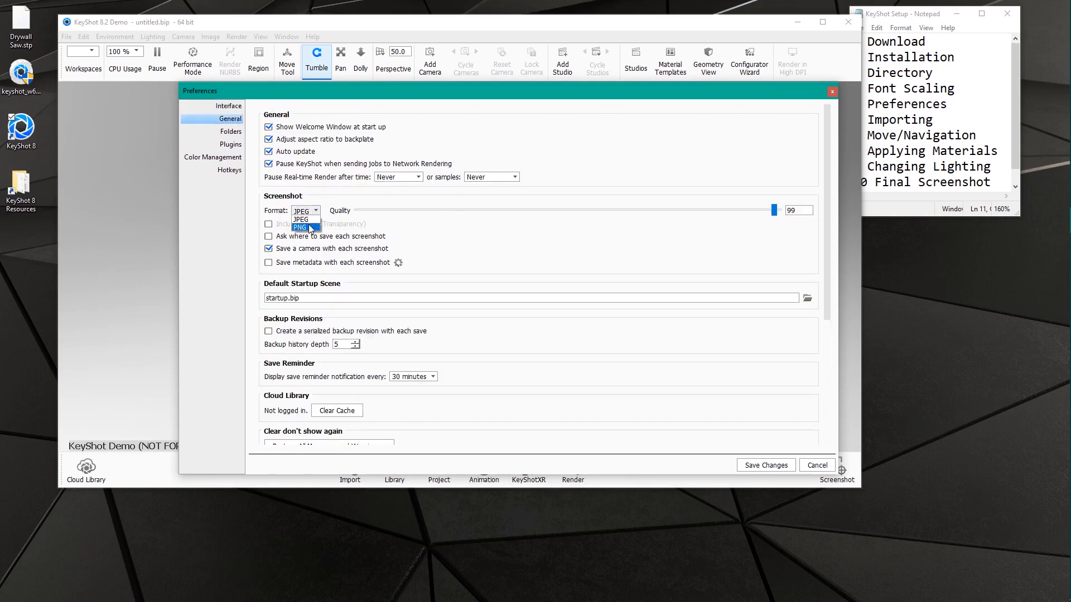
click(300, 226)
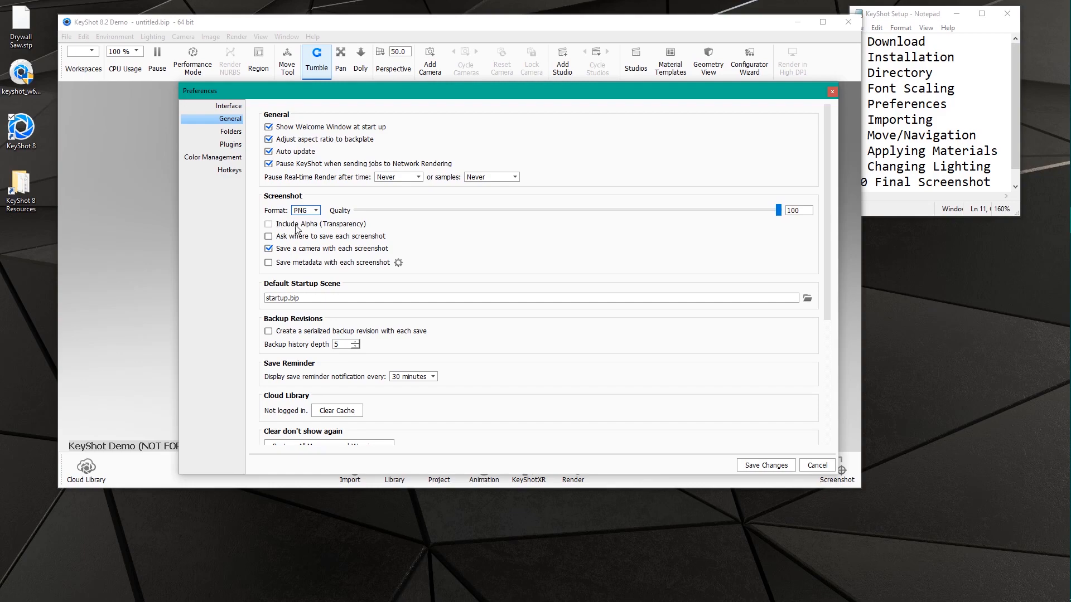
mouse_move(313, 230)
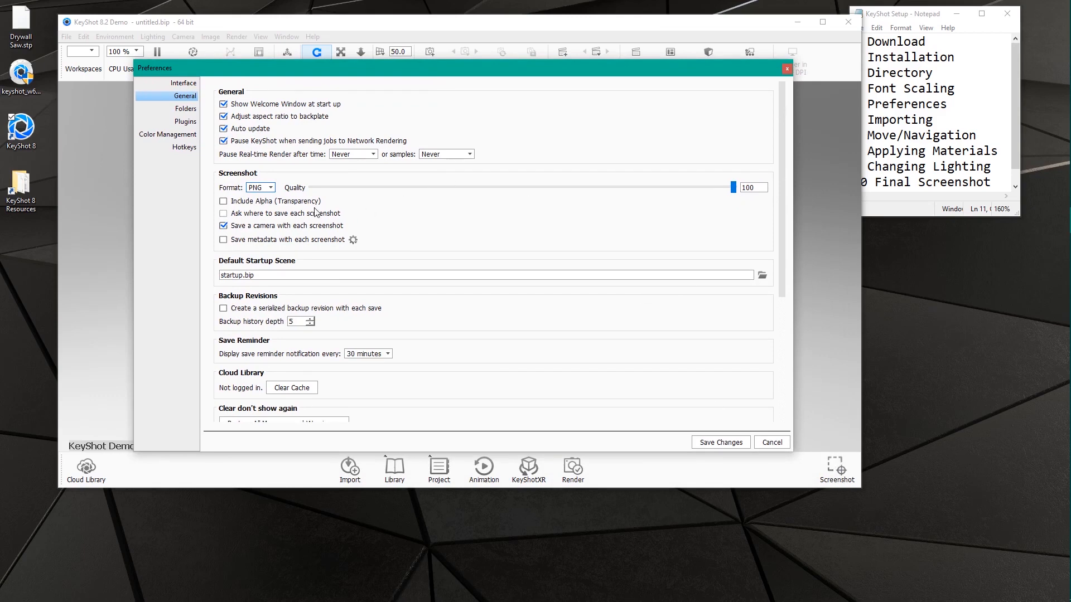
- Stop saving a camera with screenshots, set save reminders to 60 minutes, and save
click(223, 201)
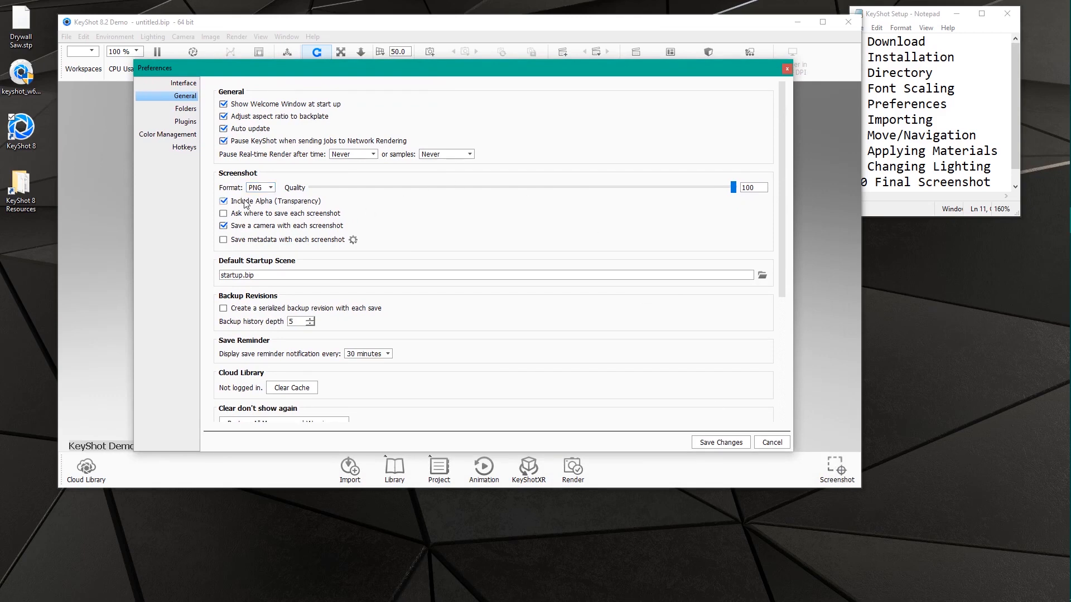
click(222, 201)
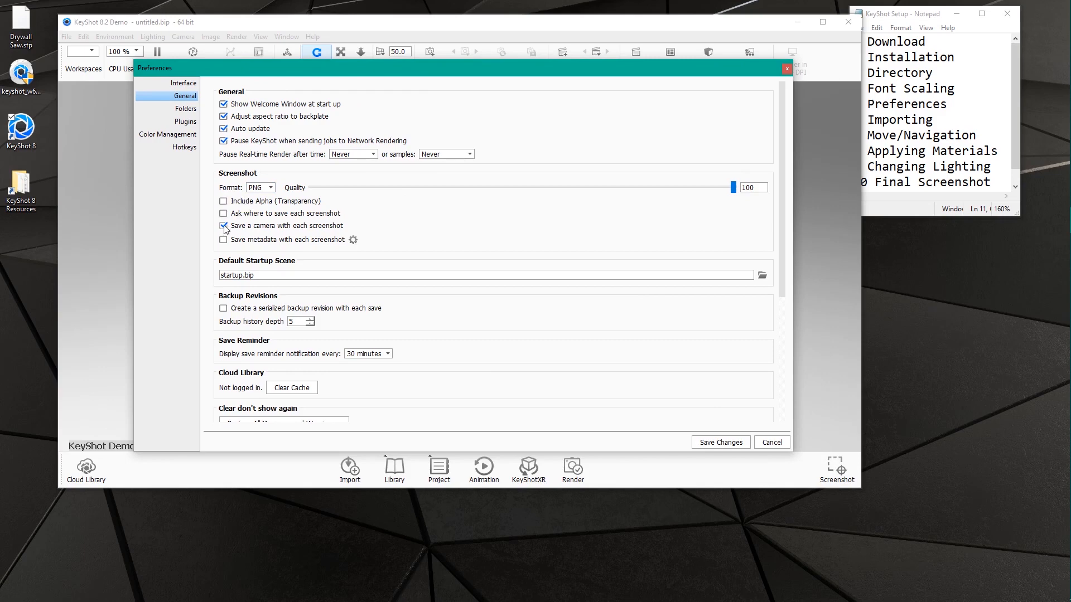
click(223, 225)
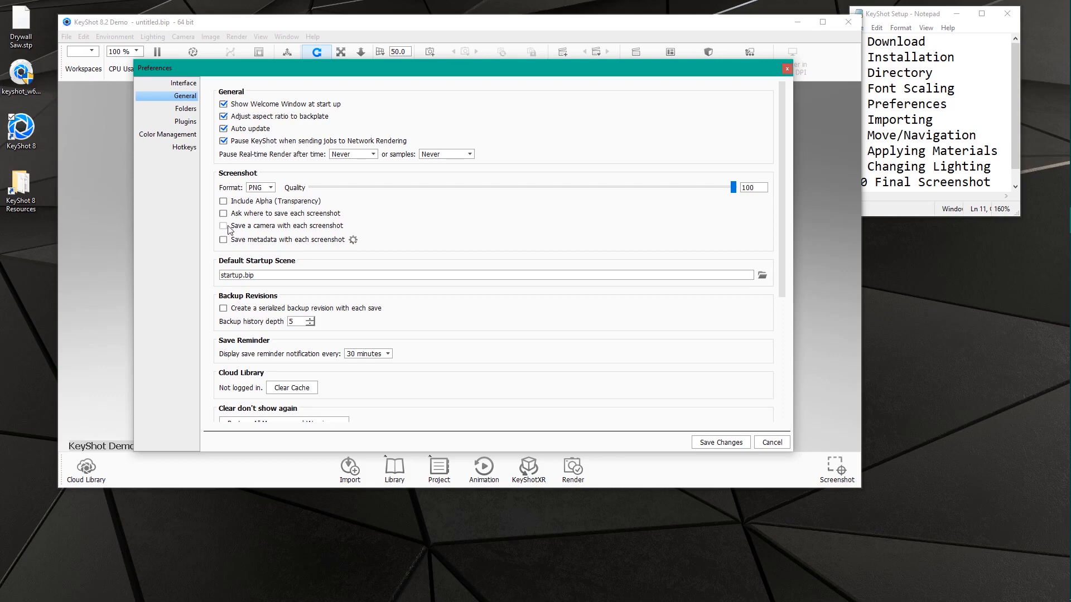
scroll(down, 3)
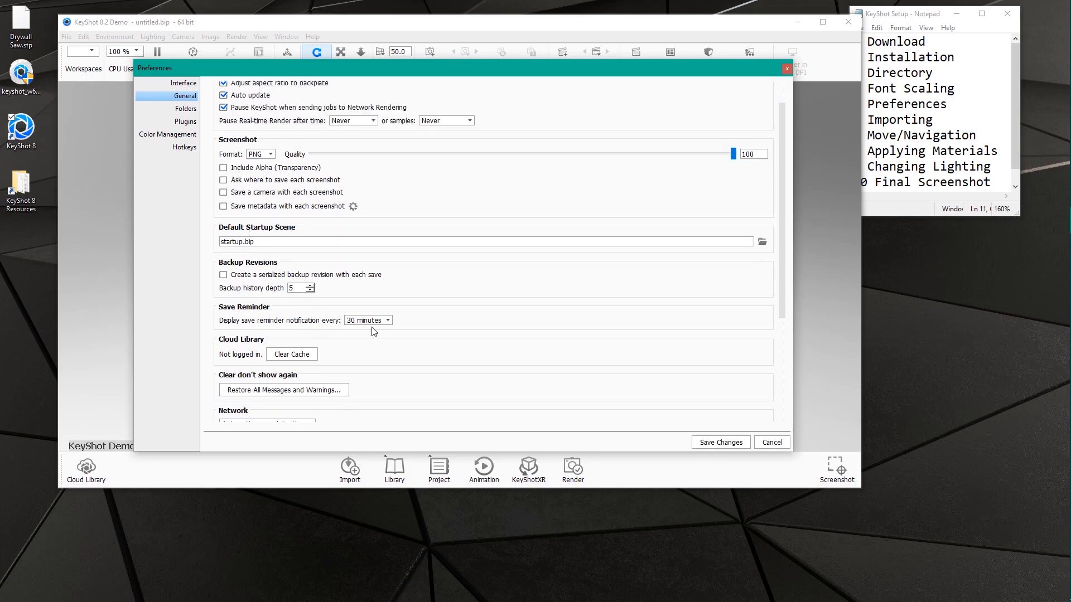
click(367, 320)
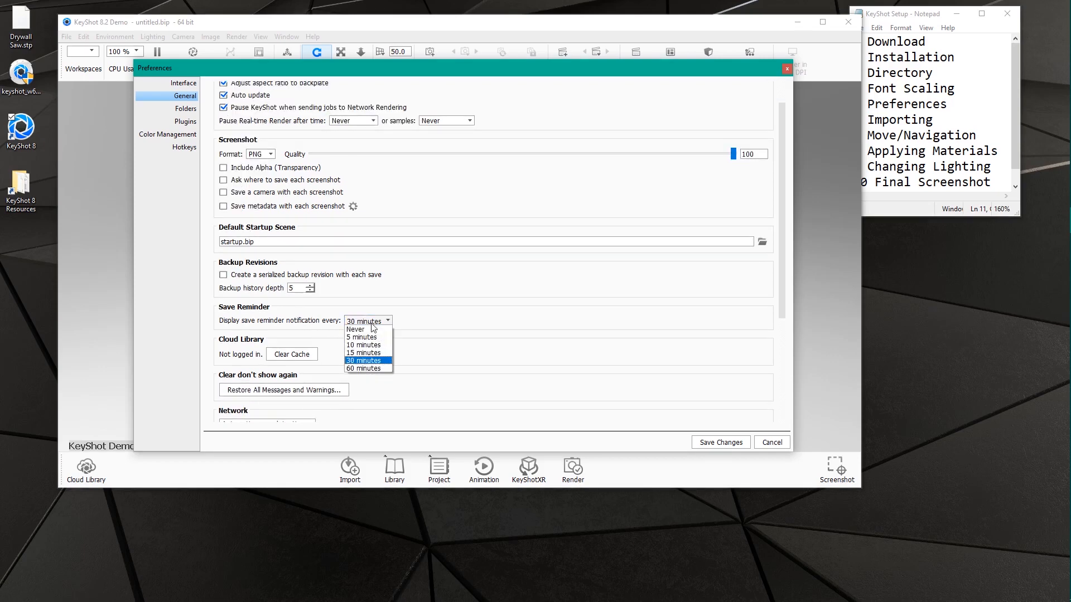
click(365, 368)
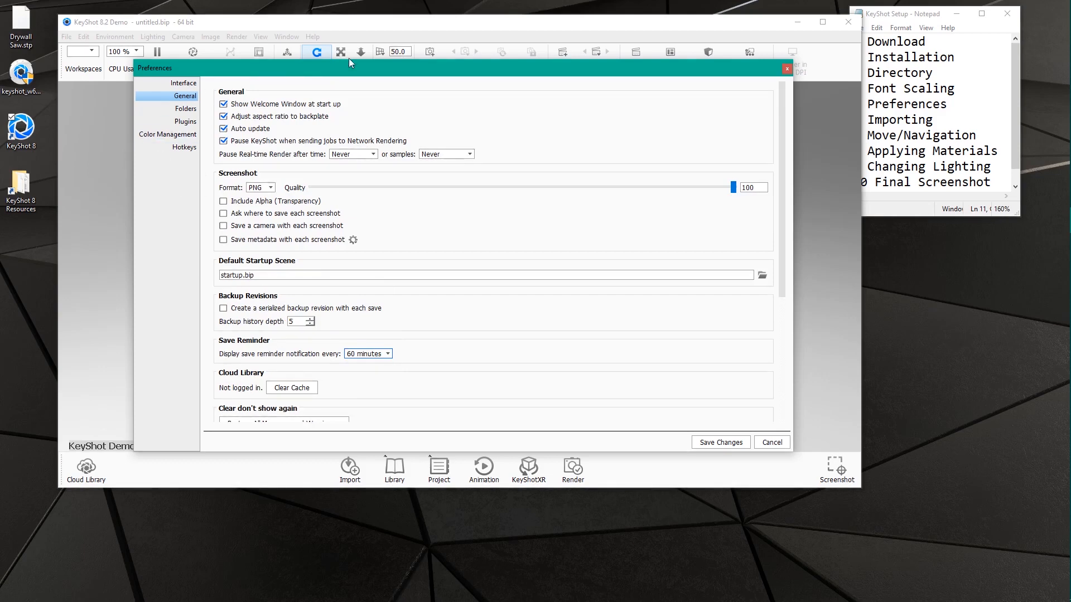
mouse_move(207, 121)
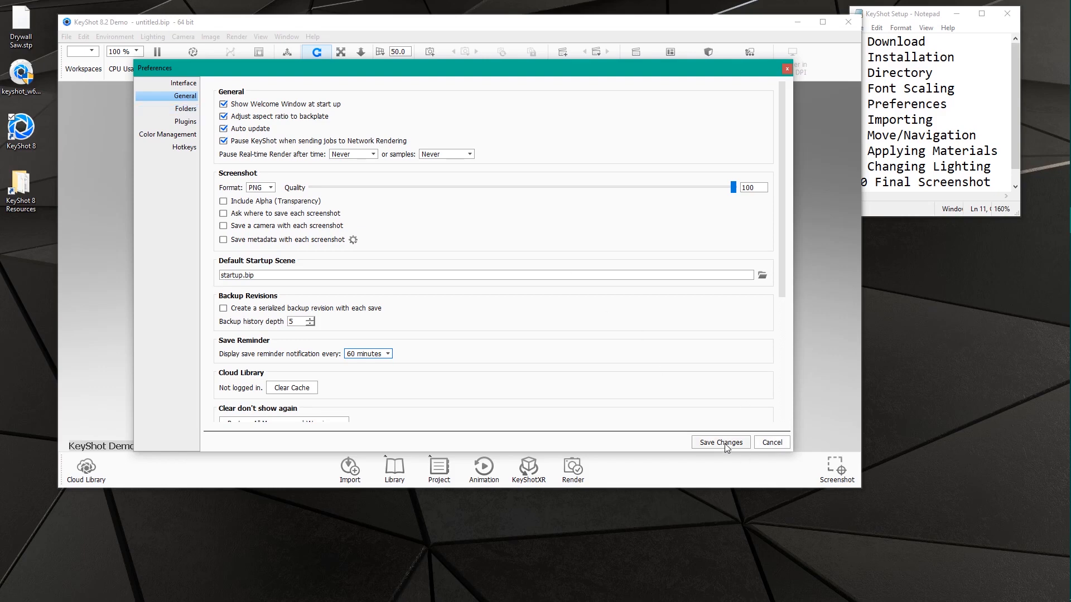
click(719, 442)
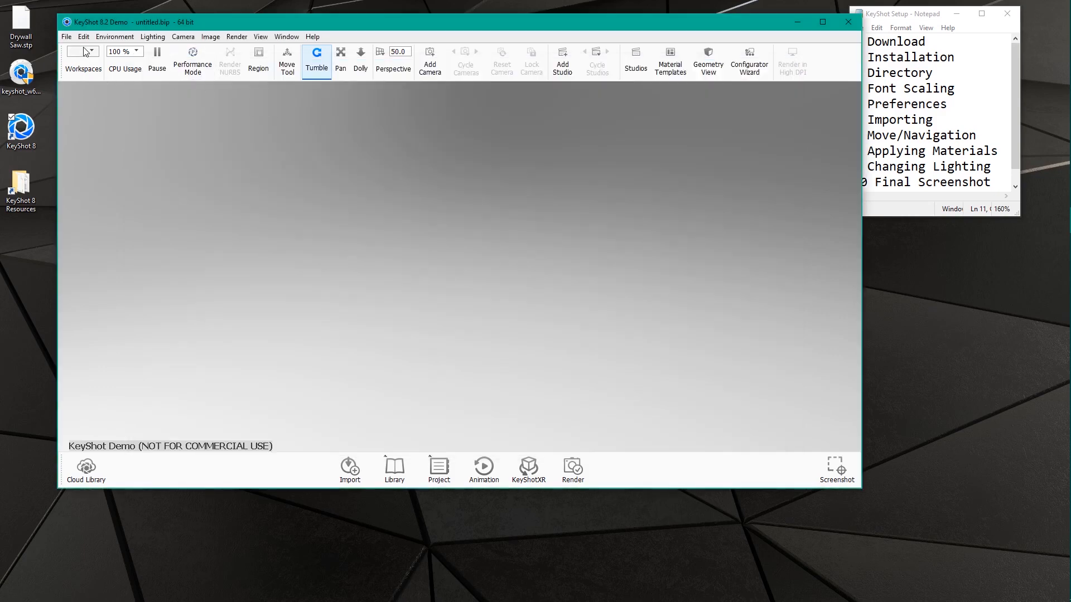
mouse_move(82, 56)
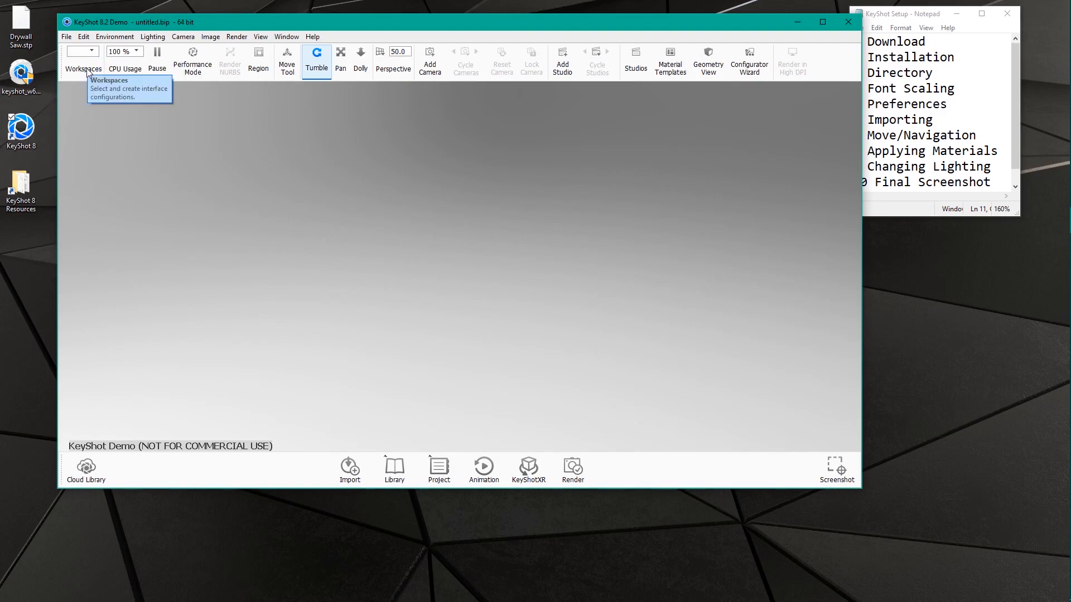
- Switch to the default workspace and set CPU usage to 75% (9 cores)
click(81, 52)
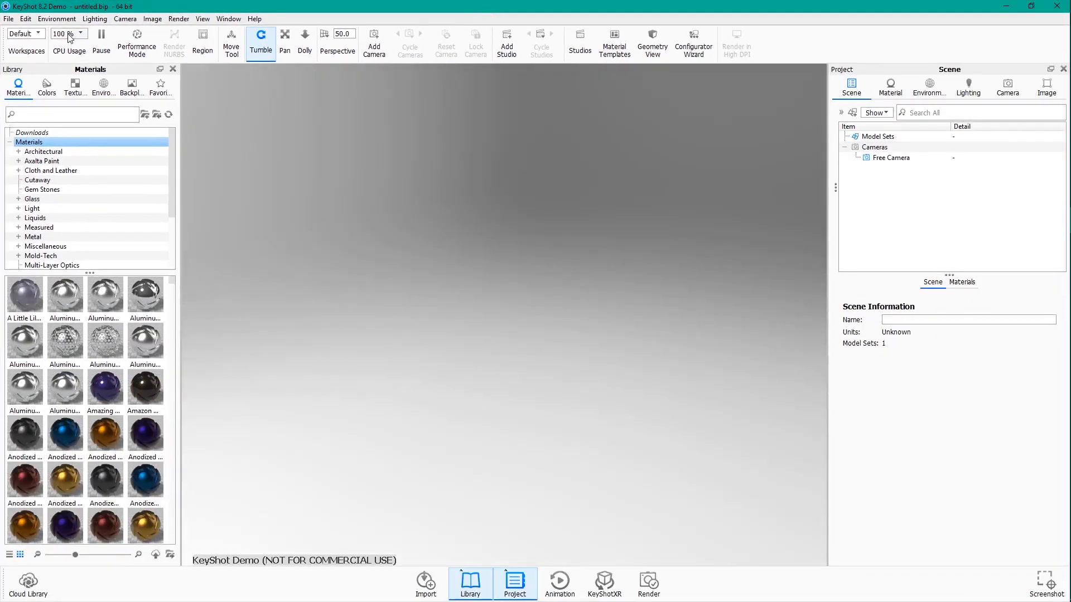
mouse_move(60, 51)
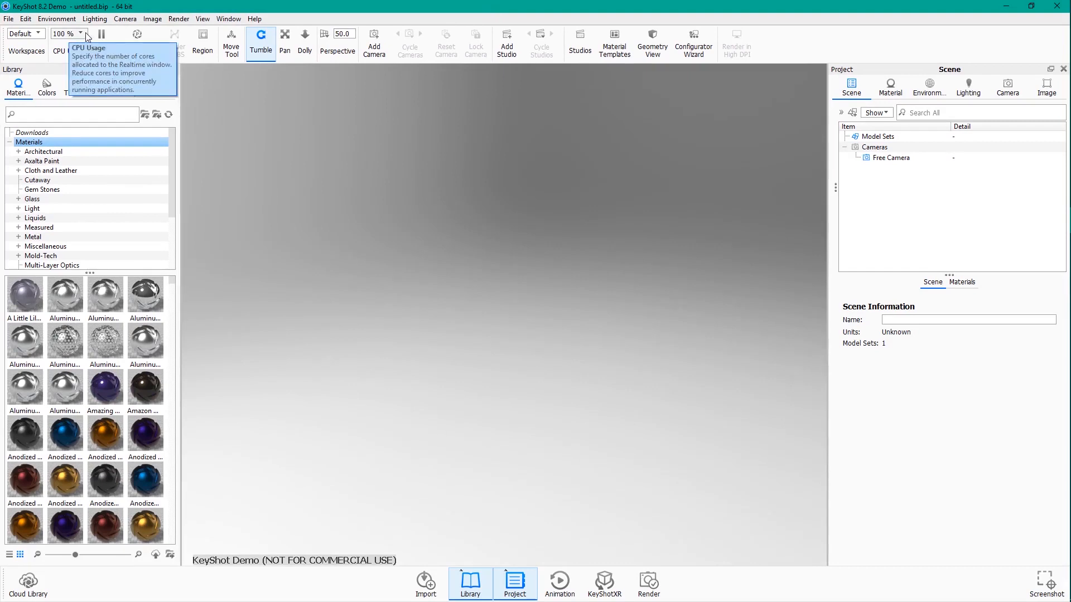
click(79, 33)
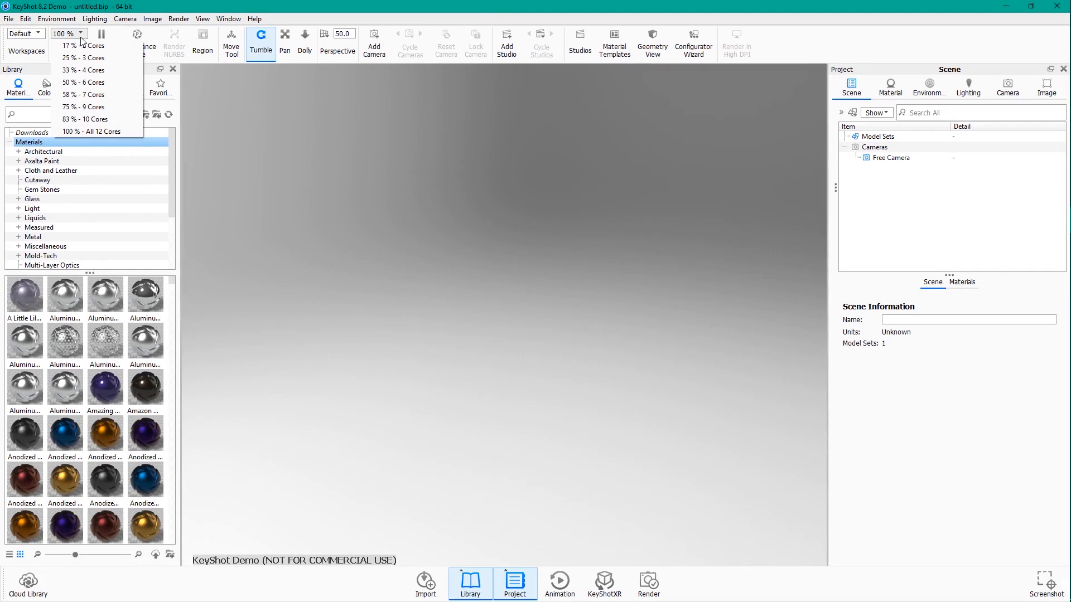
mouse_move(83, 70)
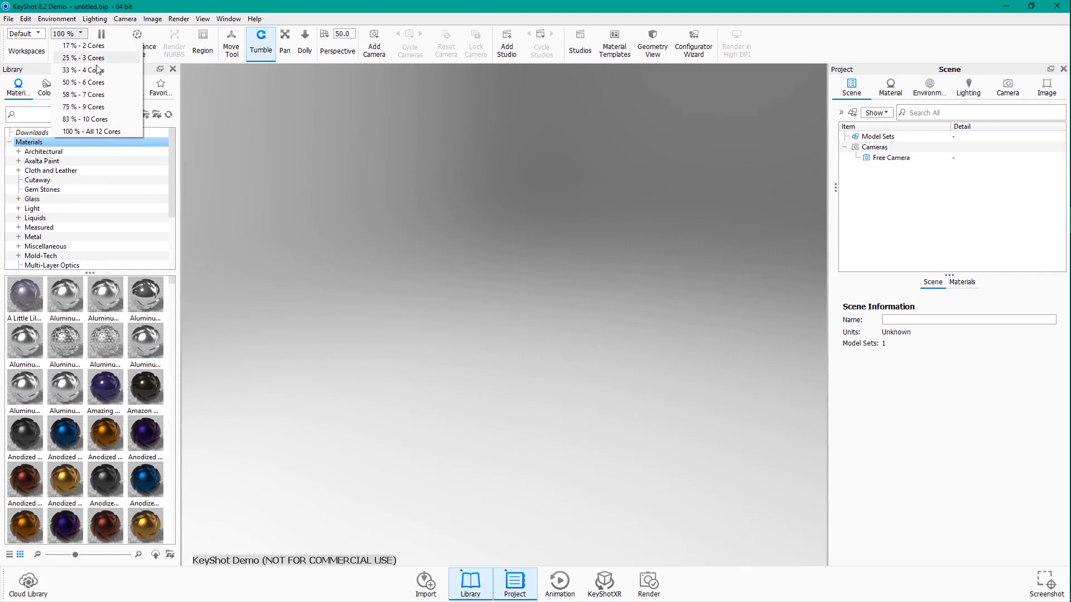
mouse_move(123, 123)
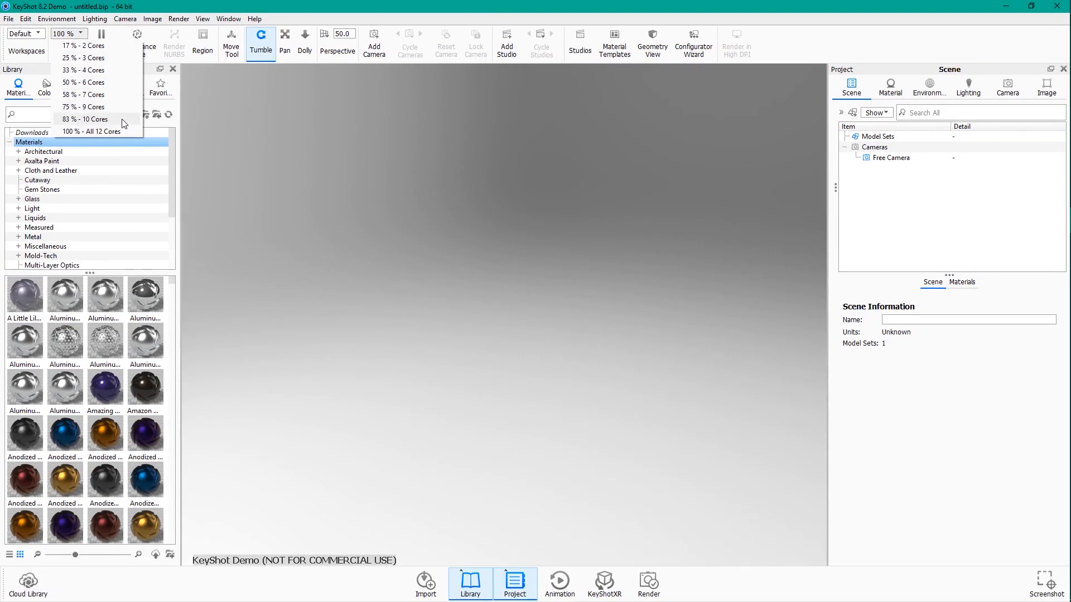
mouse_move(107, 107)
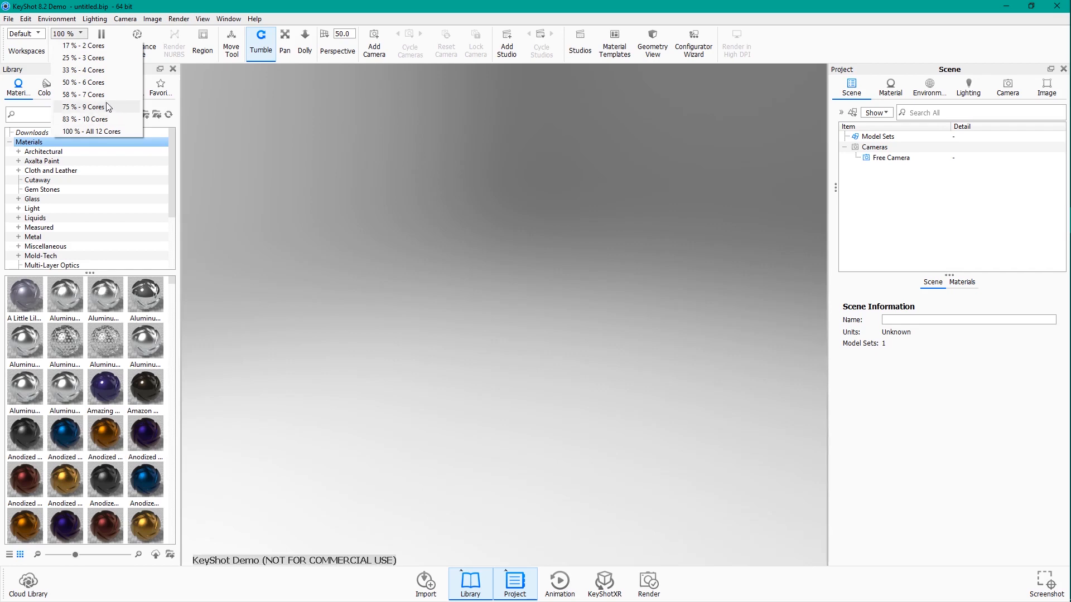
mouse_move(105, 119)
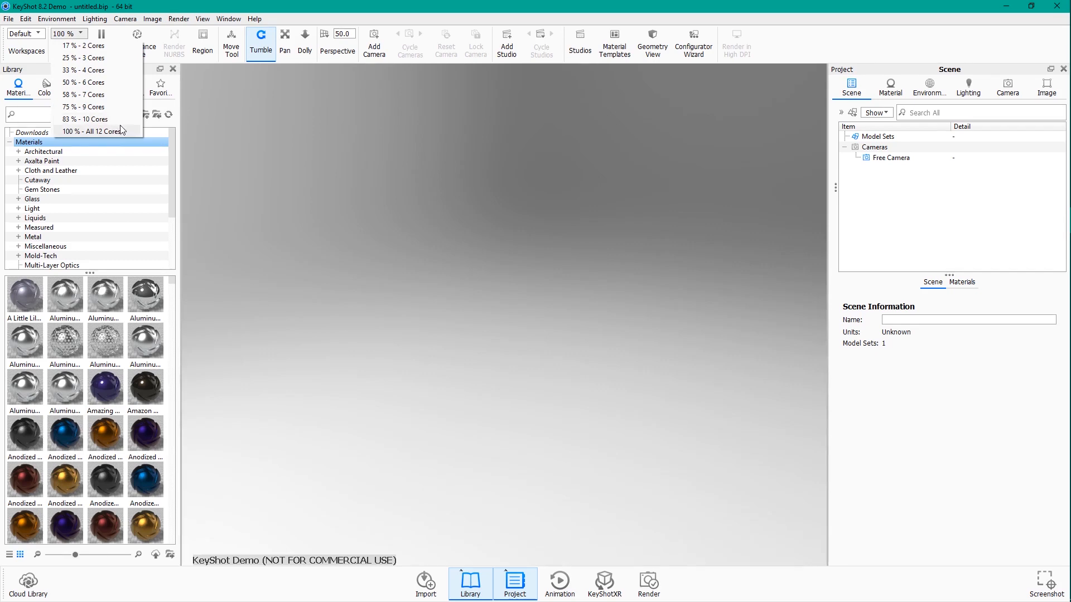
mouse_move(92, 119)
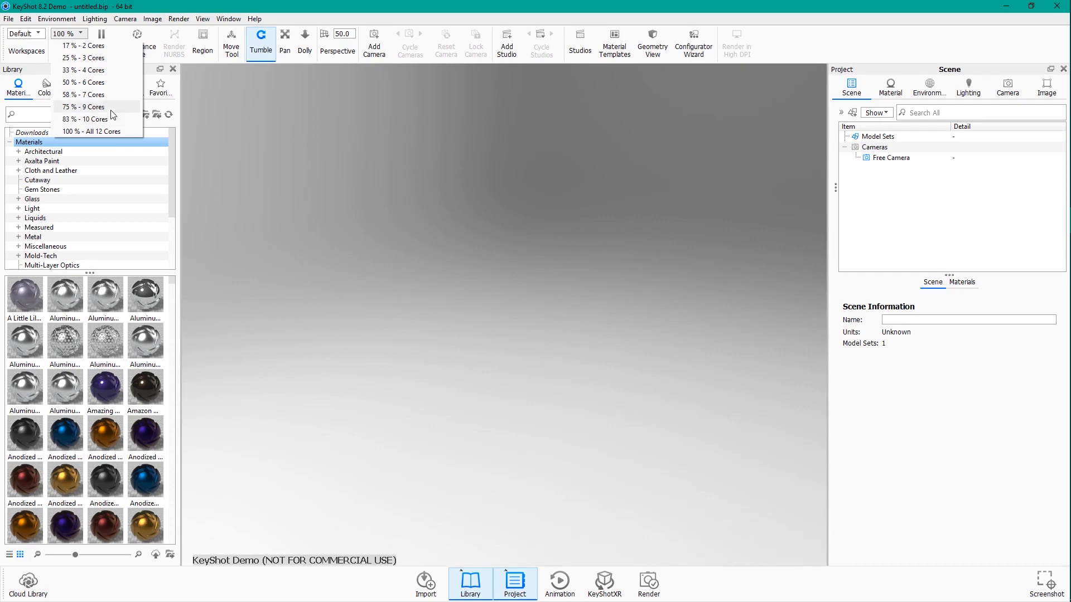
click(82, 106)
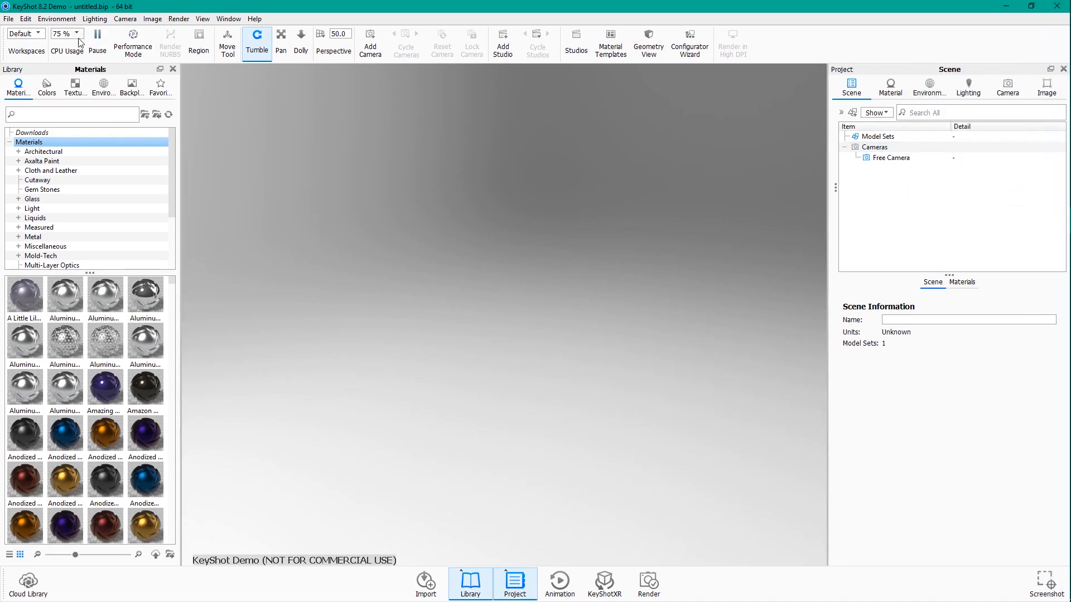
mouse_move(67, 50)
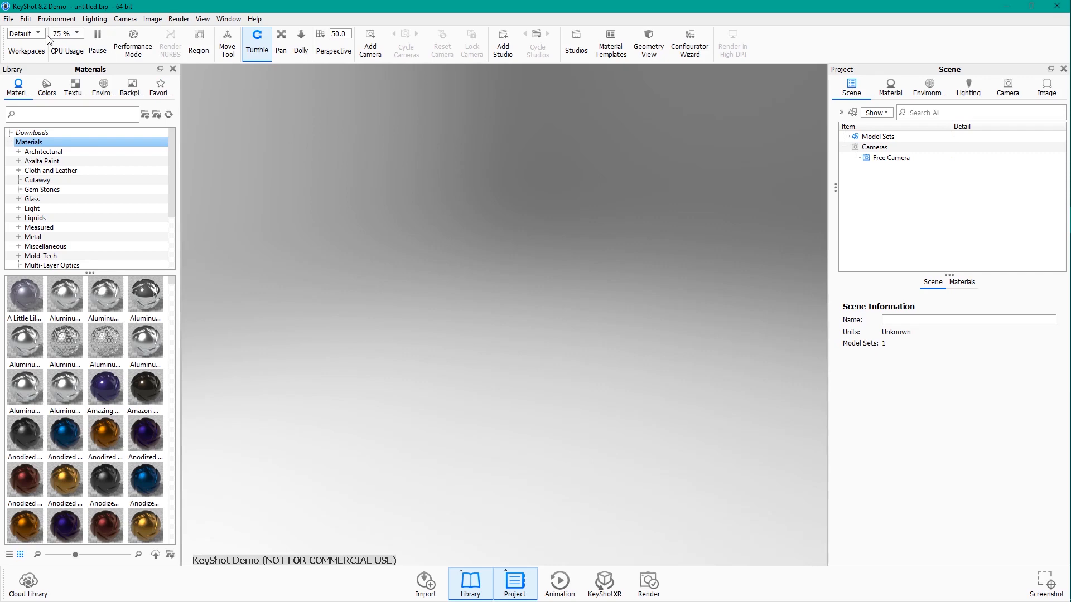
mouse_move(220, 589)
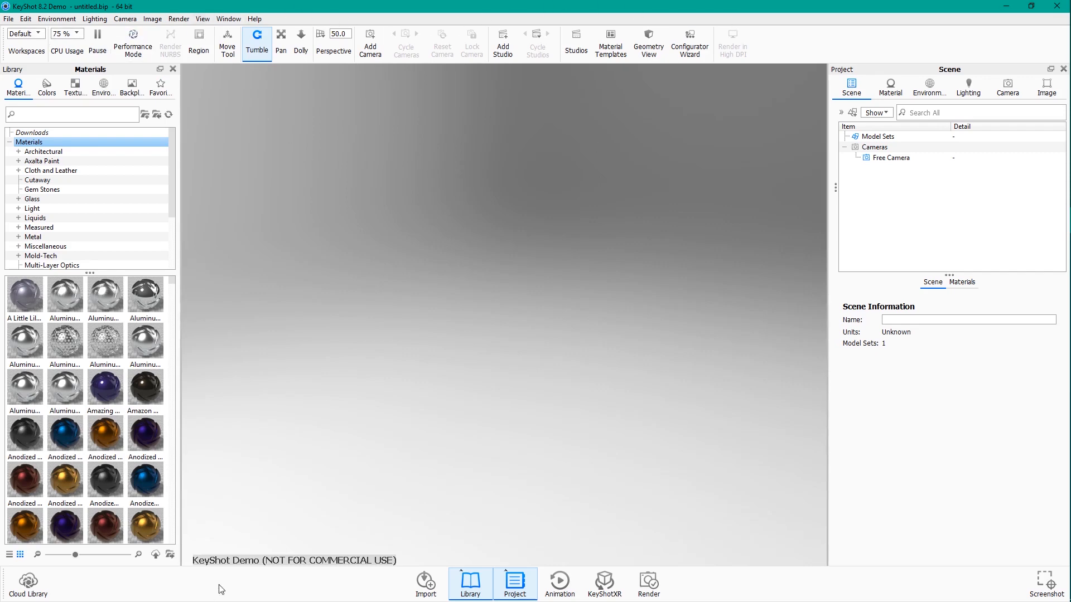
mouse_move(715, 584)
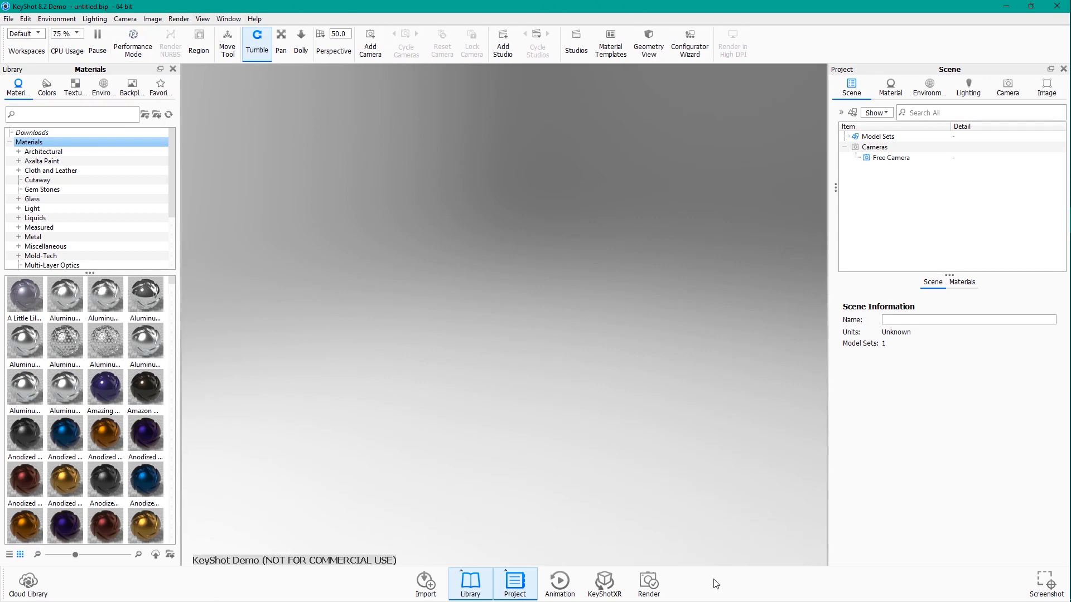
click(878, 136)
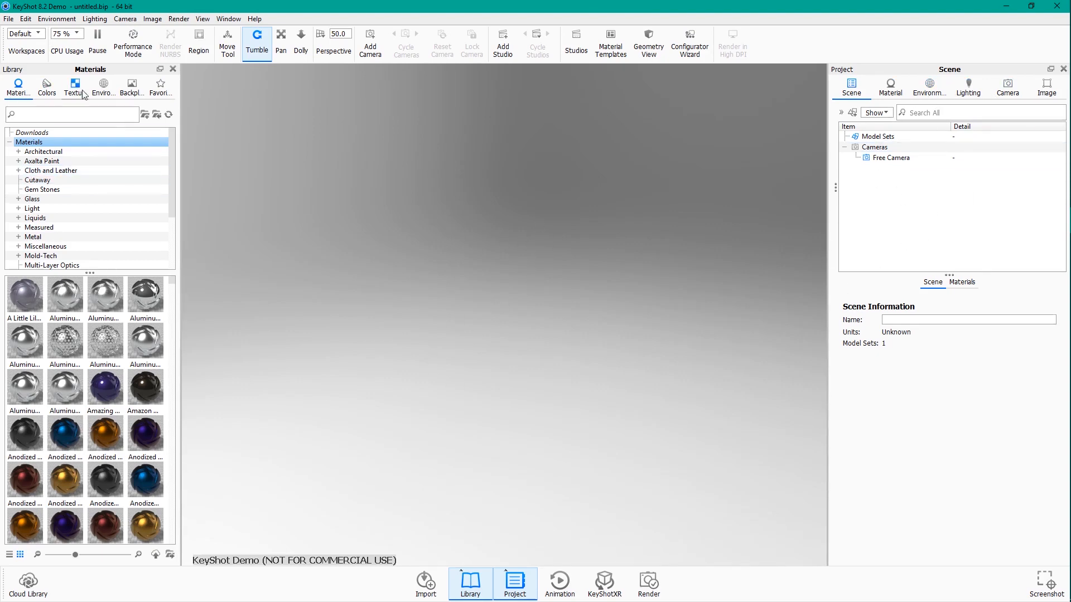
mouse_move(560, 60)
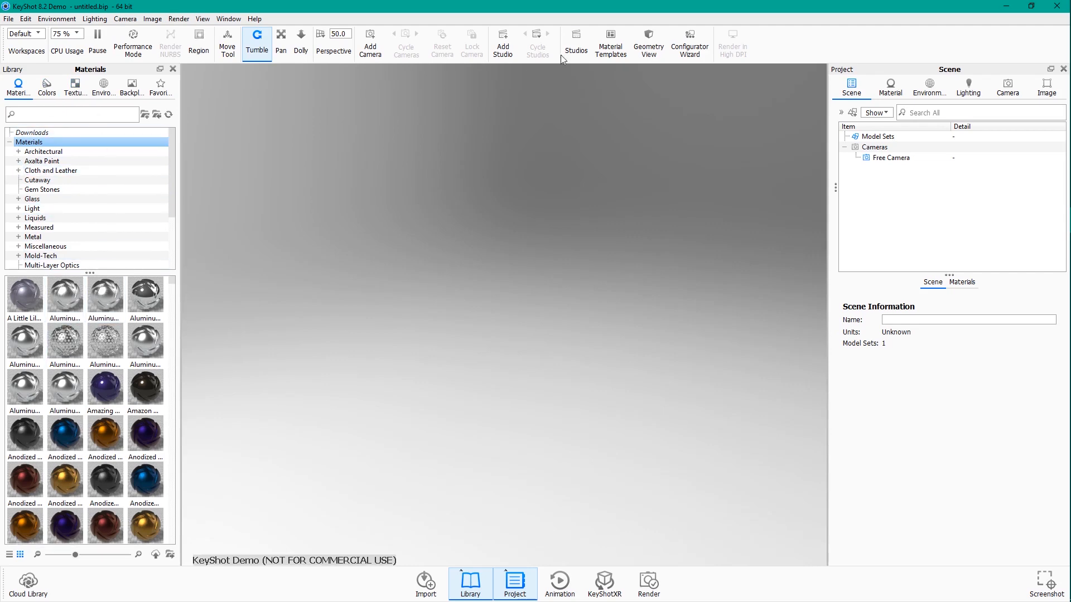
mouse_move(660, 283)
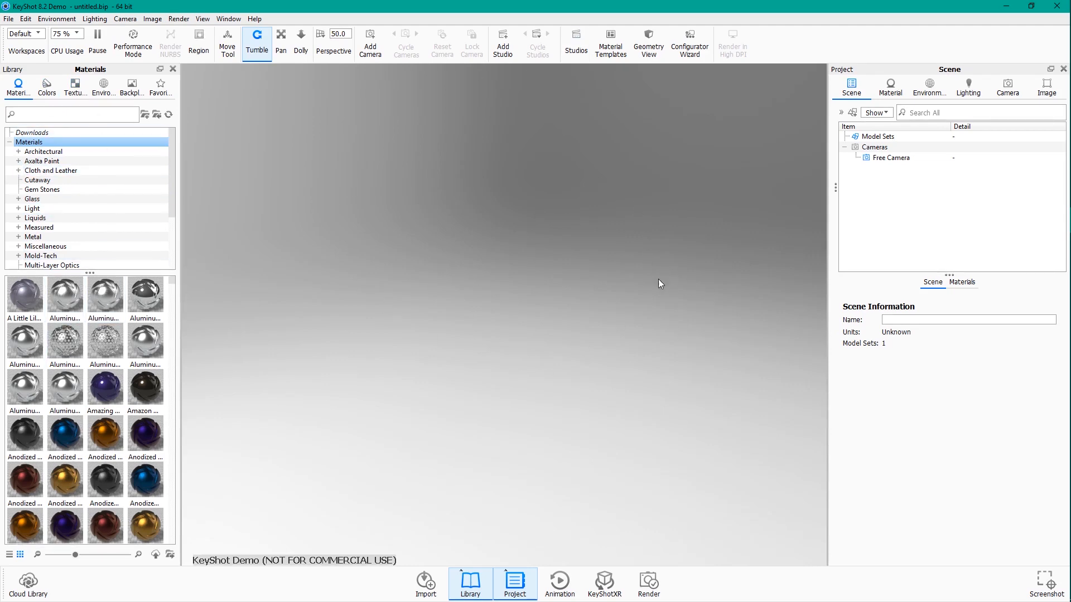
mouse_move(488, 250)
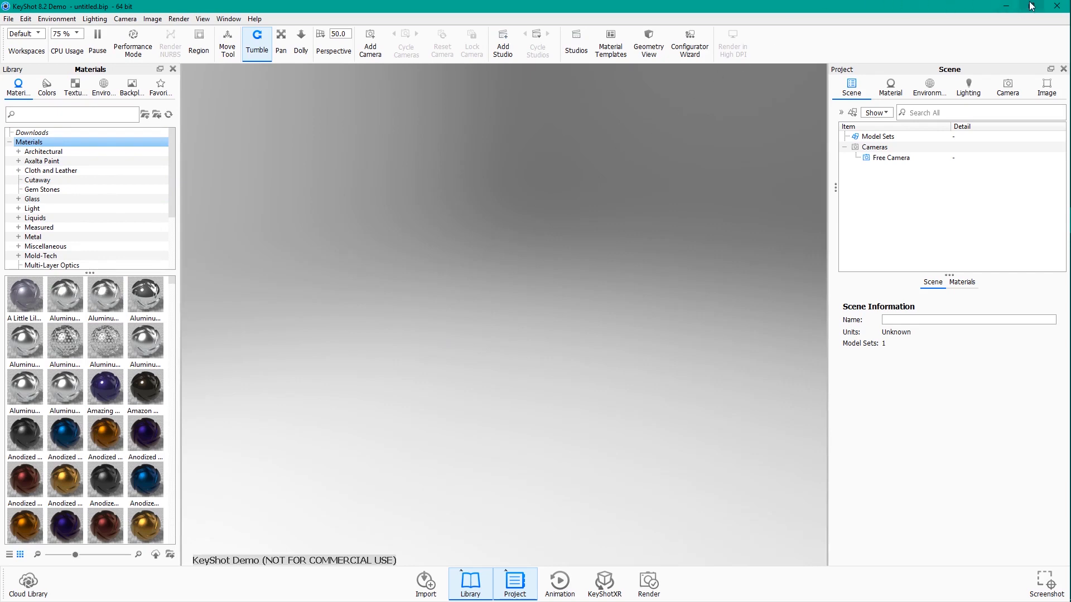
- Restore down the KeyShot window and review the Drywall Saw model page on GrabCAD
click(1047, 6)
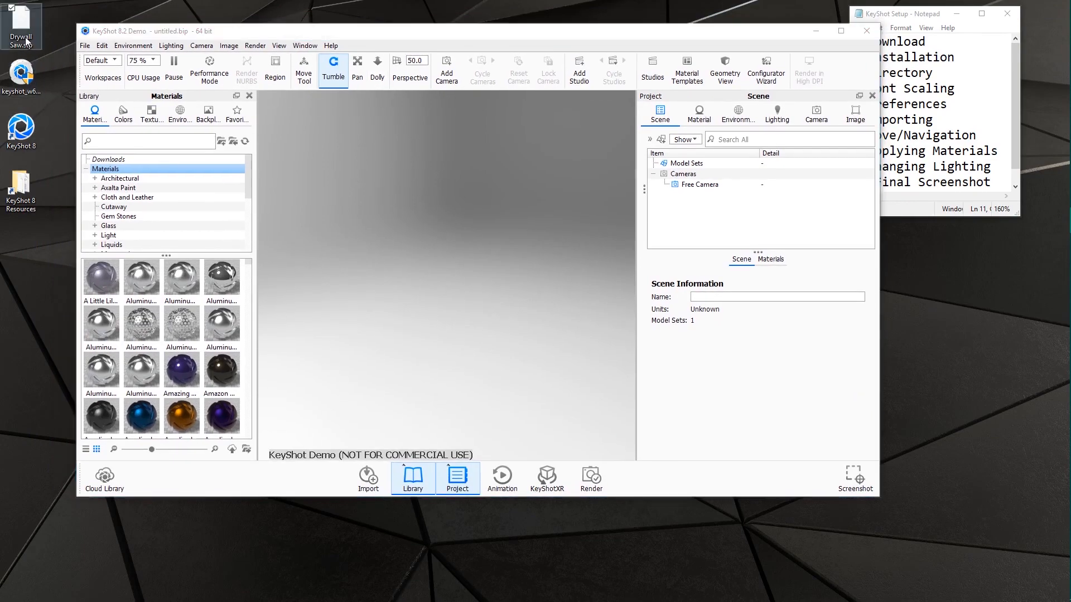
mouse_move(20, 26)
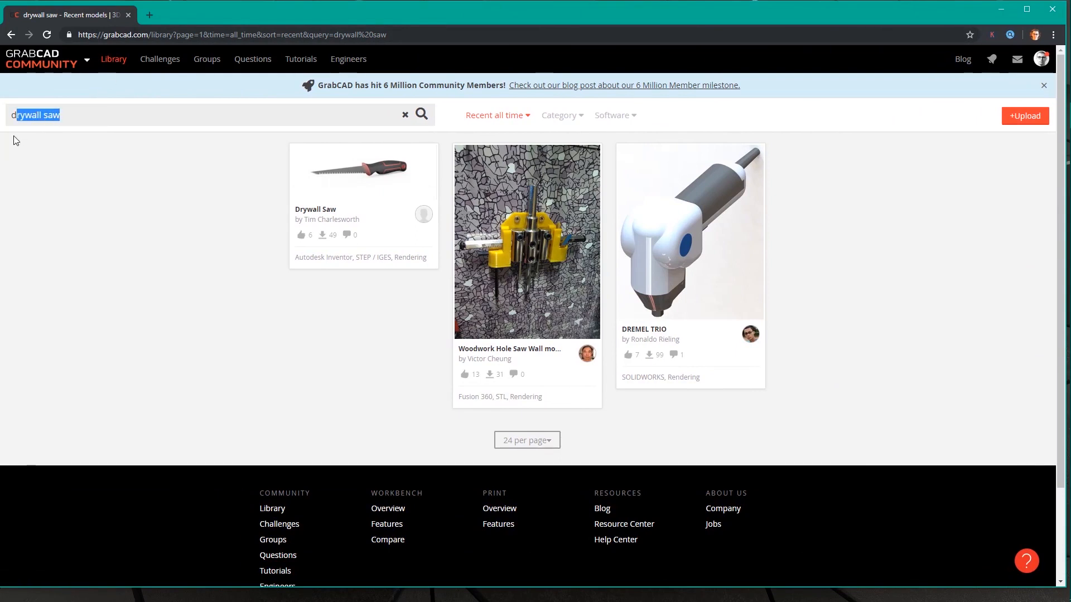
mouse_move(360, 186)
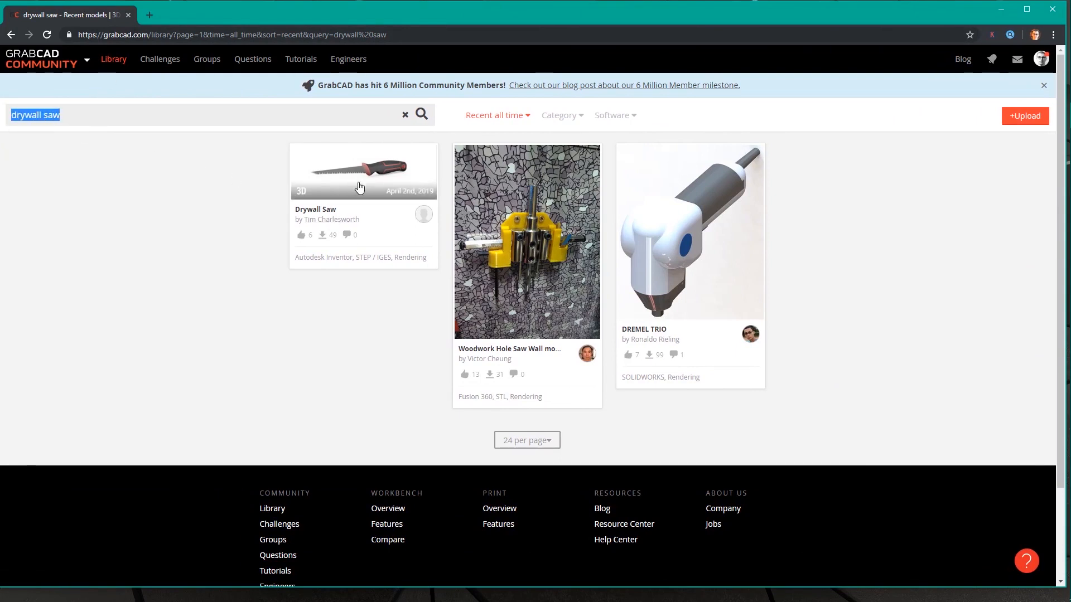
click(362, 170)
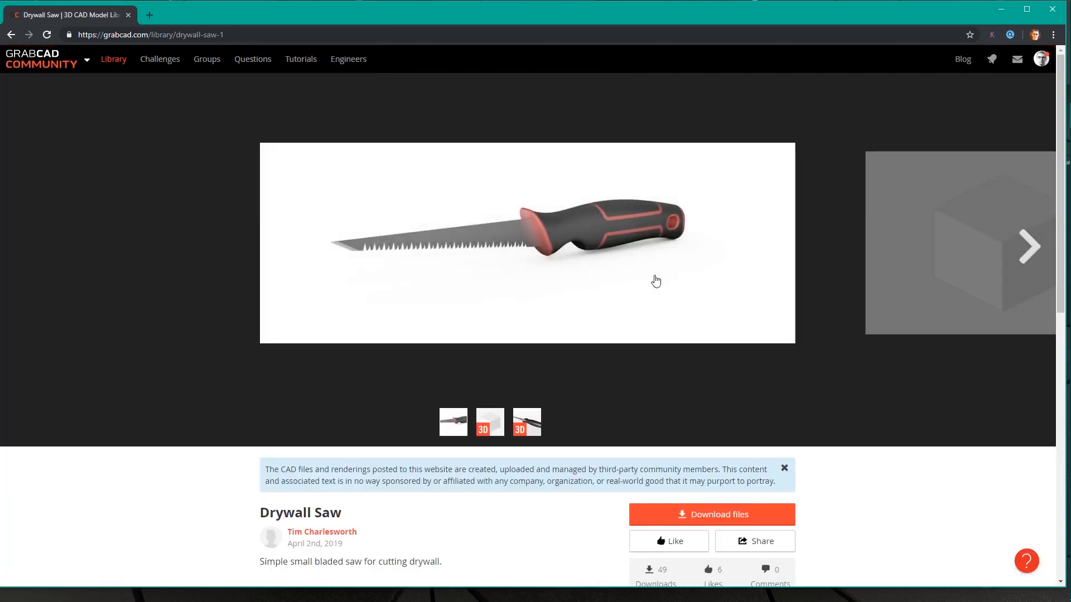
scroll(down, 3)
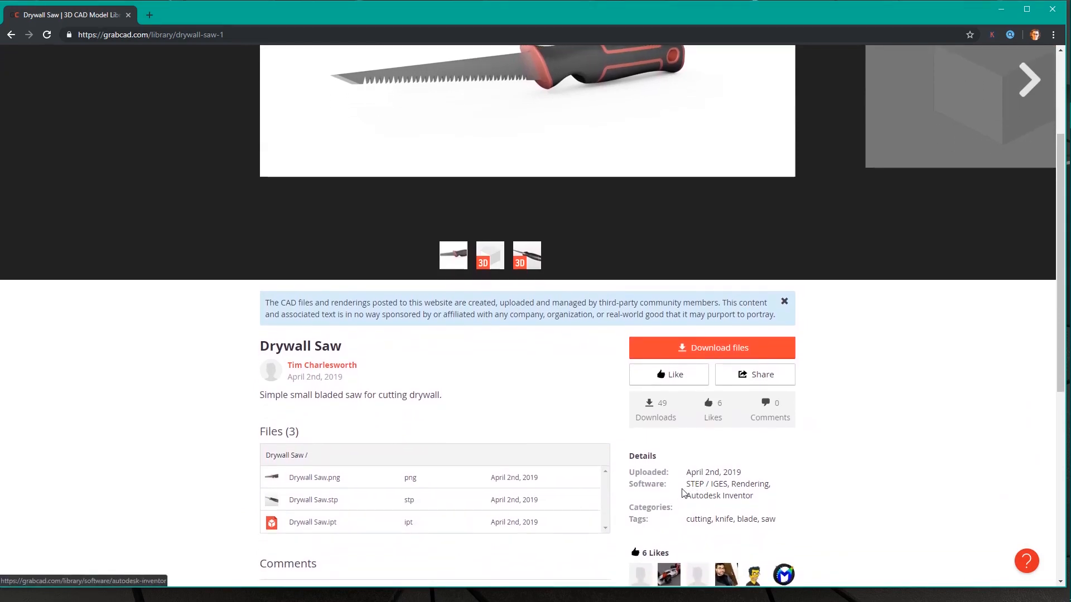
mouse_move(716, 507)
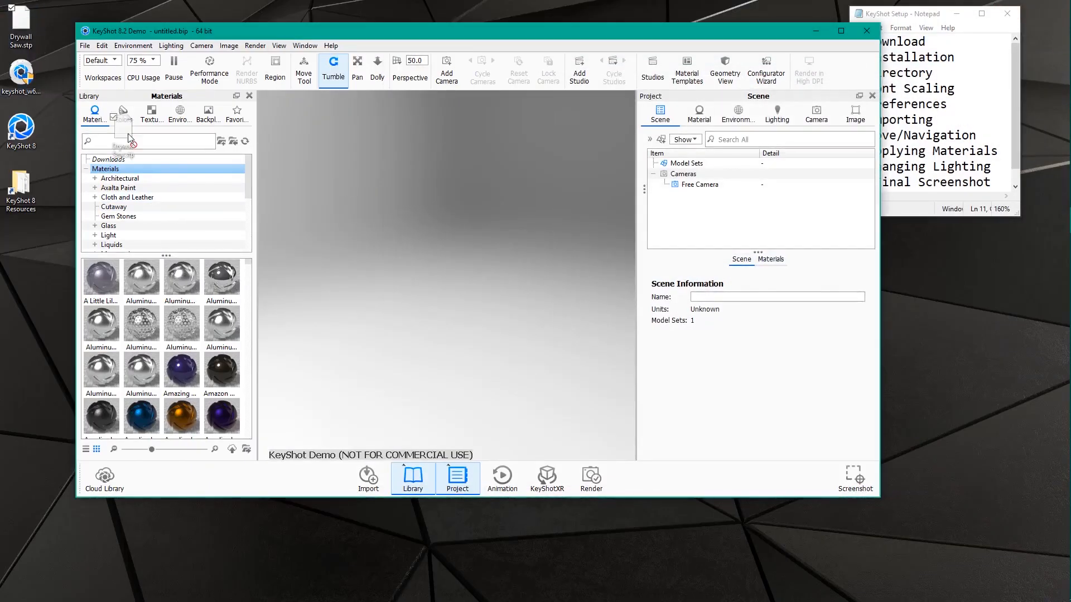
- Drag Drywall Saw.stp into the viewport and confirm the import
click(368, 478)
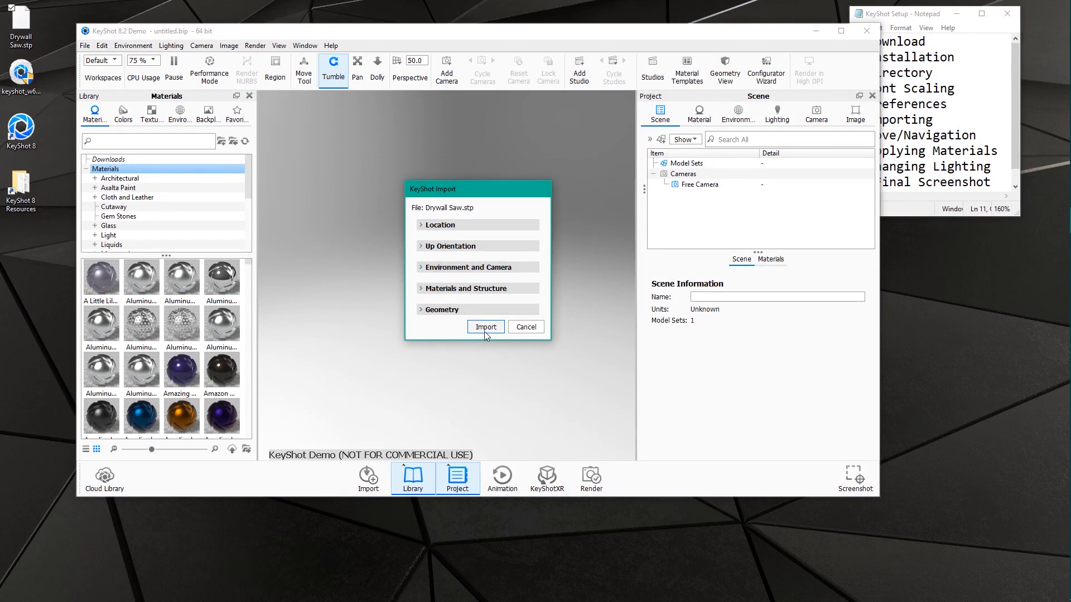
click(485, 326)
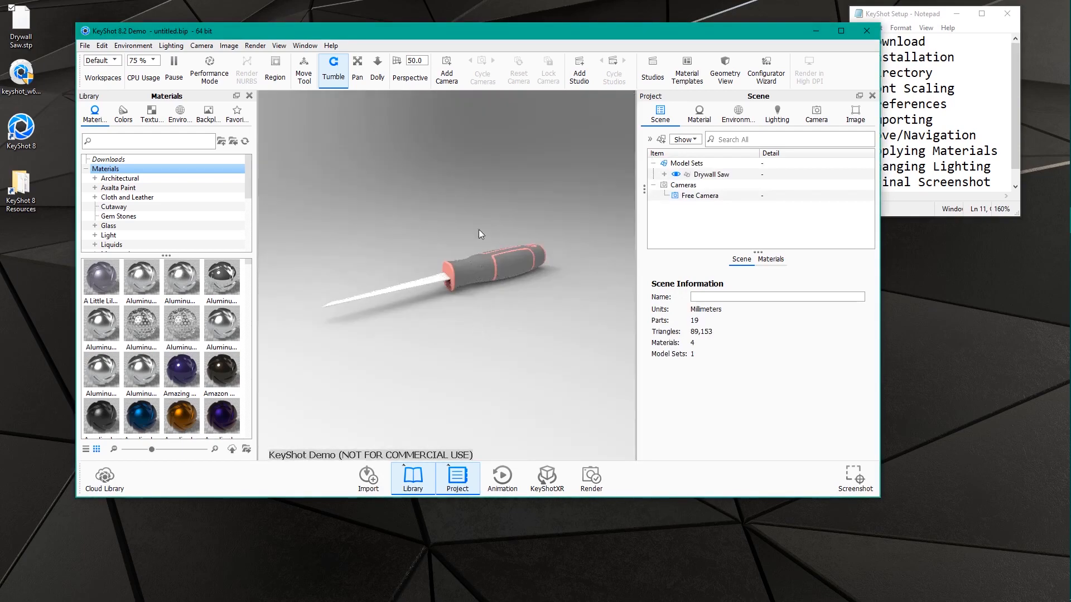
- Enlarge the KeyShot window and orbit to low, overhead and side-on views of the saw
drag(478, 232, 517, 359)
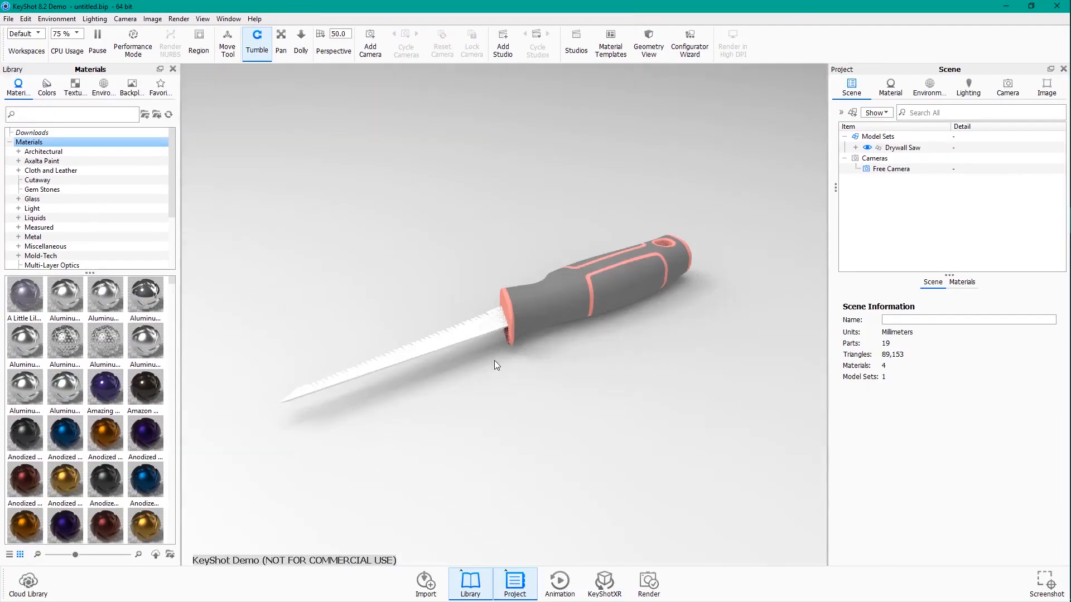
drag(496, 365, 487, 256)
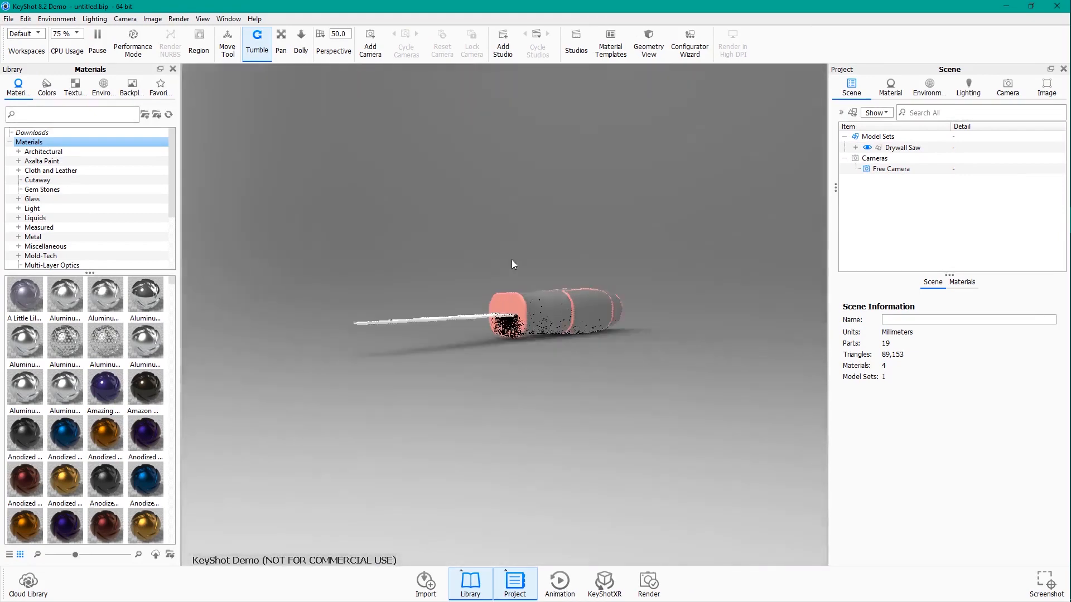
drag(513, 264, 542, 361)
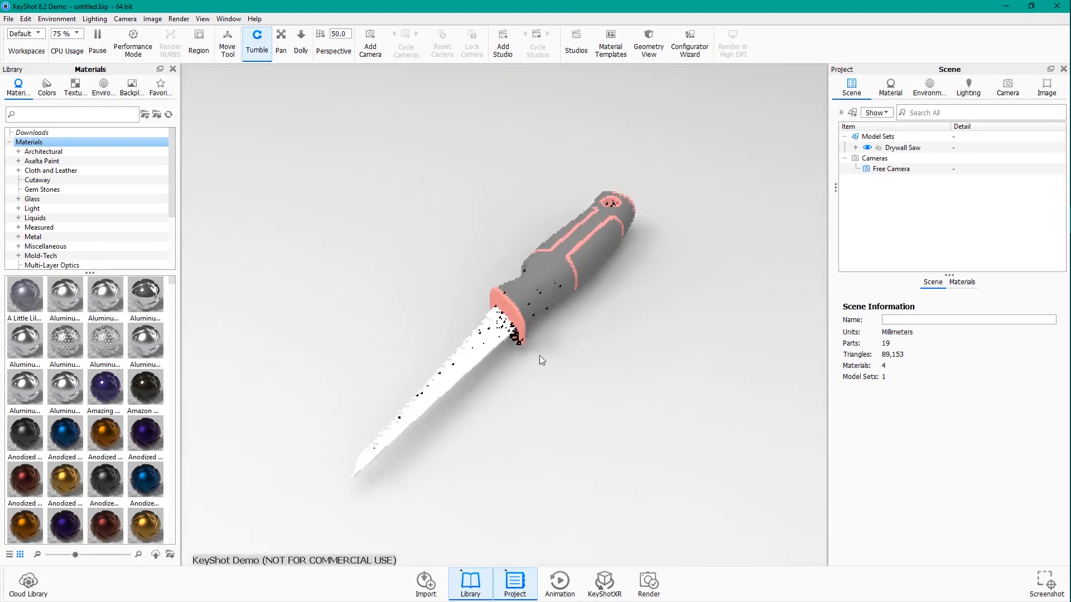
drag(539, 360, 557, 334)
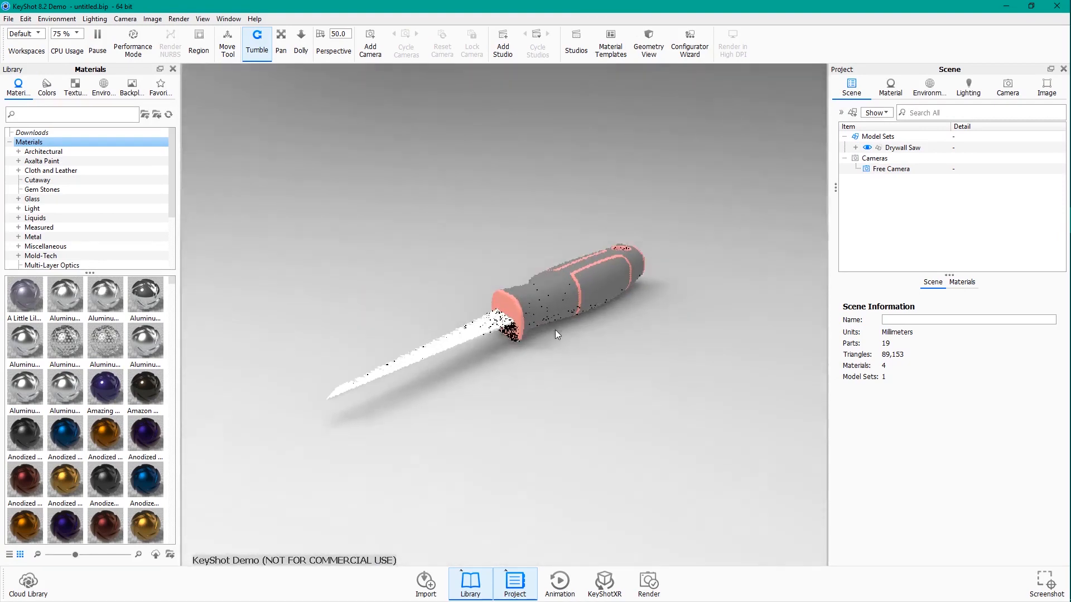
drag(557, 334, 410, 315)
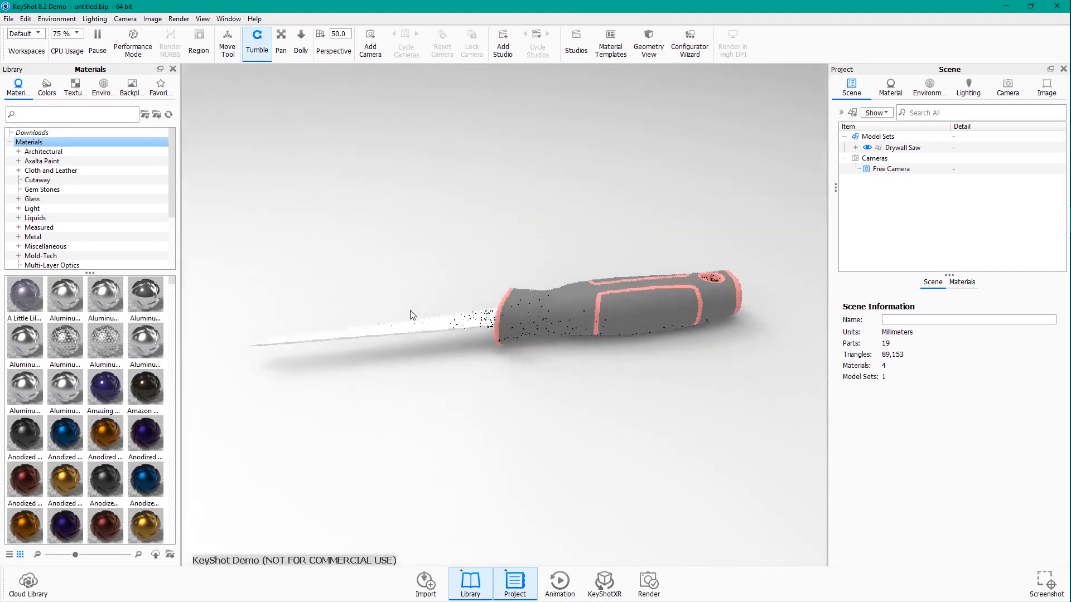
drag(410, 314, 468, 284)
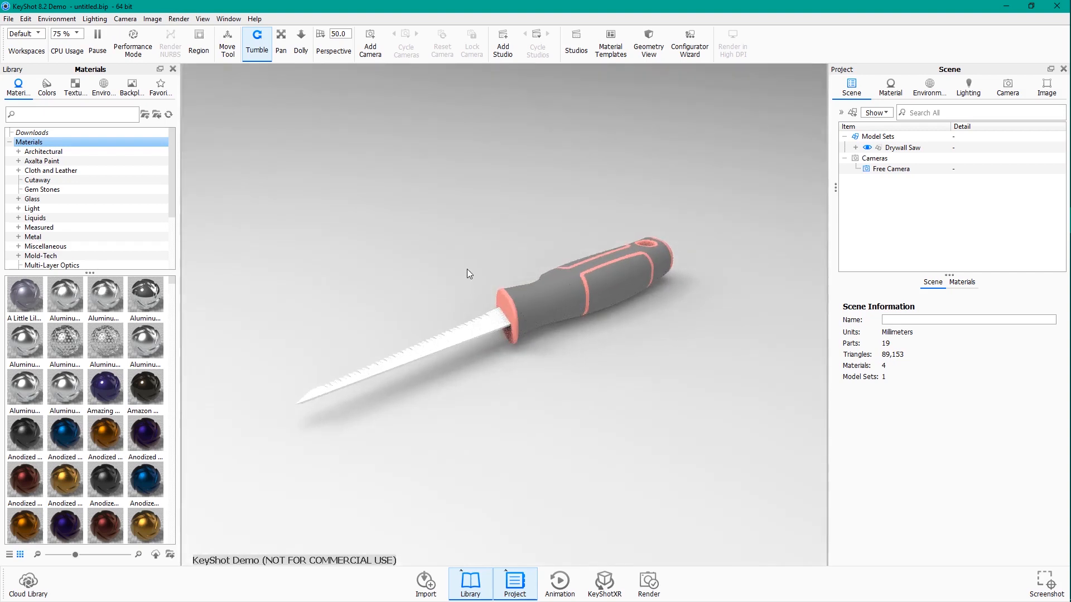
- Keep orbiting around the handle, settling on a three-quarter angle of the saw
drag(468, 274, 542, 206)
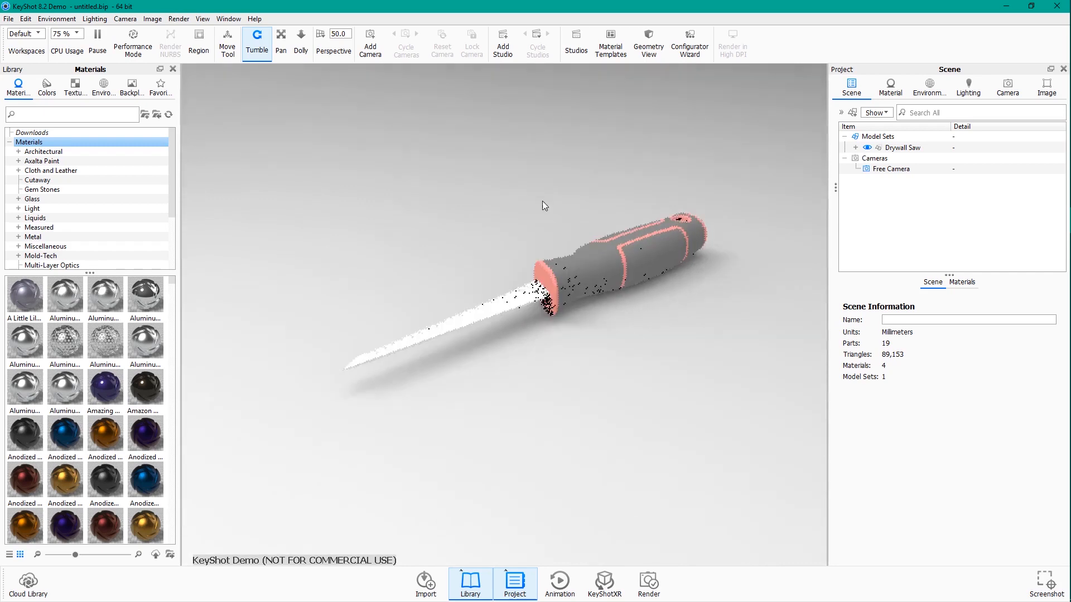
drag(542, 205, 423, 259)
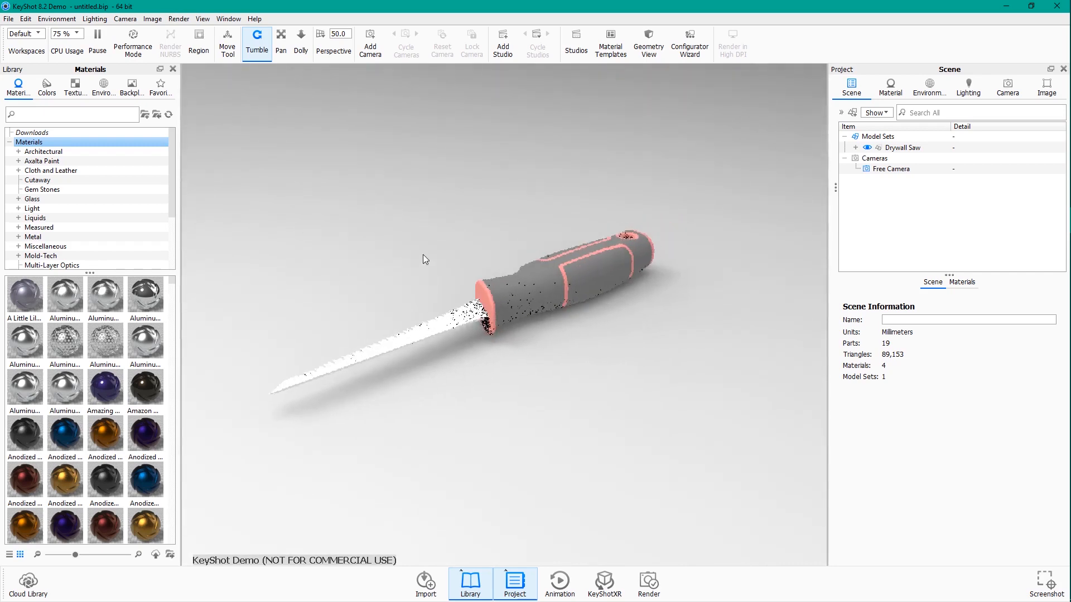
drag(423, 259, 540, 304)
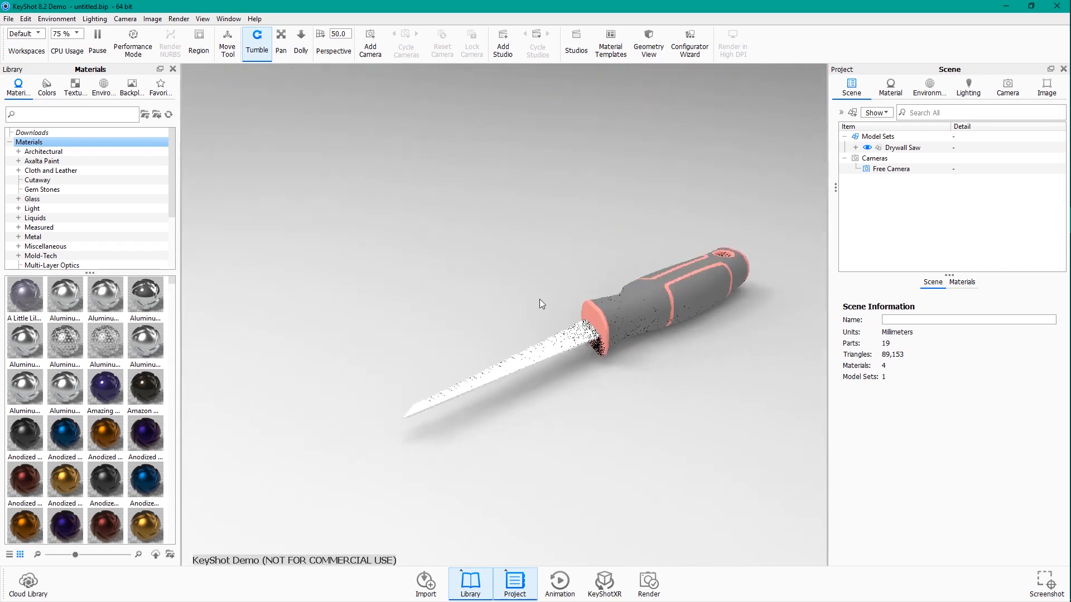
drag(541, 303, 624, 311)
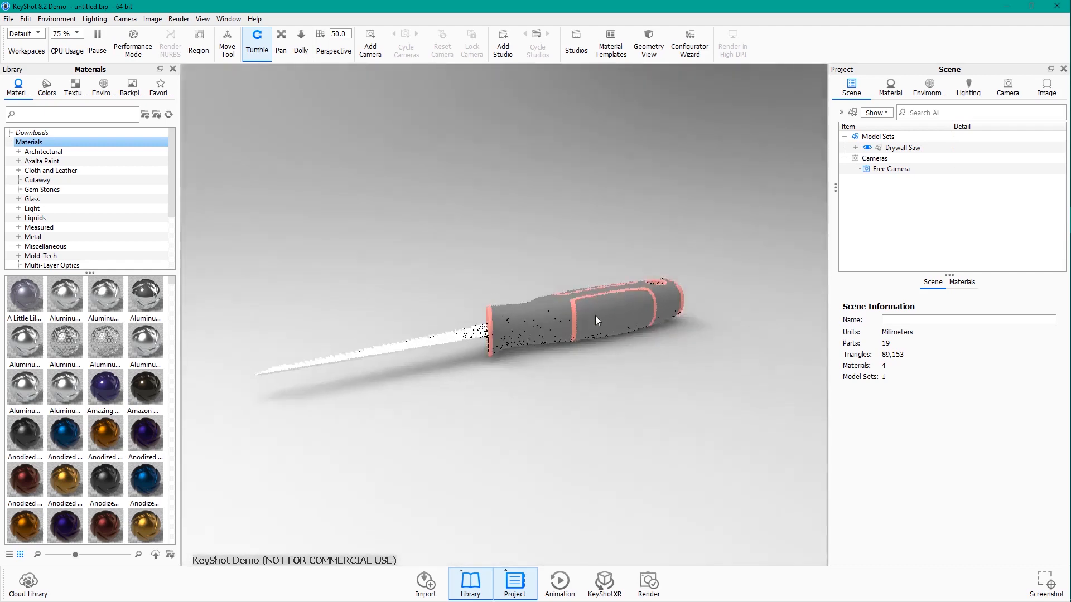
drag(596, 320, 563, 295)
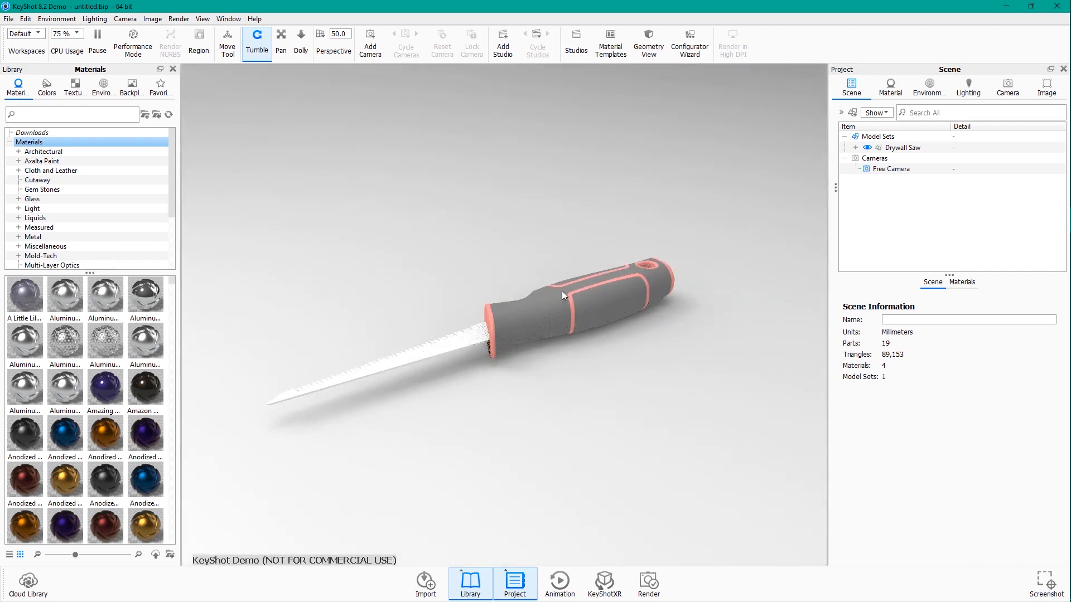
drag(563, 295, 661, 319)
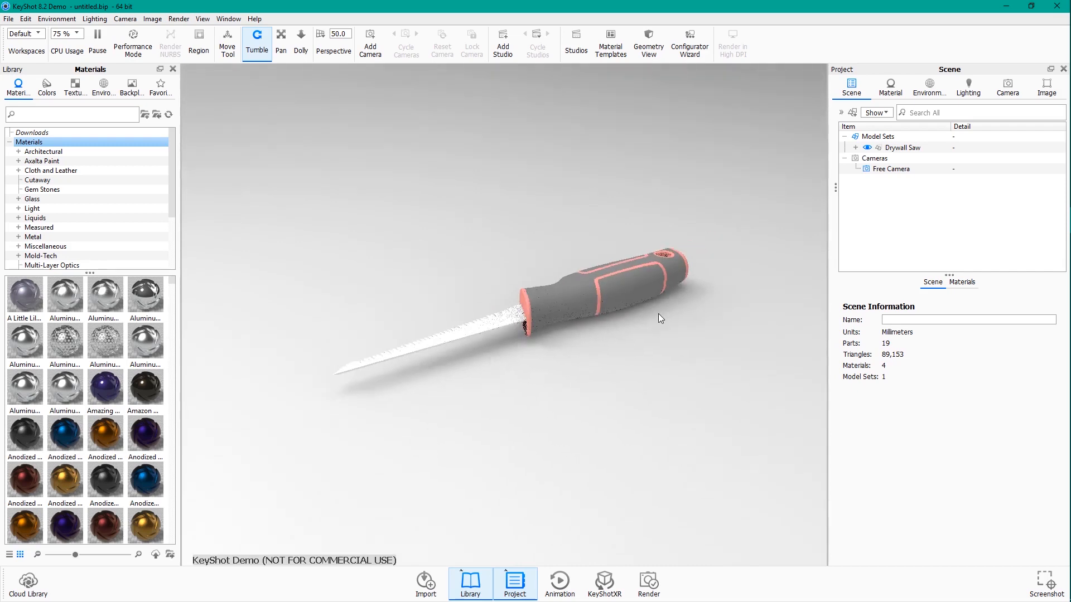
click(901, 148)
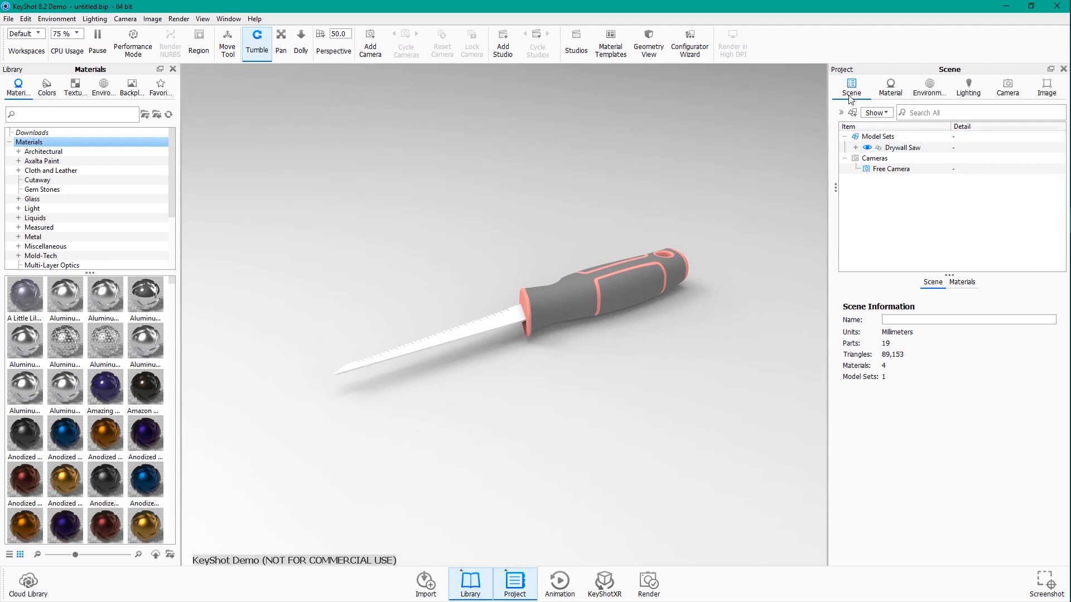
- Select the Drywall Saw model set and expand it to inspect parts like the orange stripe
click(878, 137)
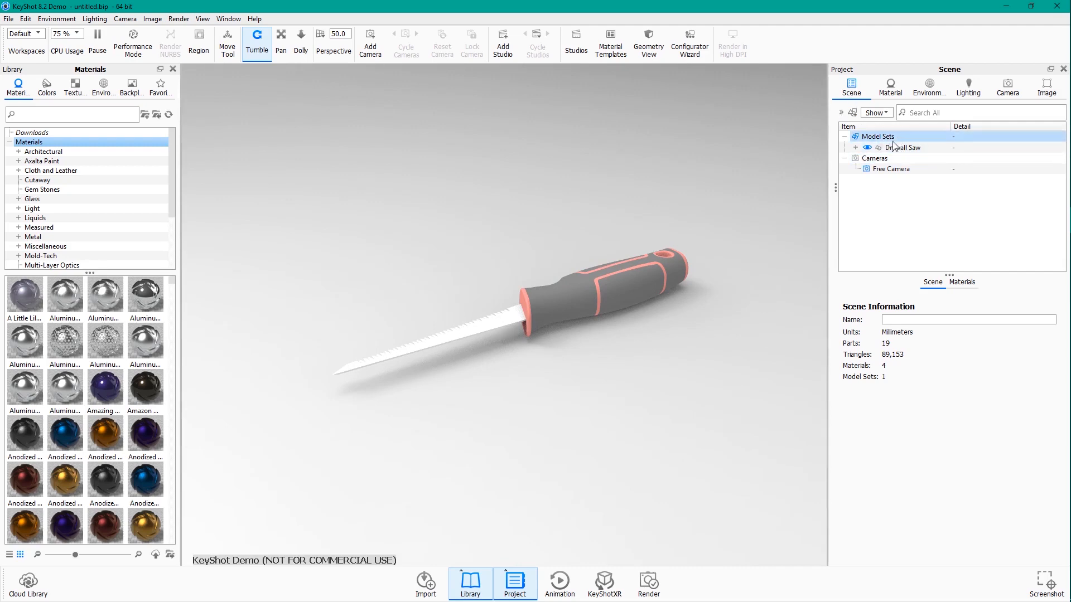
click(903, 147)
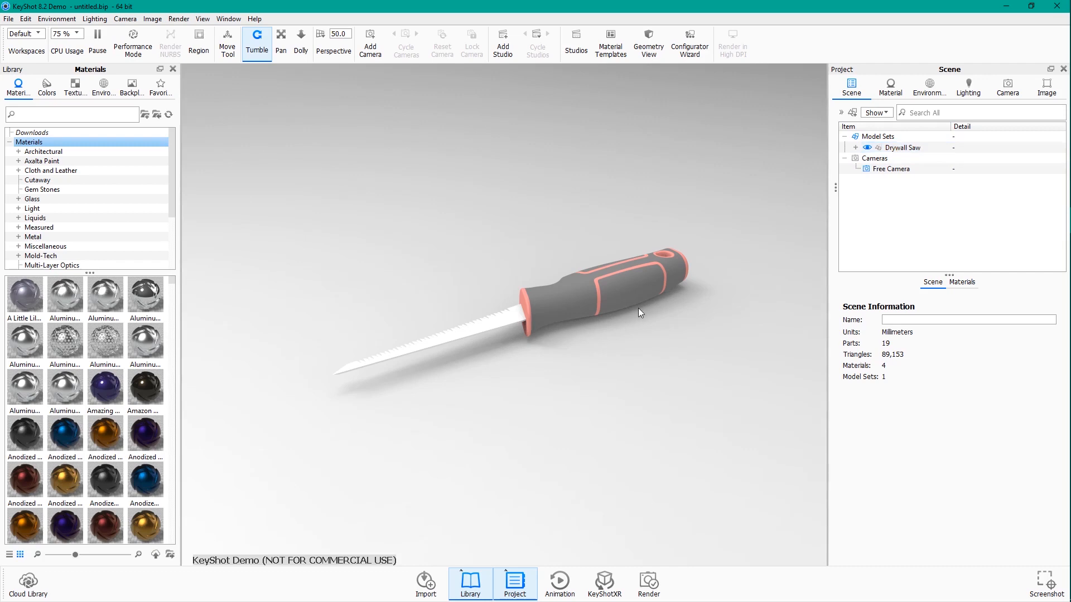
click(878, 136)
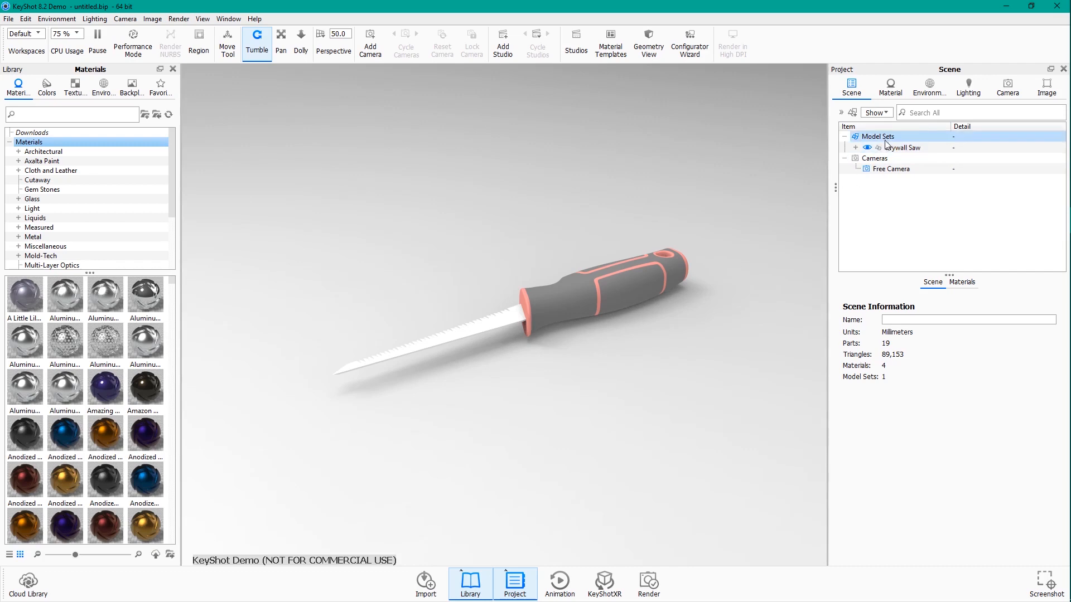
click(903, 147)
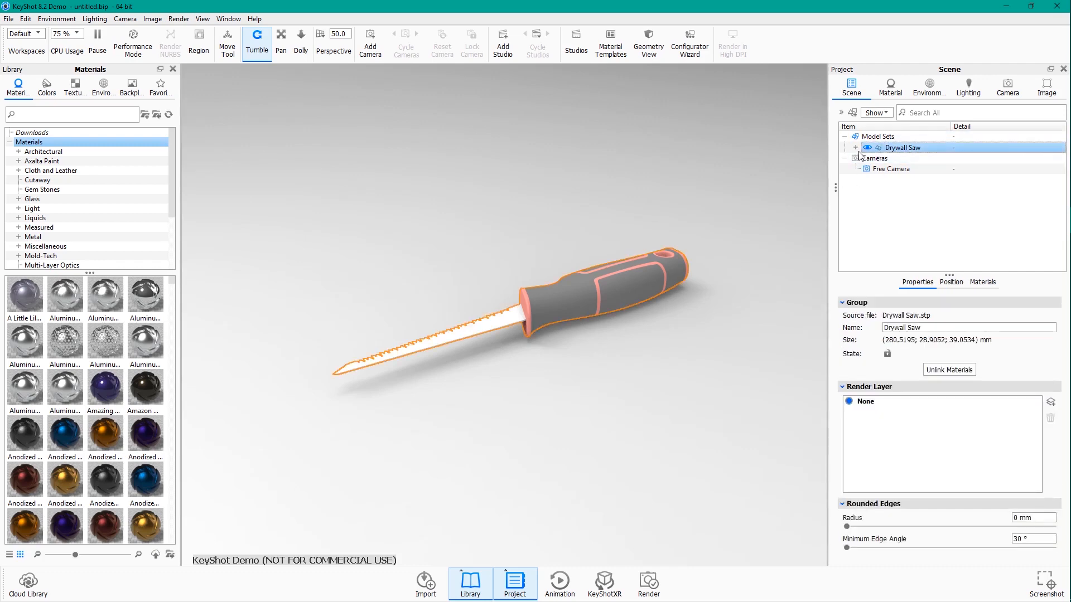
click(855, 148)
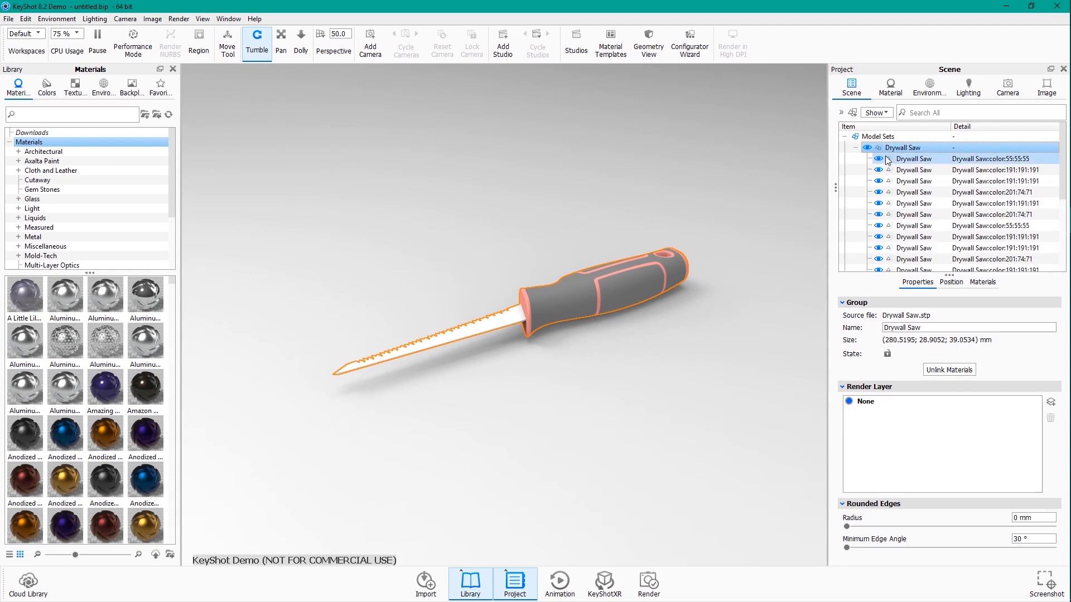
click(913, 192)
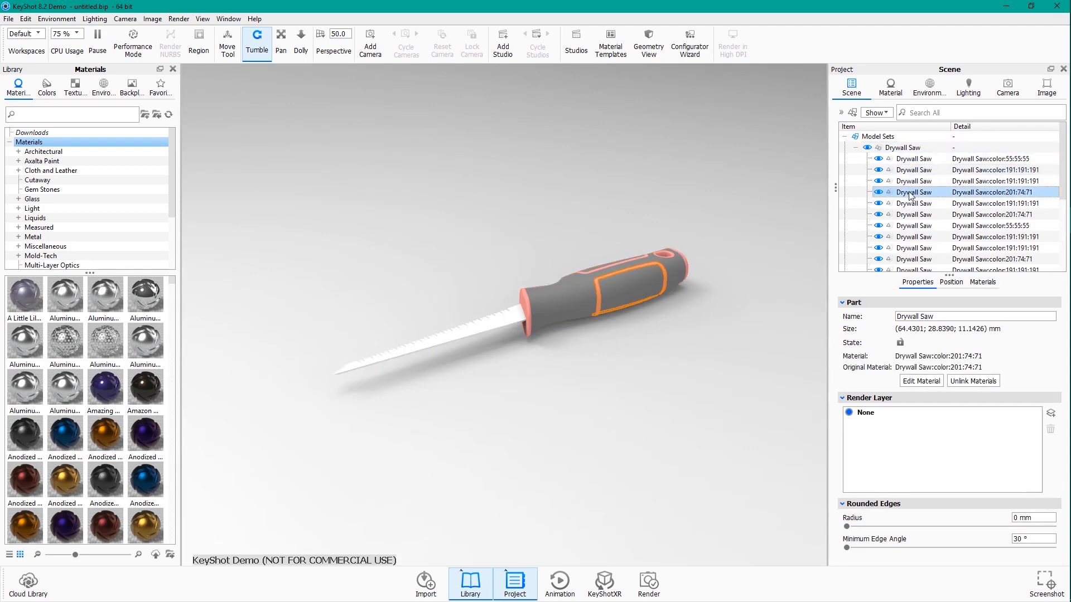
- Collapse the part list, reselect the whole Drywall Saw group and show its Position settings
click(855, 147)
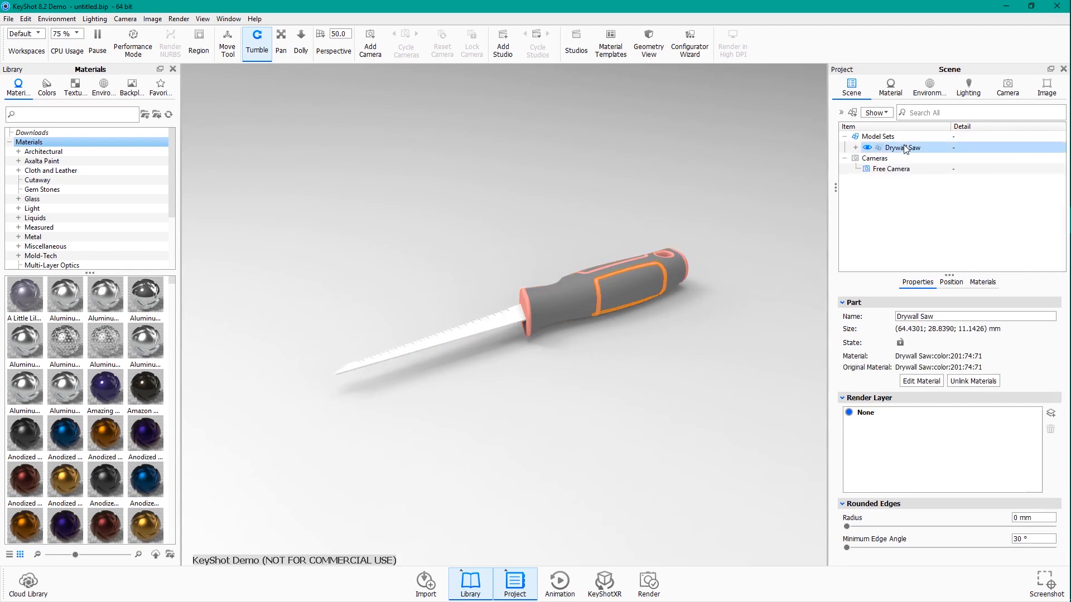
click(904, 147)
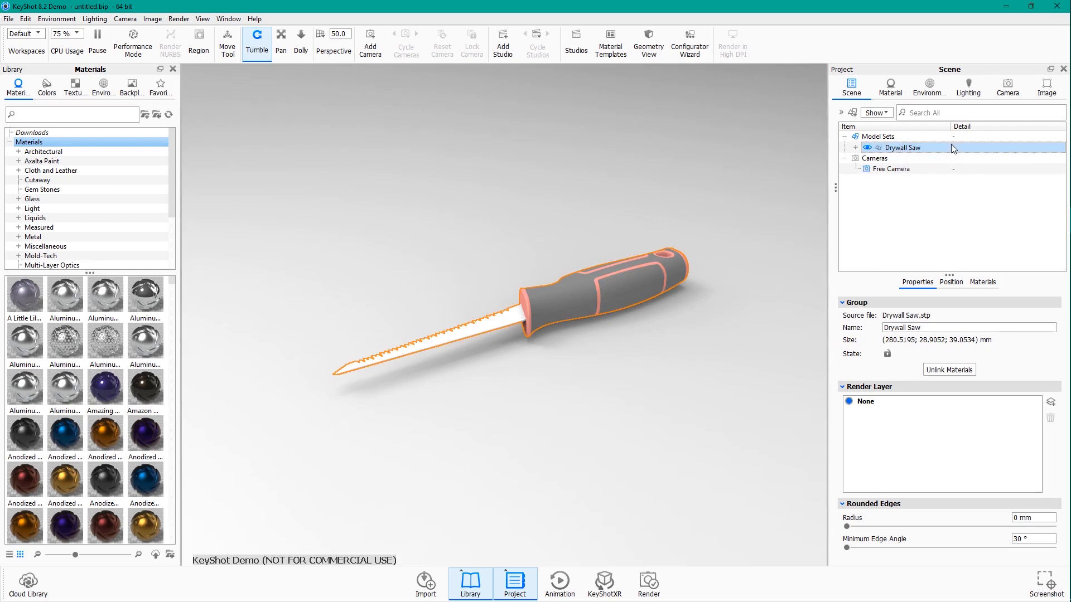
click(950, 282)
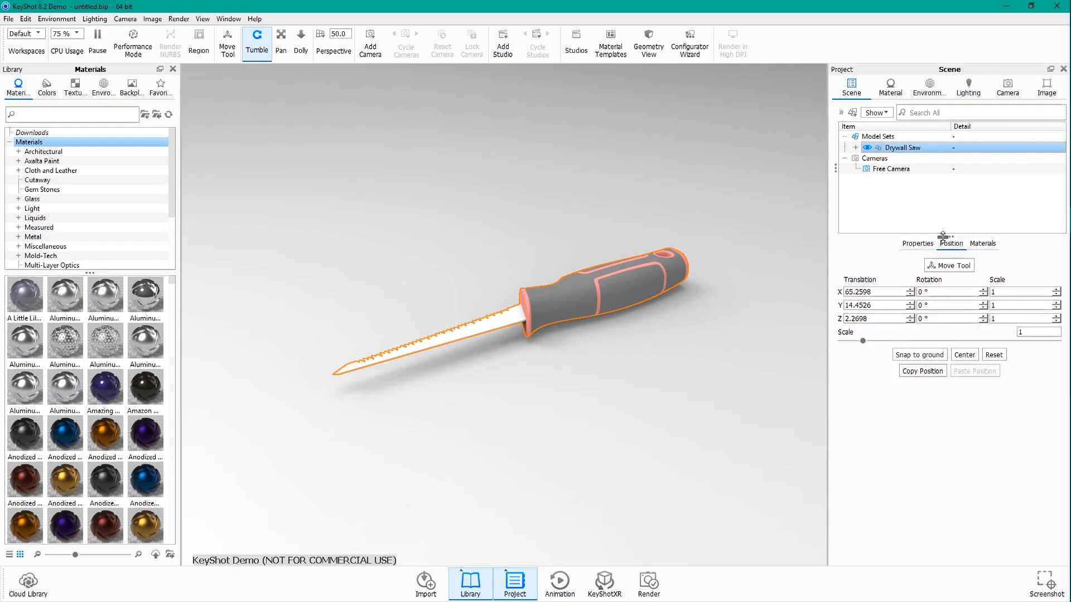
- Rotate the saw -90° about X with the Move Tool and confirm the new orientation
click(227, 41)
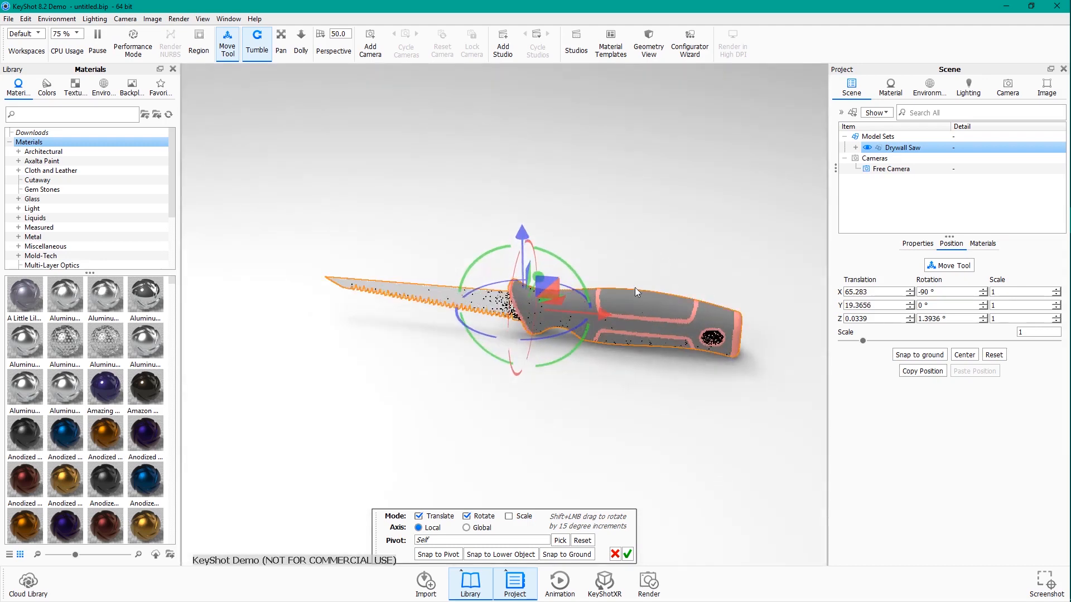
click(627, 554)
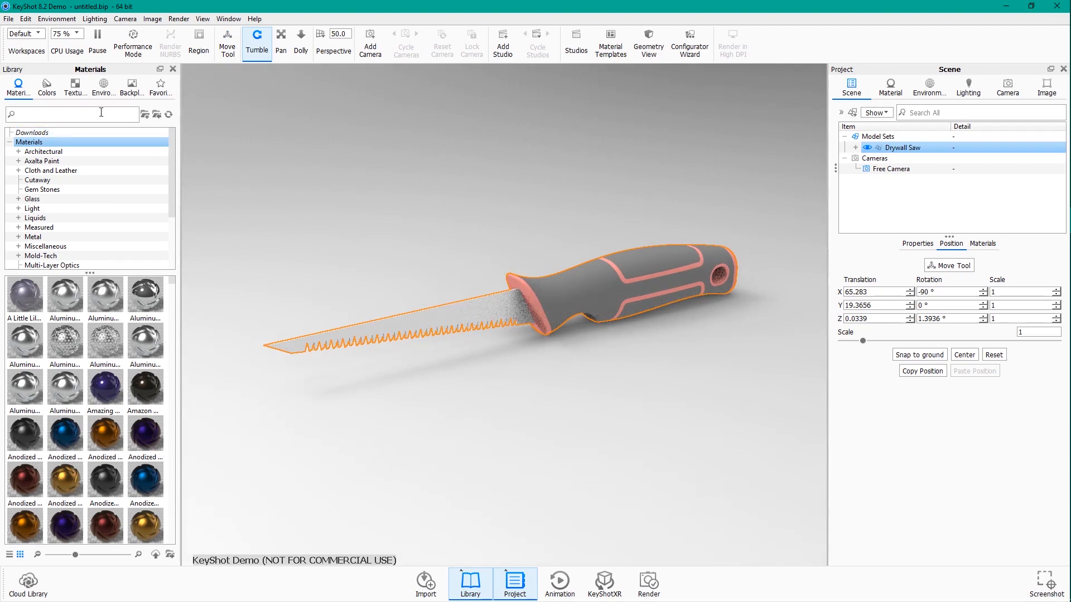
- Search materials for 'stainless', preview Stainless Steel options and switch to list view
scroll(down, 3)
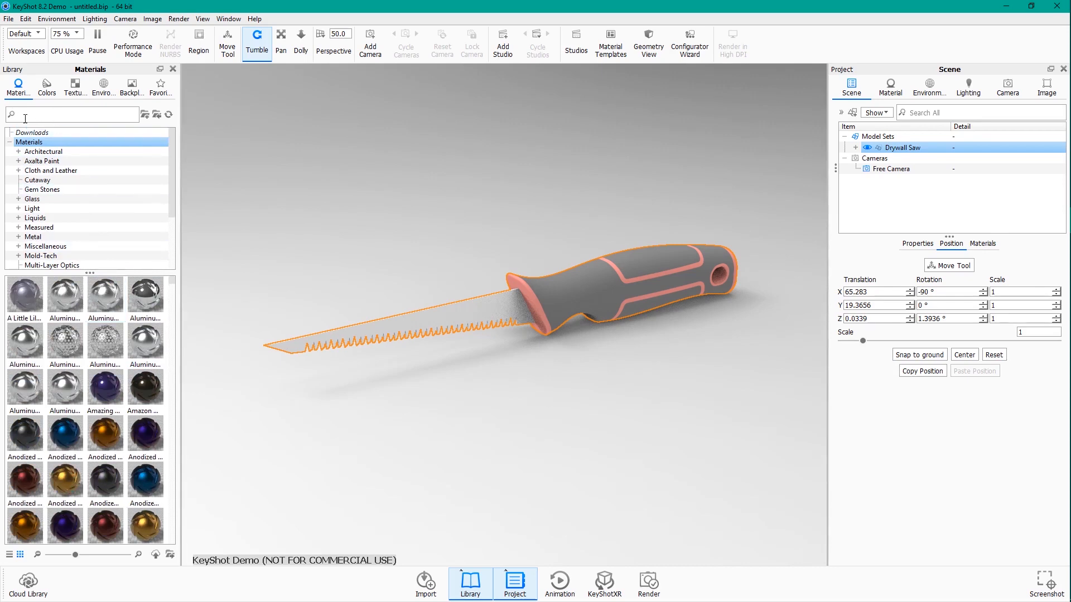
text(stainle)
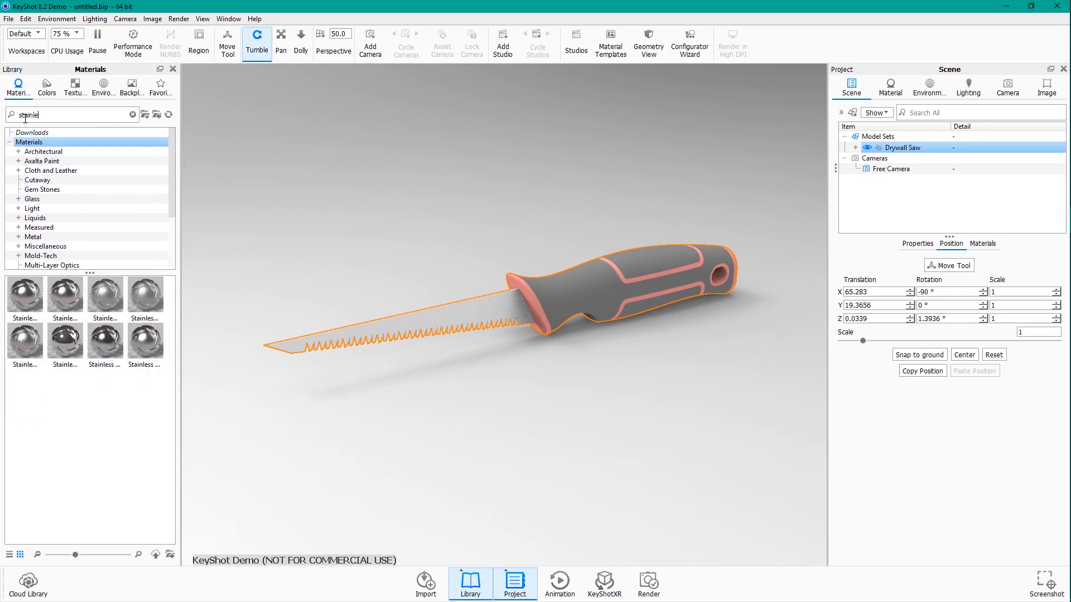
click(65, 341)
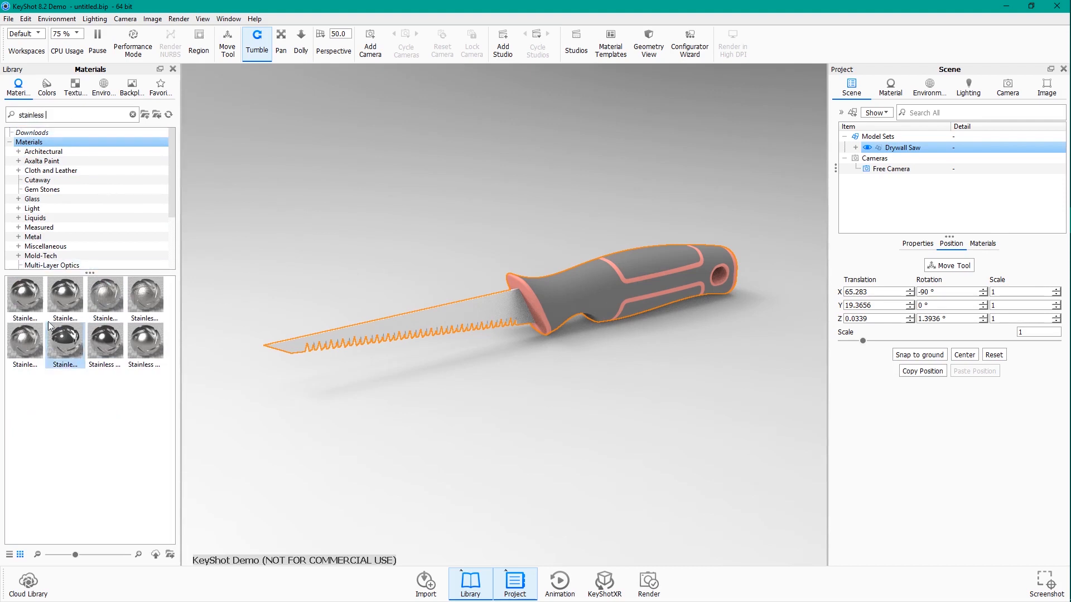
click(25, 295)
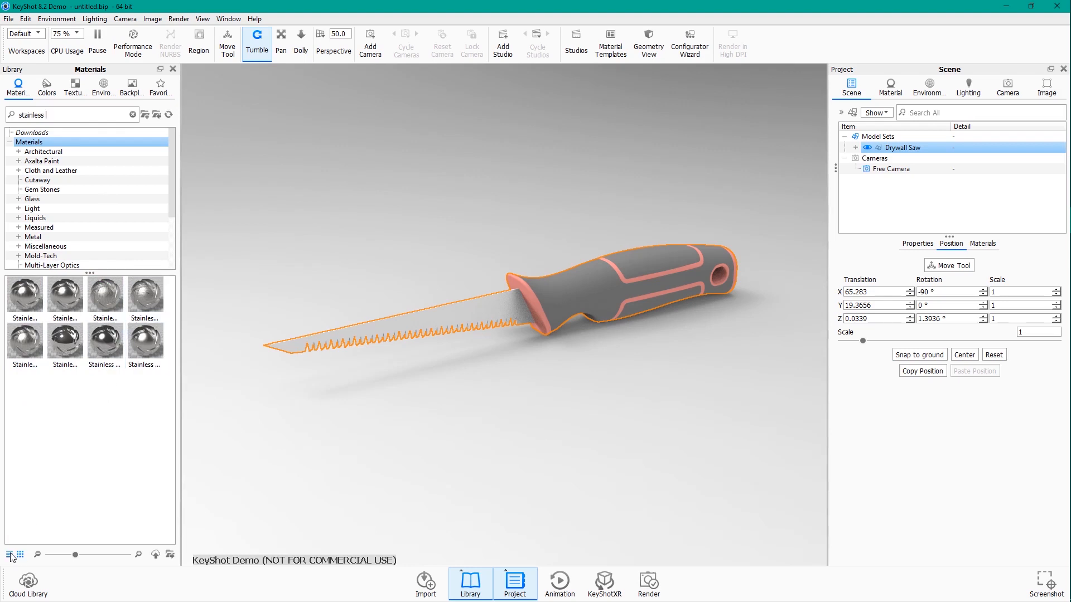
click(10, 554)
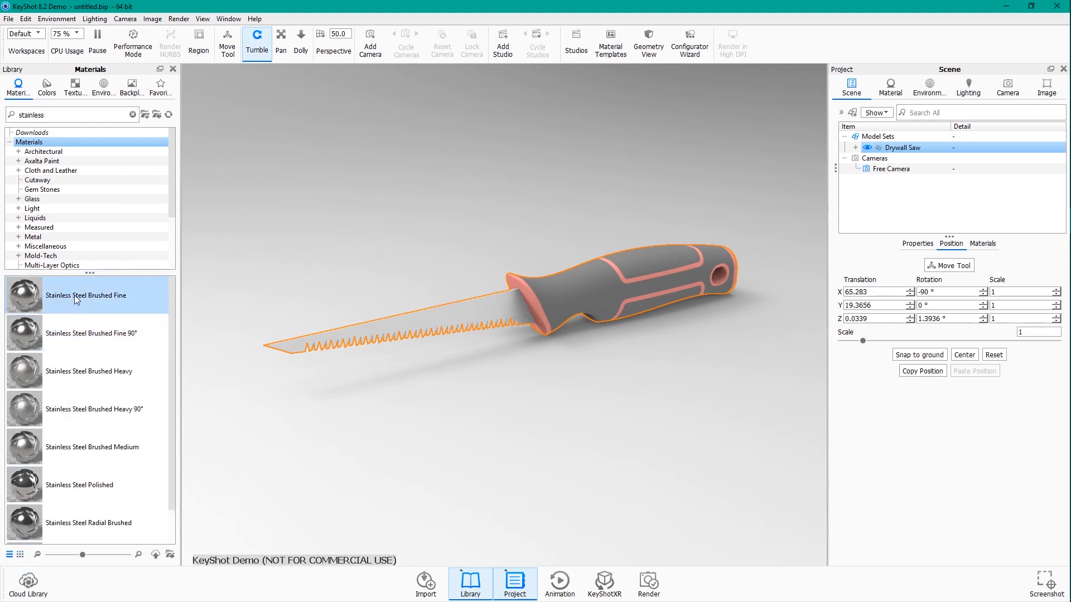
mouse_move(79, 335)
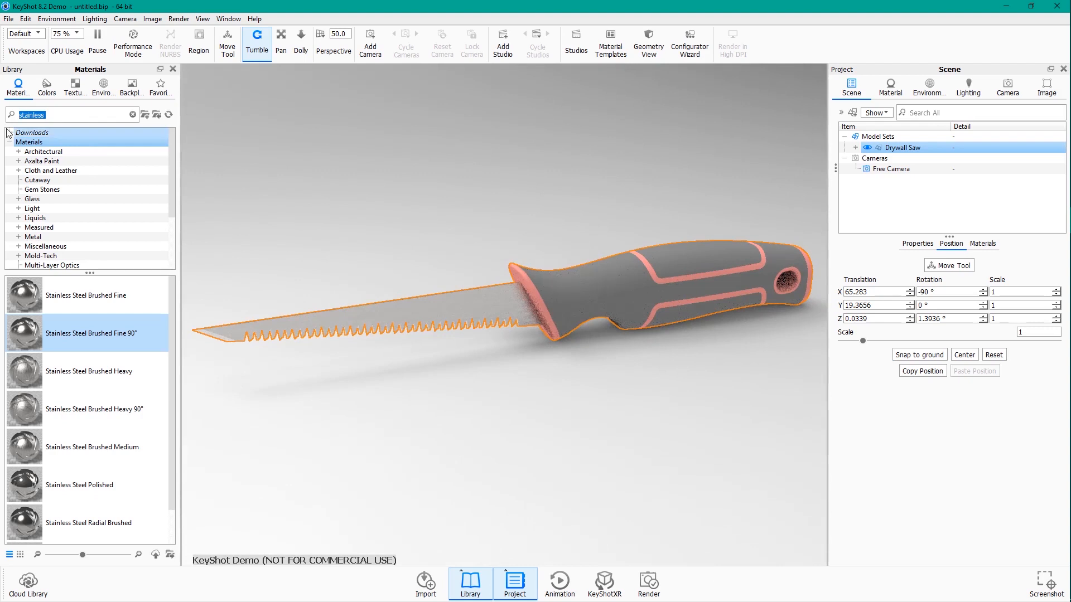
- Search for 'hard' and apply Hard Rough Plastic Blue to the handle stripes and end caps
text(hard)
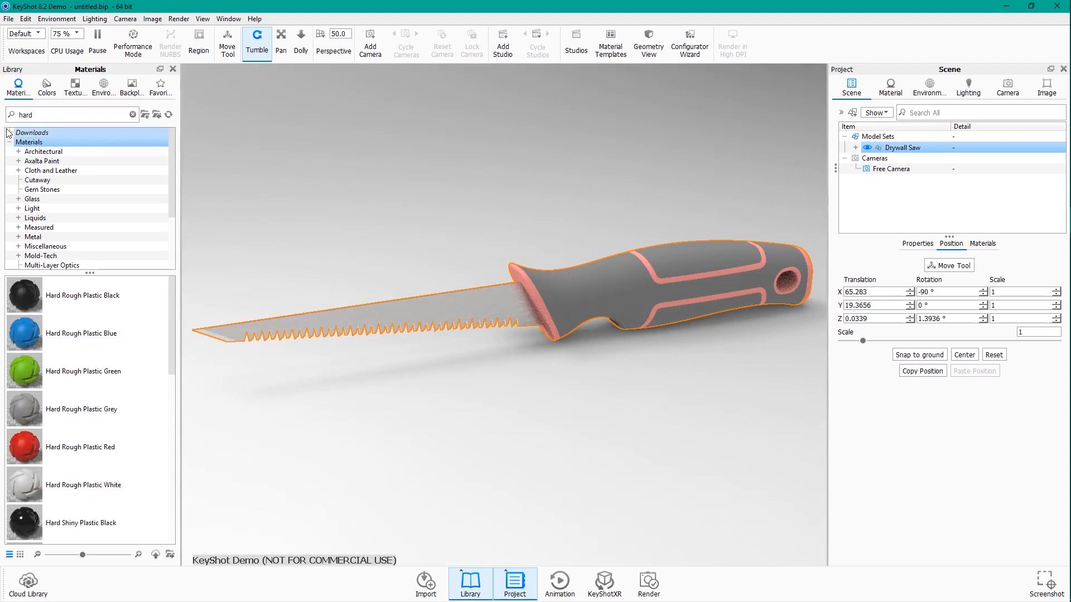
scroll(down, 3)
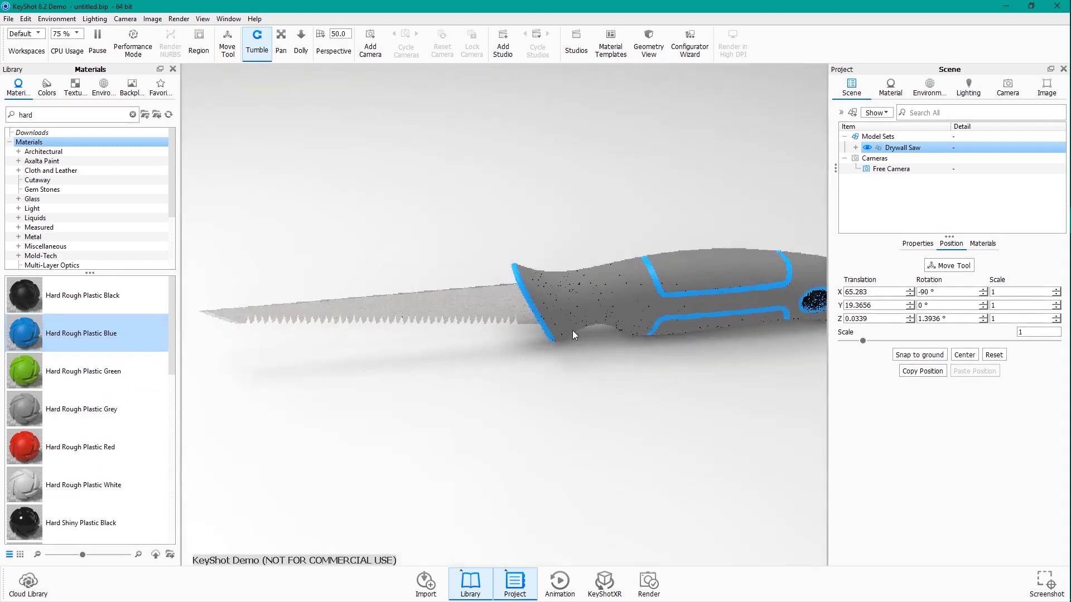
drag(573, 335, 624, 330)
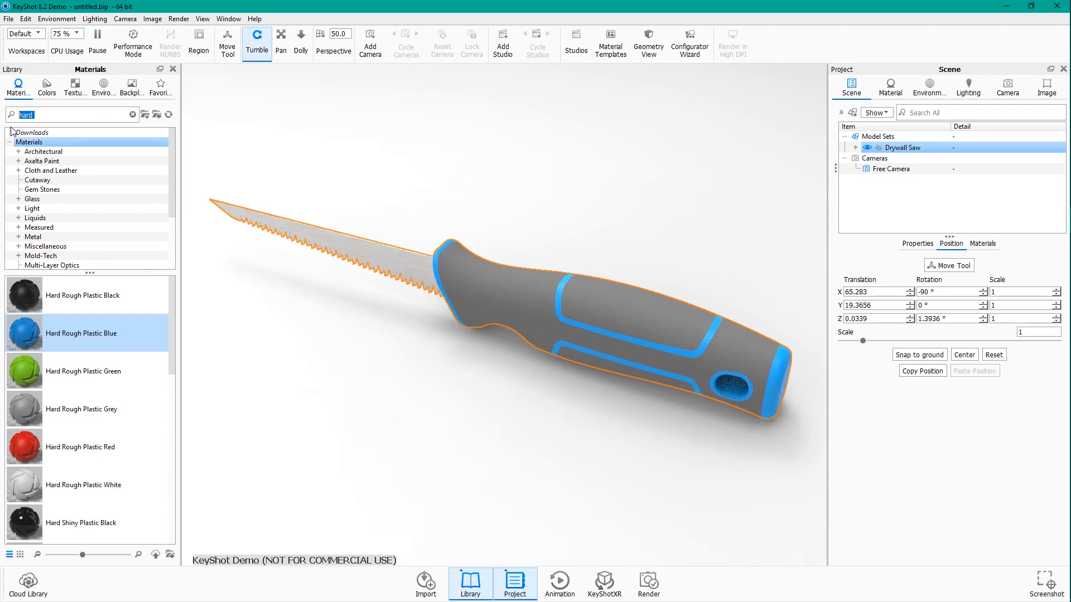
- Search for 'rubber', apply Rubber to the grey handle body and view its settings
text(rubber)
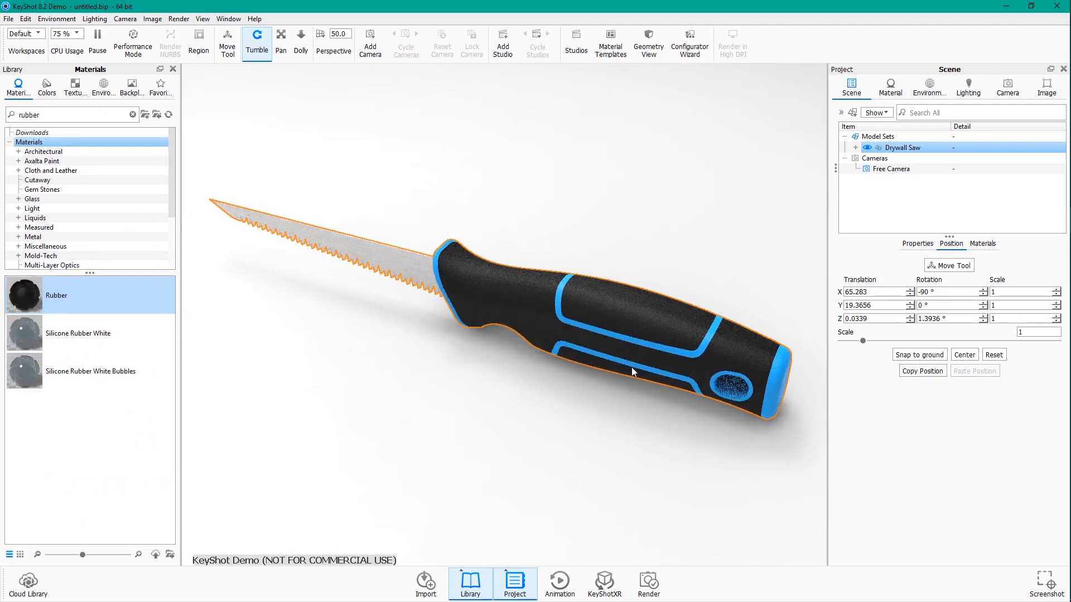
drag(632, 371, 594, 326)
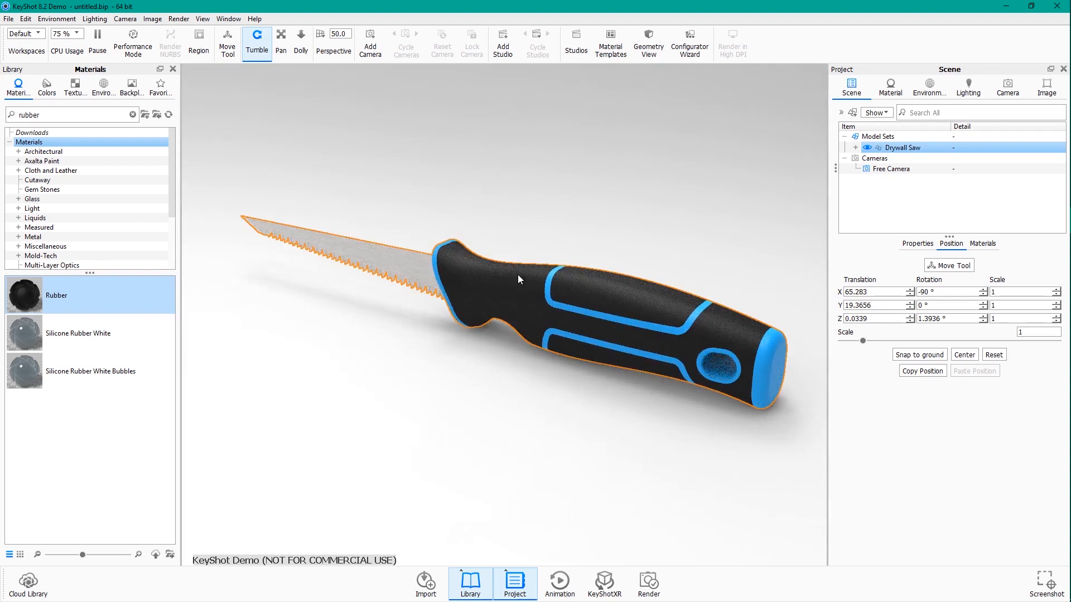
click(890, 88)
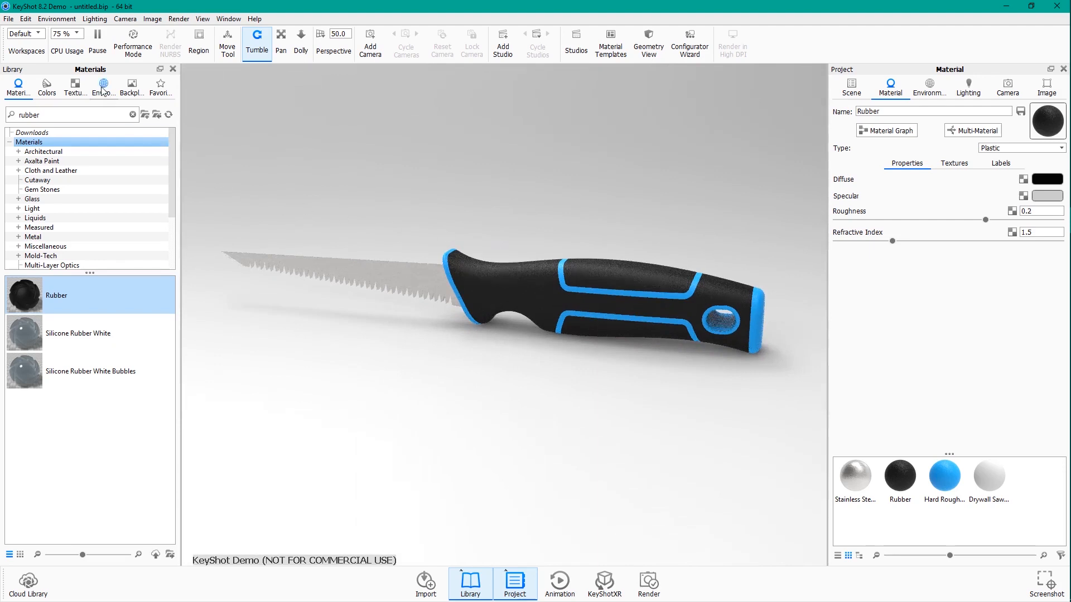
- Use the 2 Panels Tilted 4K environment and orbit to a three-quarter view of the saw
click(103, 87)
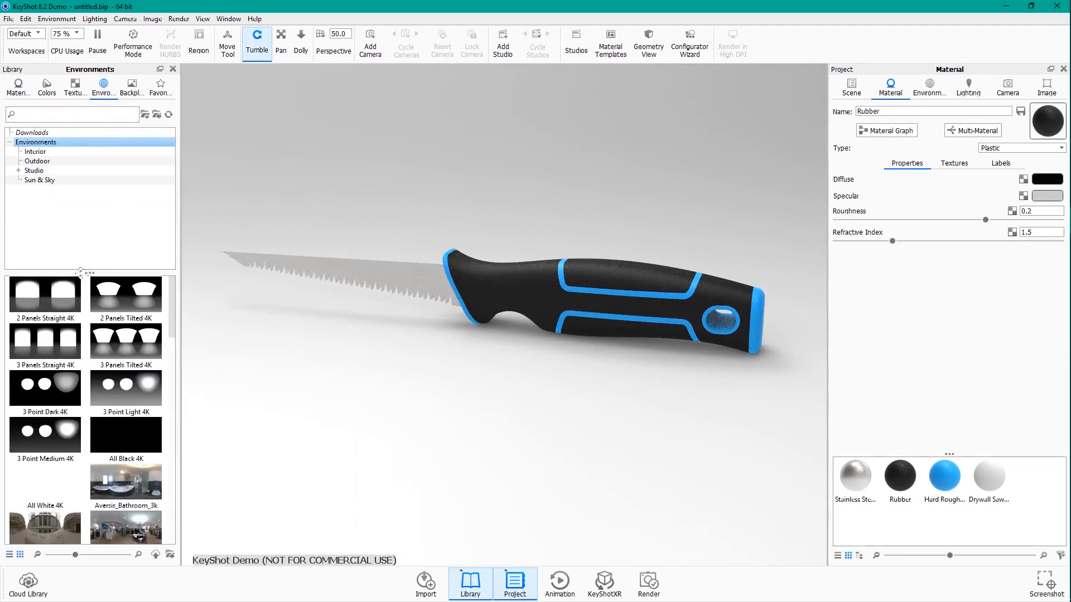
mouse_move(45, 294)
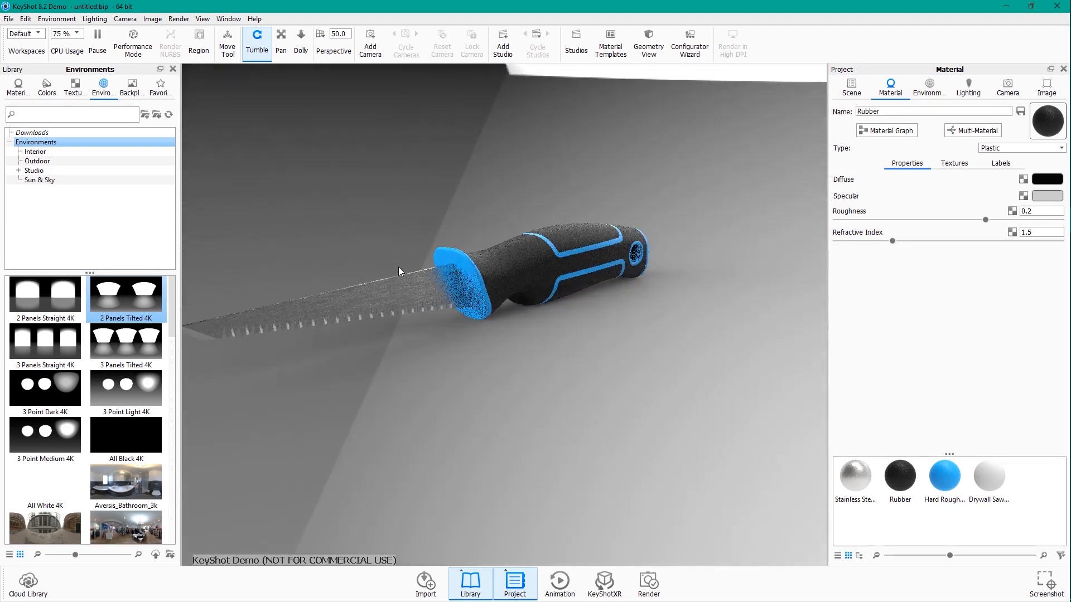
drag(399, 272, 575, 264)
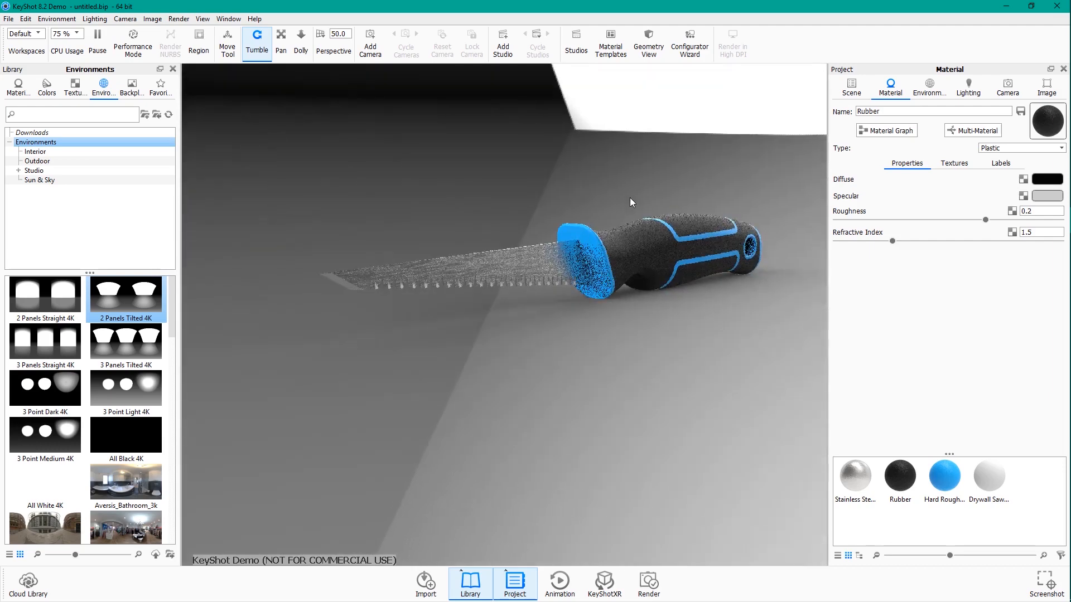
drag(630, 202, 660, 271)
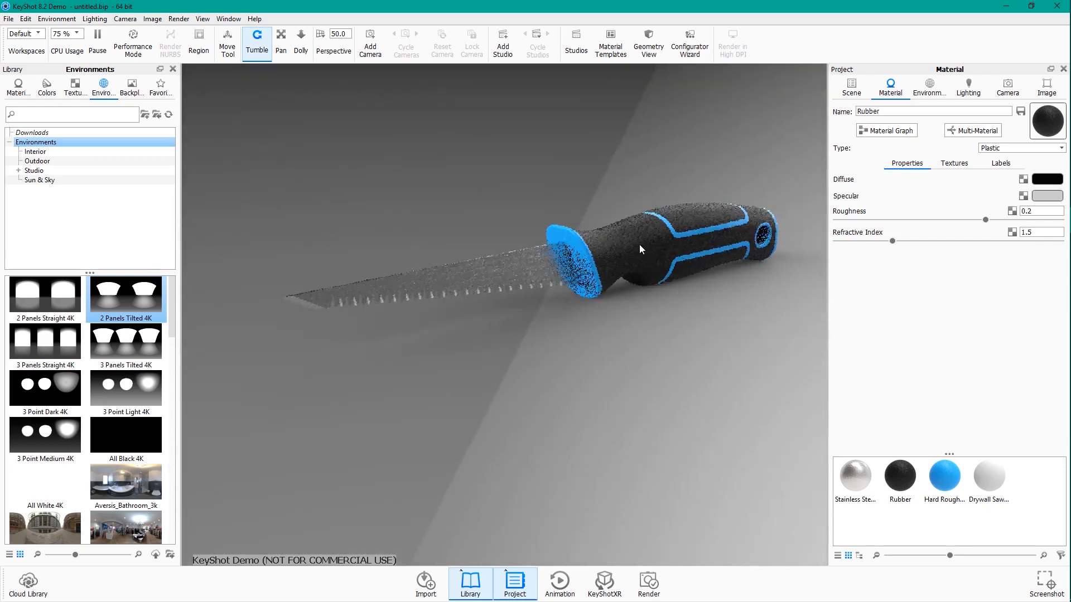
drag(642, 250, 625, 251)
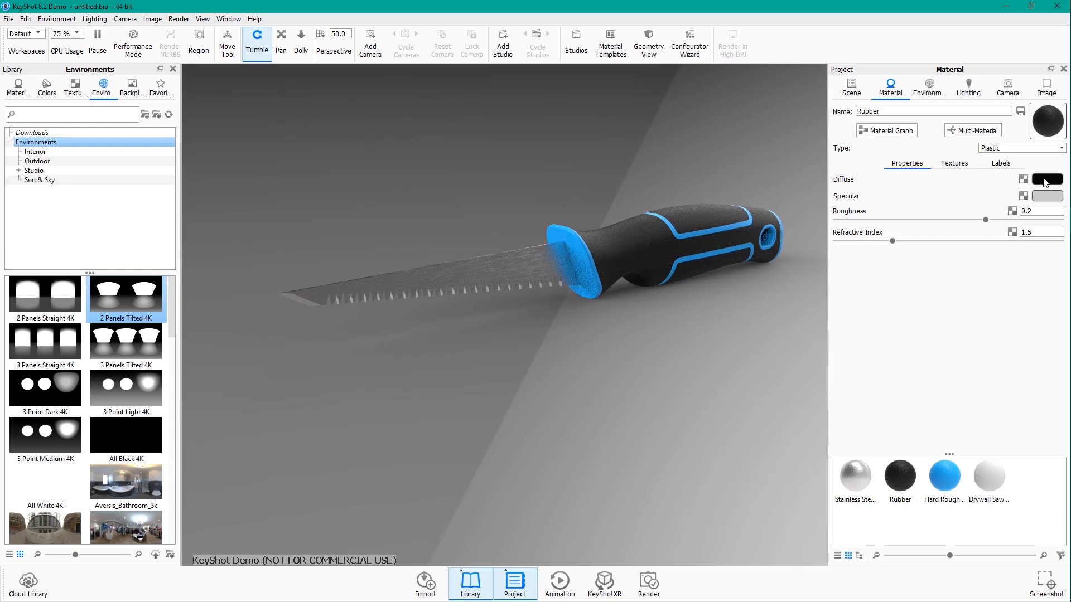
mouse_move(1046, 179)
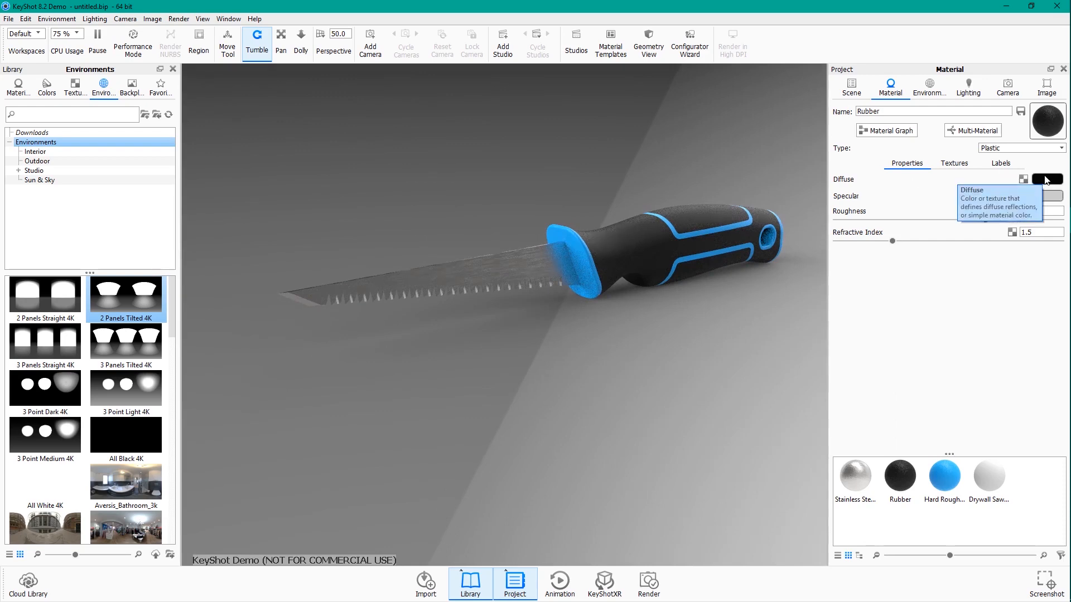
- Change Hard Rough Plastic Blue's diffuse colour to the softer blue #3B93CD
click(1045, 179)
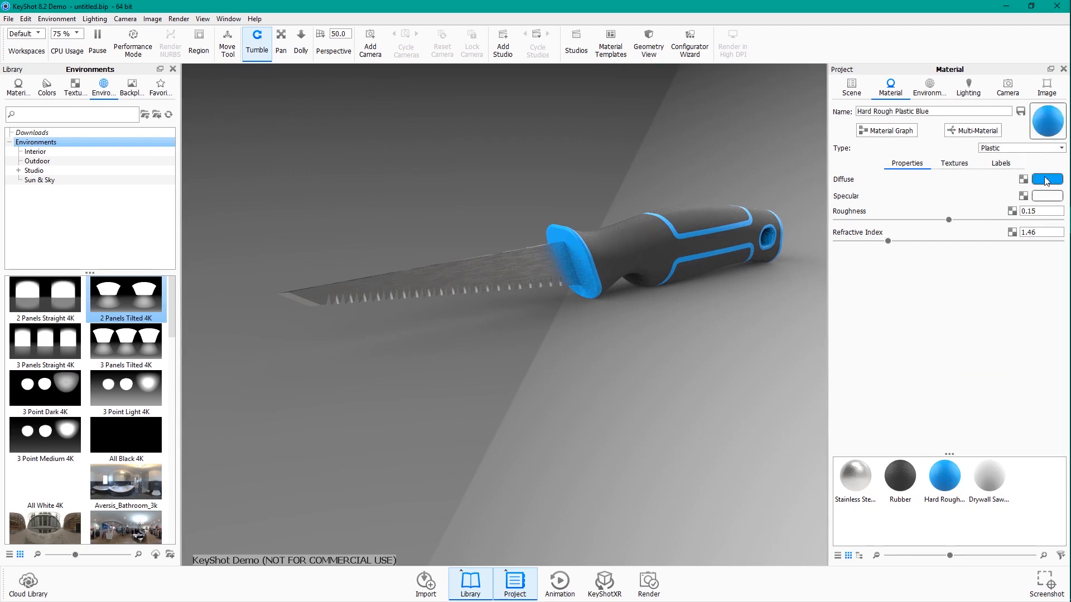
click(1044, 179)
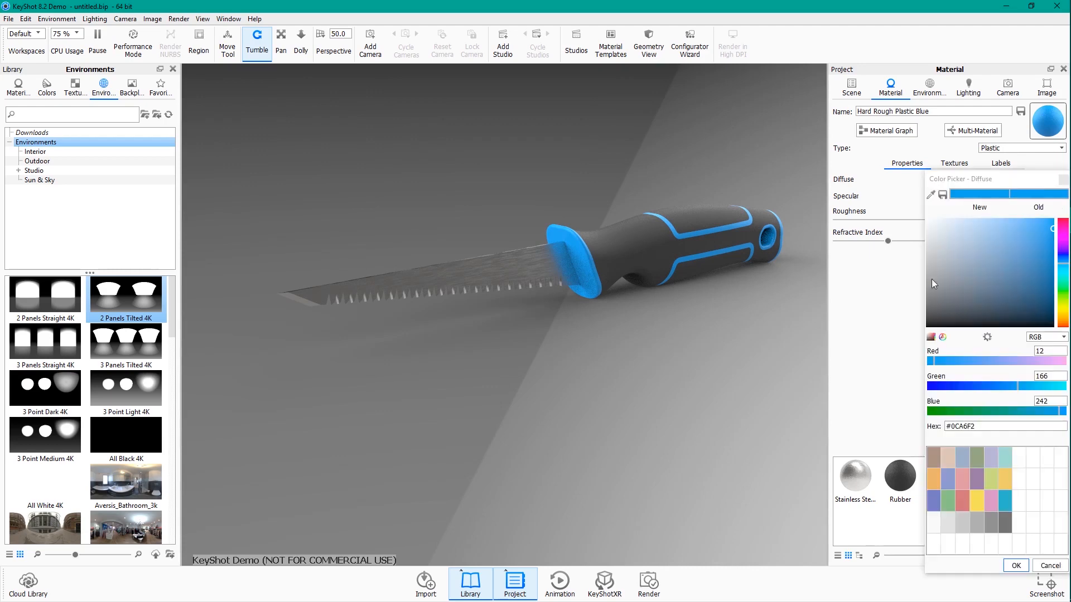
click(1055, 226)
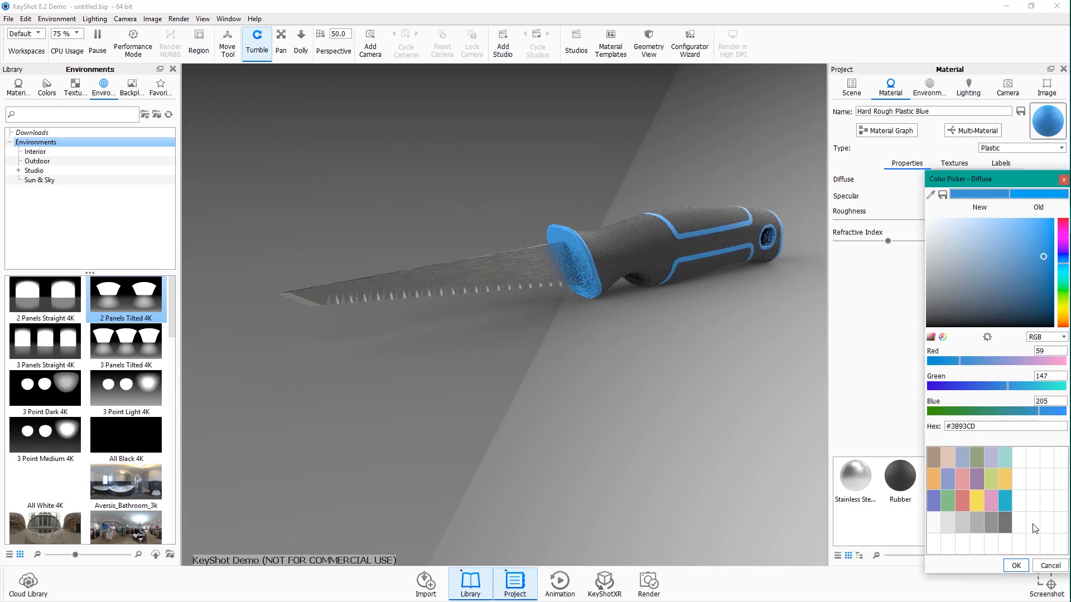
click(1015, 566)
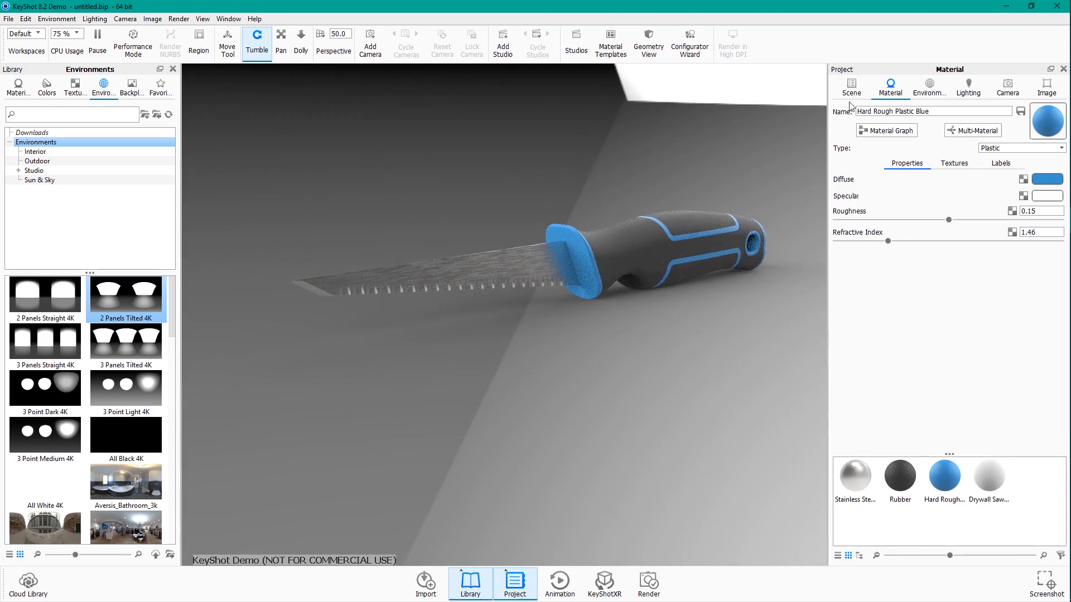
- Set the environment background to a solid, muted steel-blue colour
click(929, 83)
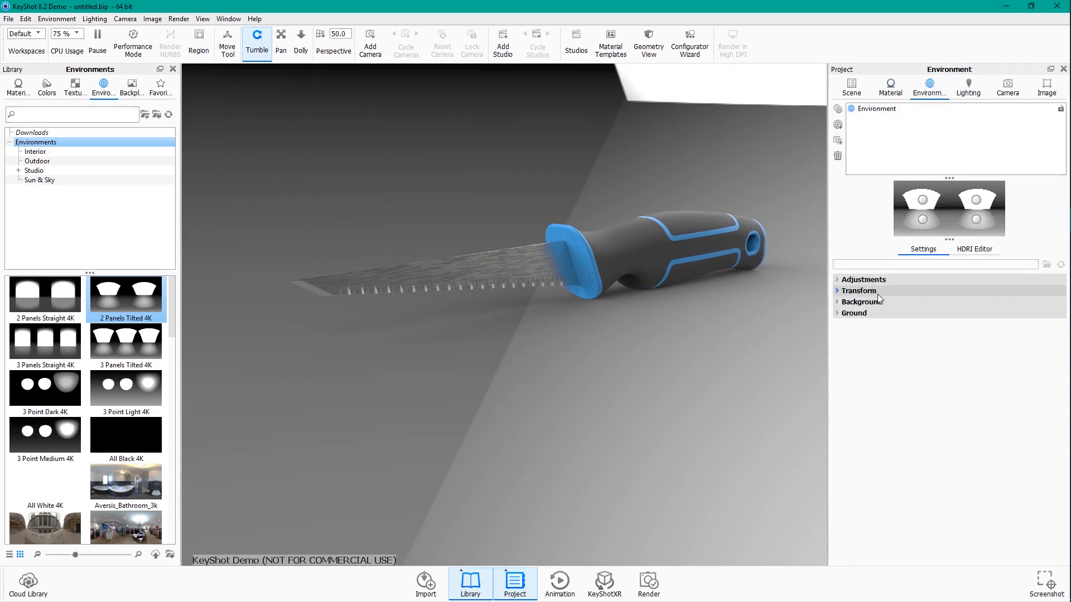
click(862, 302)
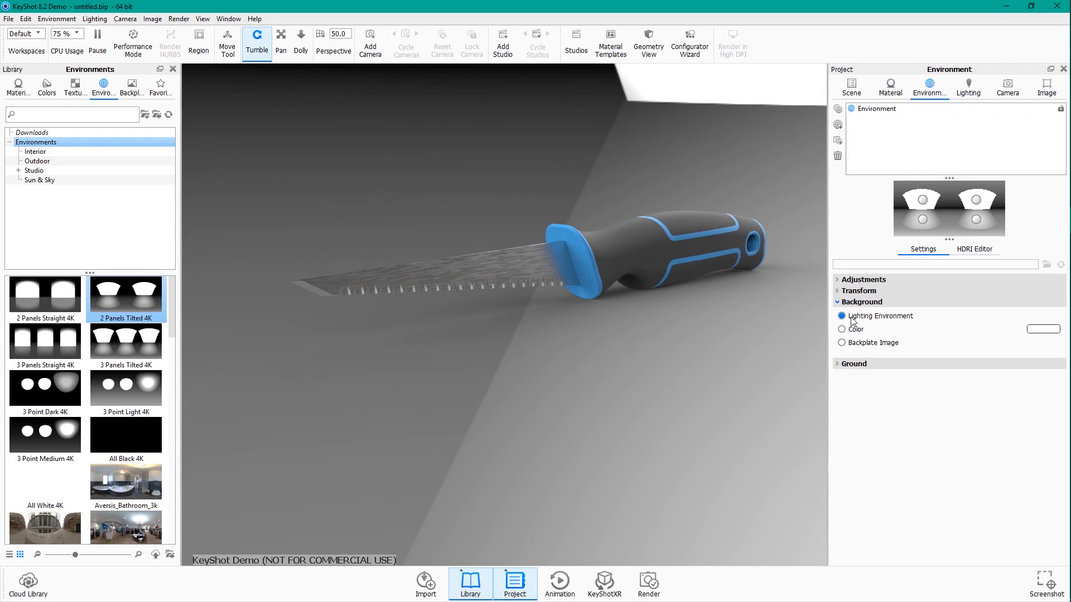
click(842, 329)
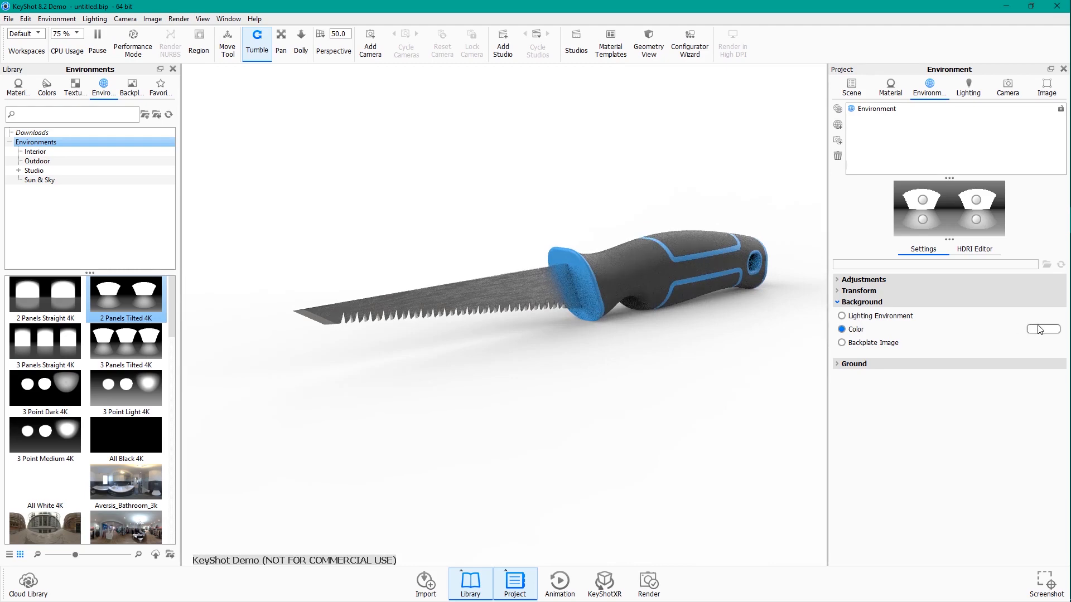
click(1043, 330)
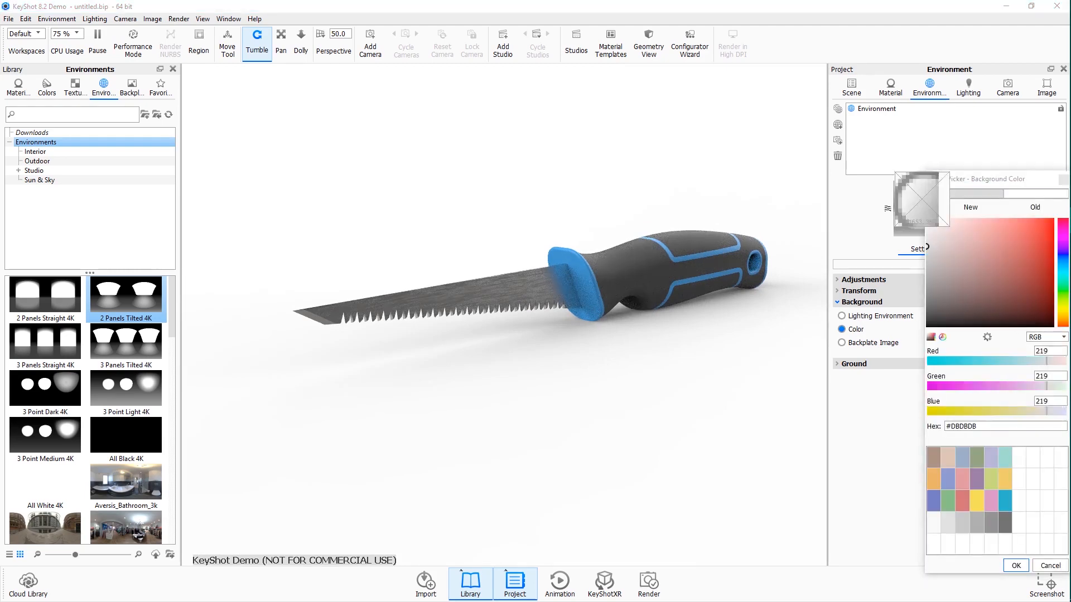
click(1041, 256)
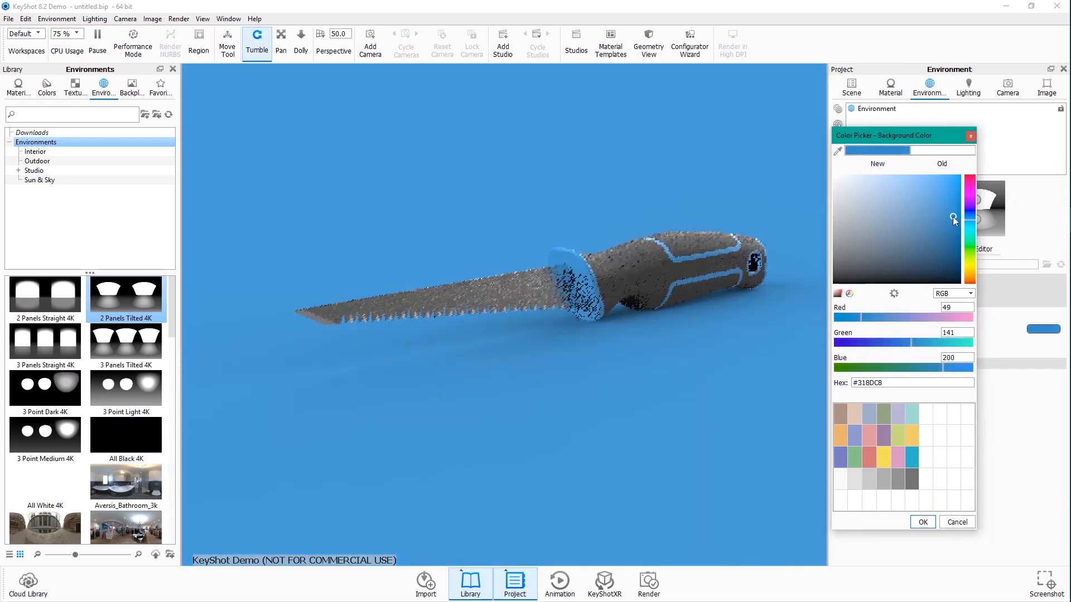
click(921, 193)
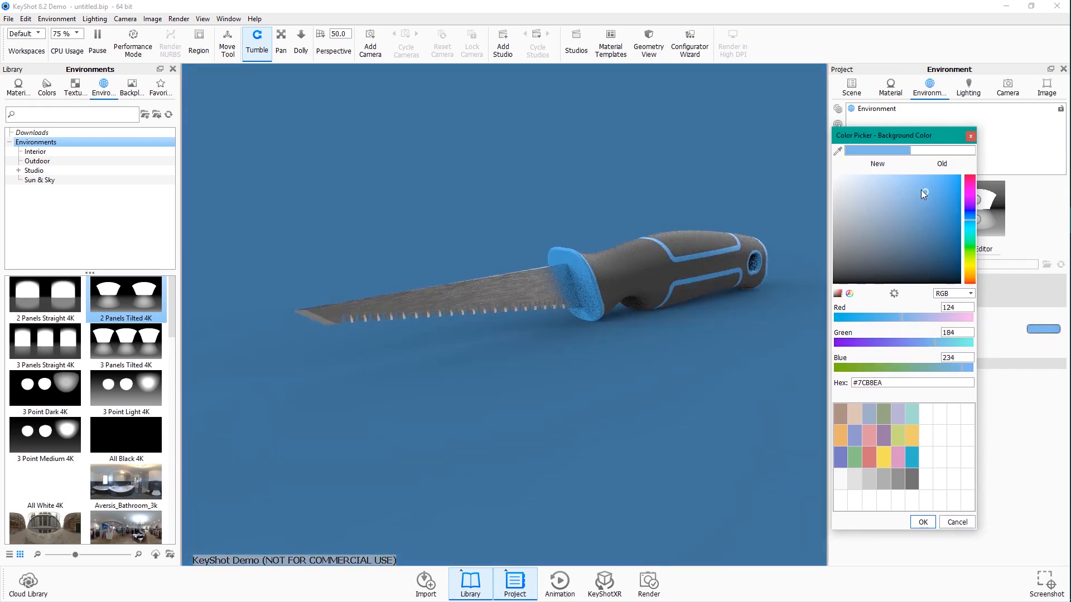
click(919, 189)
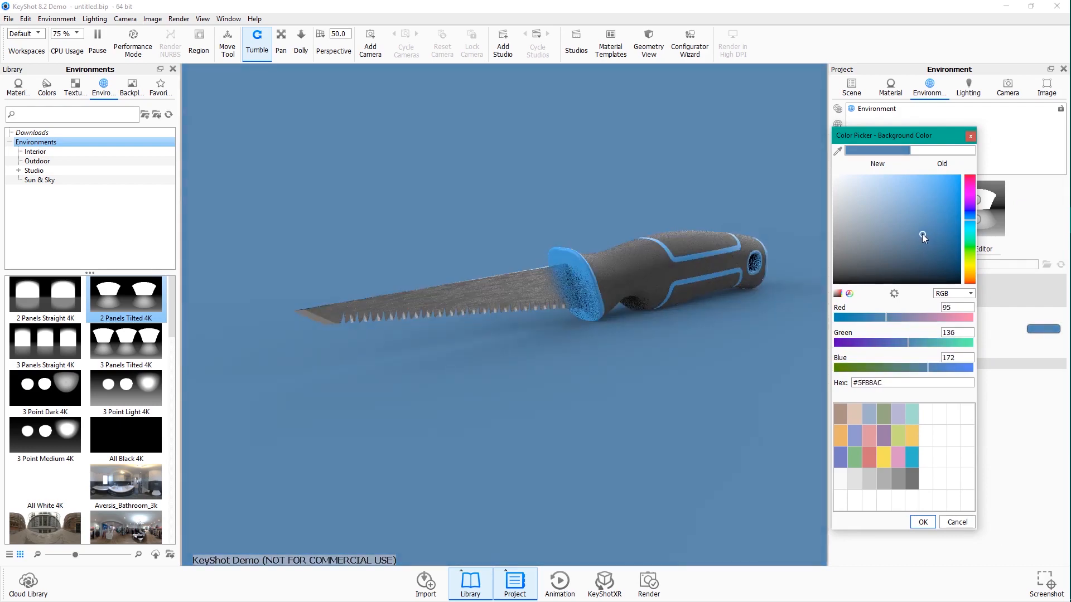
click(921, 522)
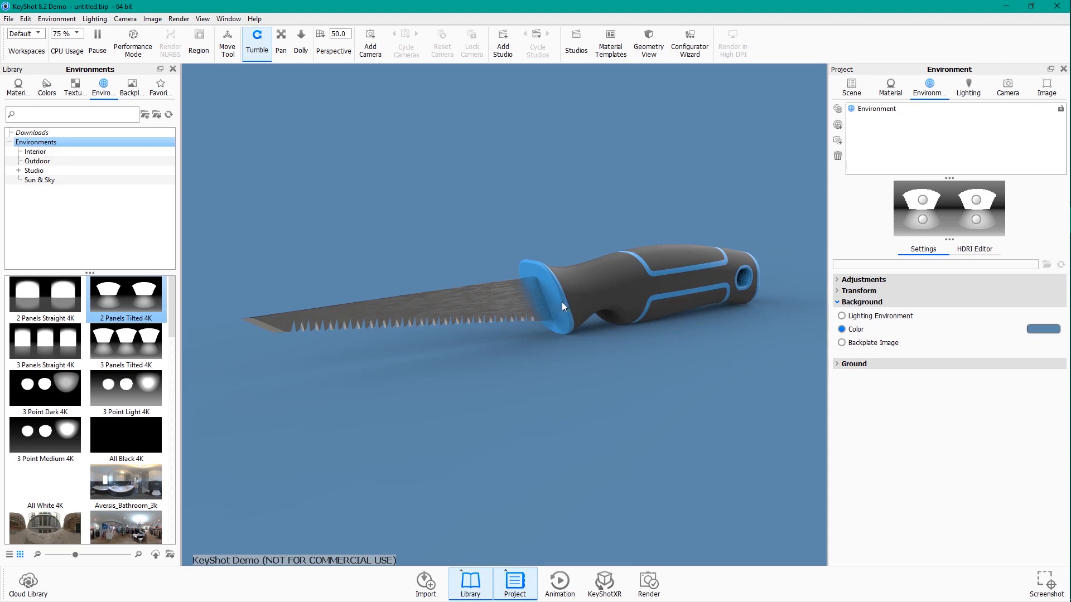
mouse_move(545, 306)
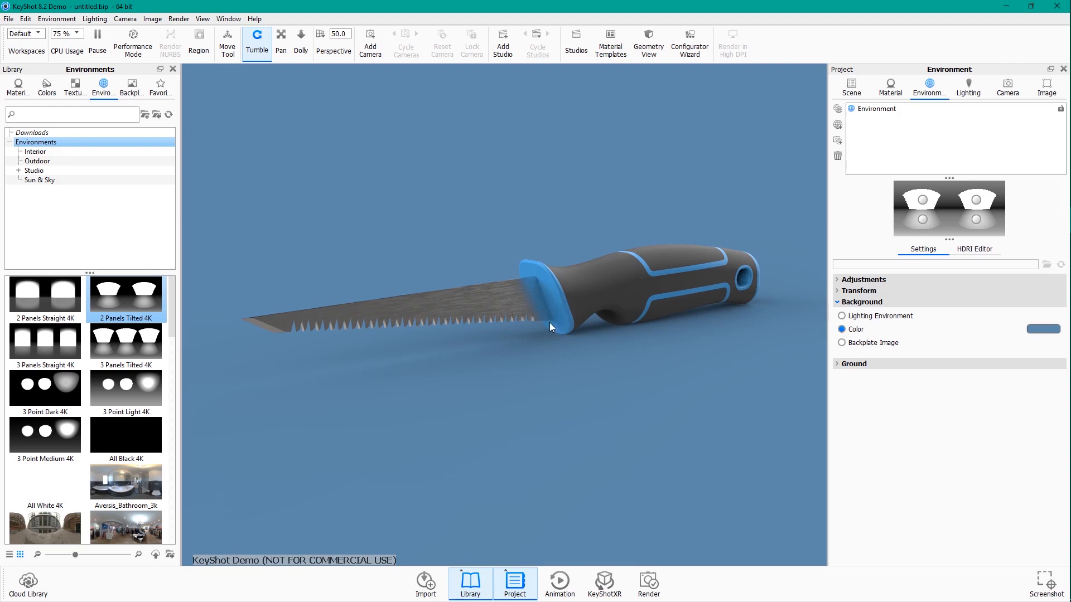
mouse_move(562, 325)
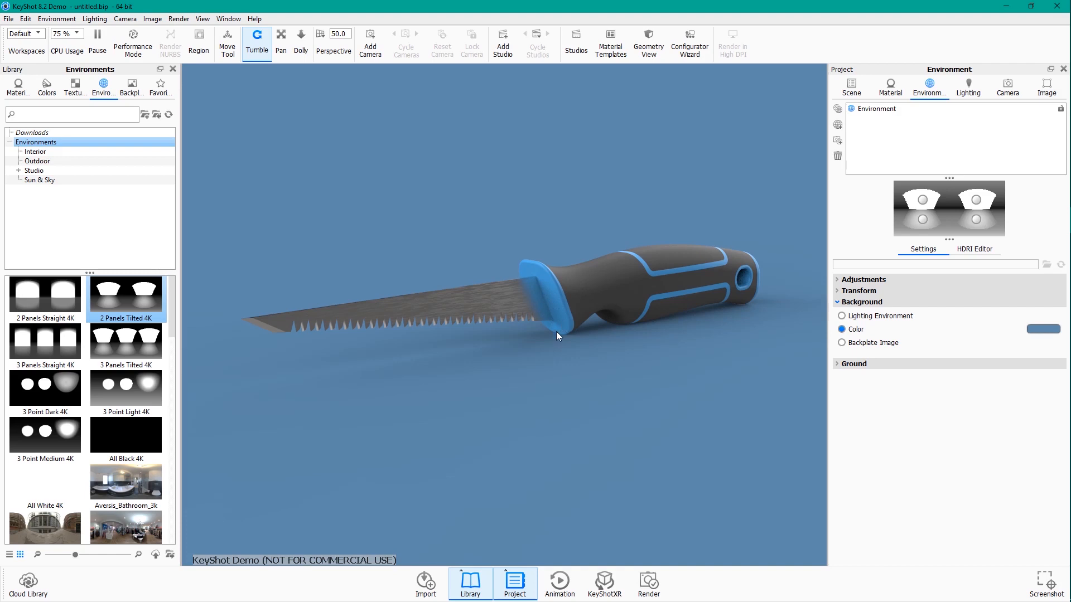
mouse_move(547, 317)
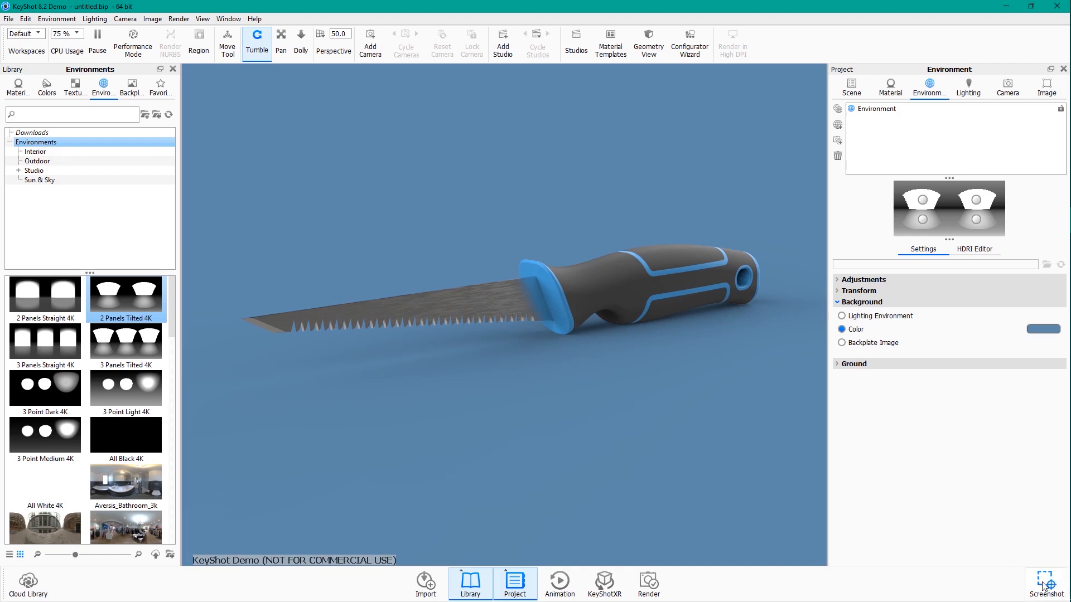
mouse_move(1055, 585)
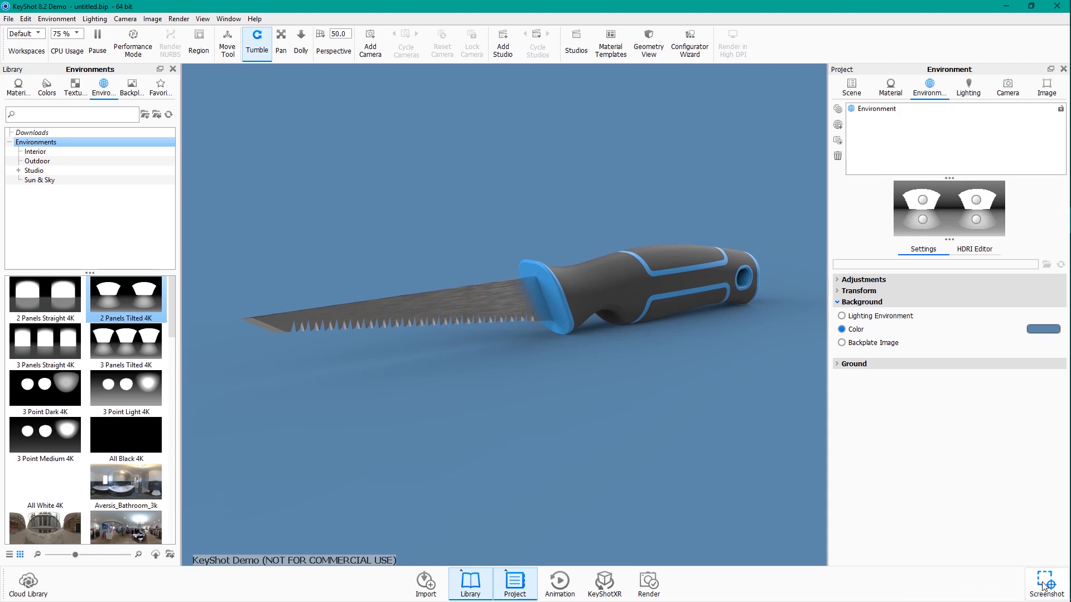
mouse_move(979, 504)
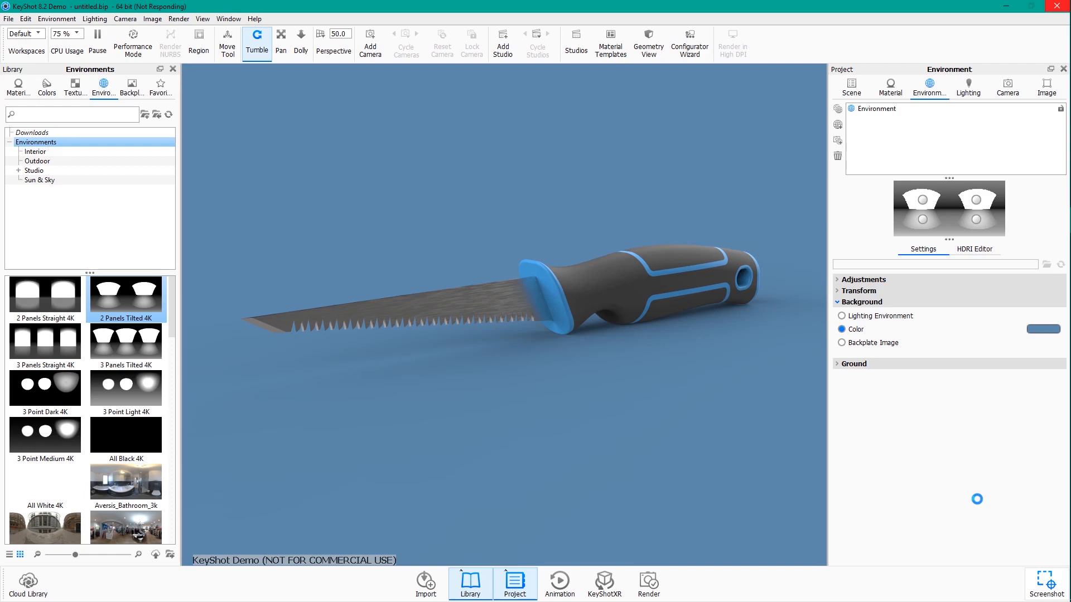
- Take a screenshot of the saw, saved as untitled_3.png in the Renderings folder
click(1041, 582)
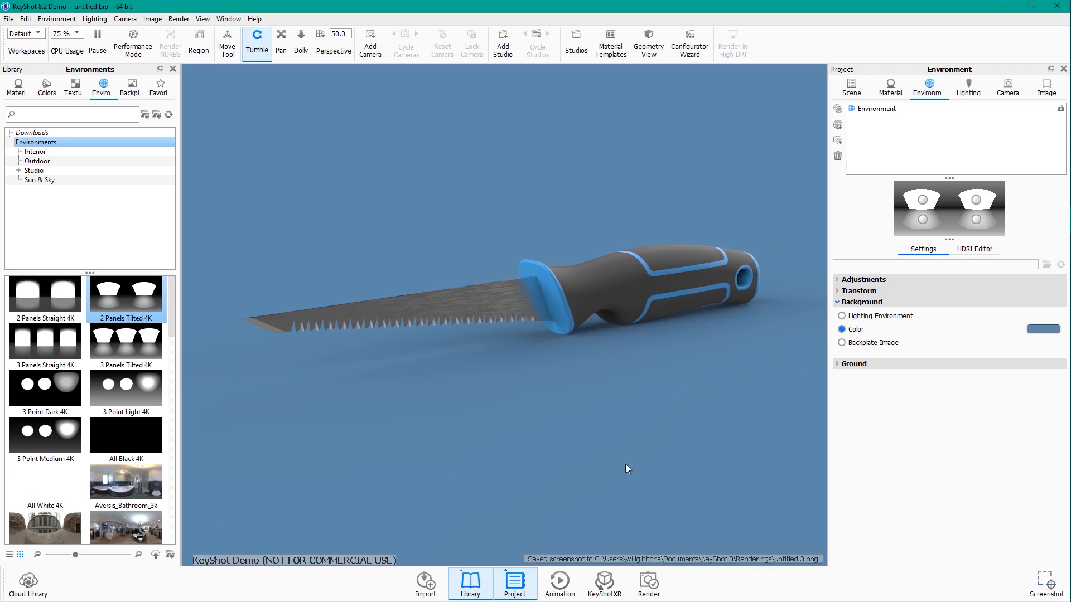
mouse_move(742, 554)
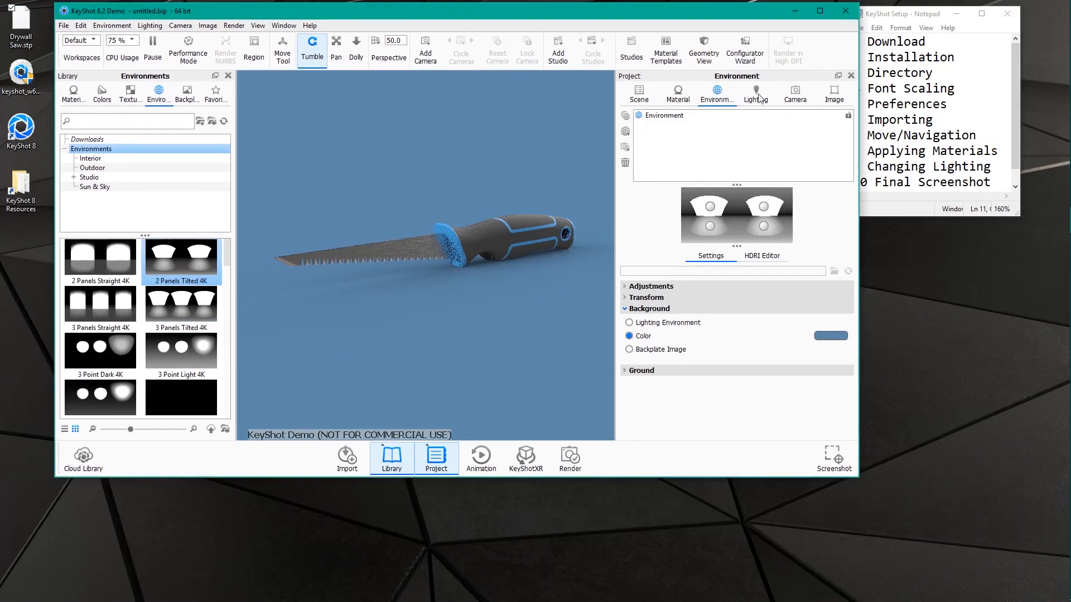
- Open the Renderings folder in File Explorer and open the untitled.3 saw screenshot
drag(478, 10, 497, 26)
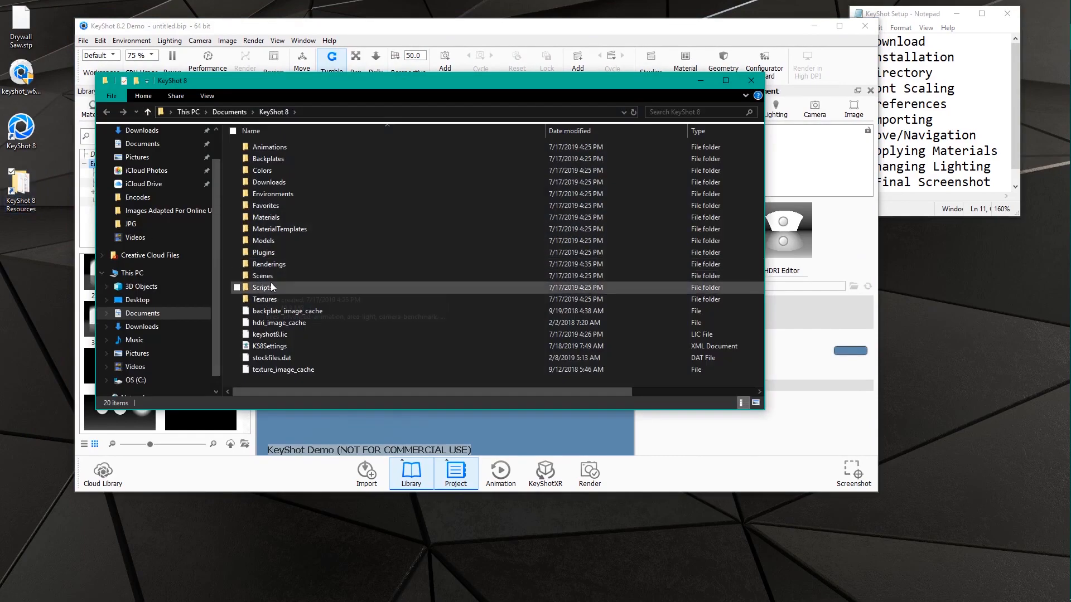
double_click(268, 264)
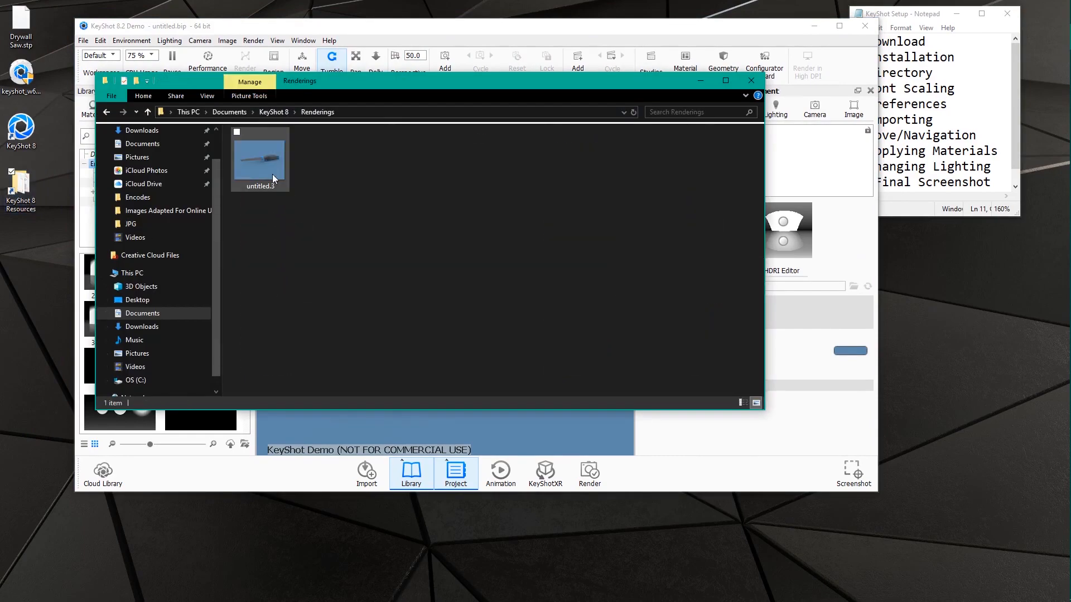
click(259, 159)
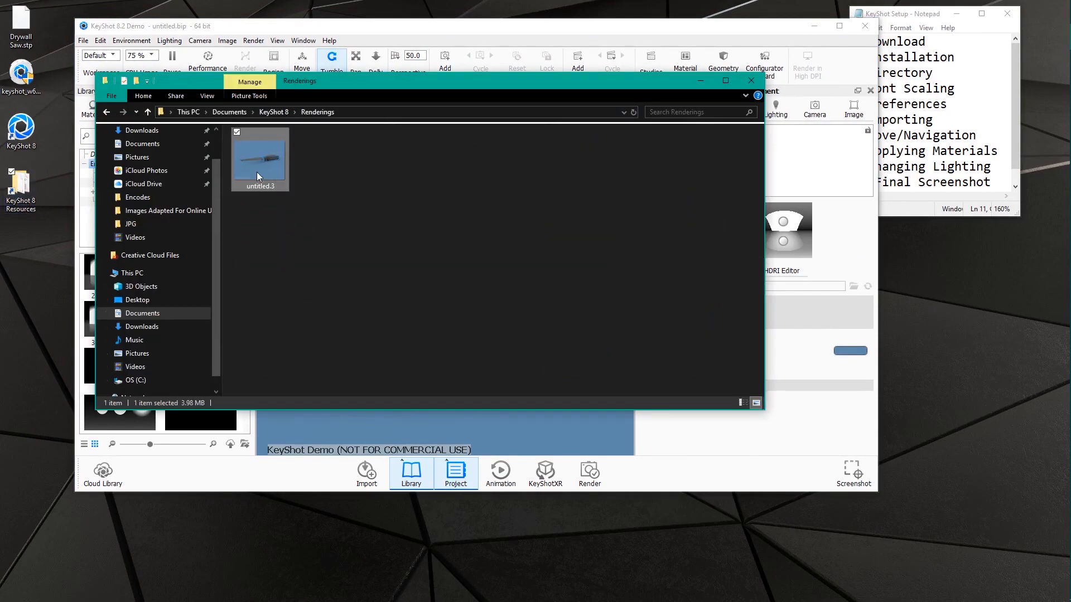
double_click(259, 158)
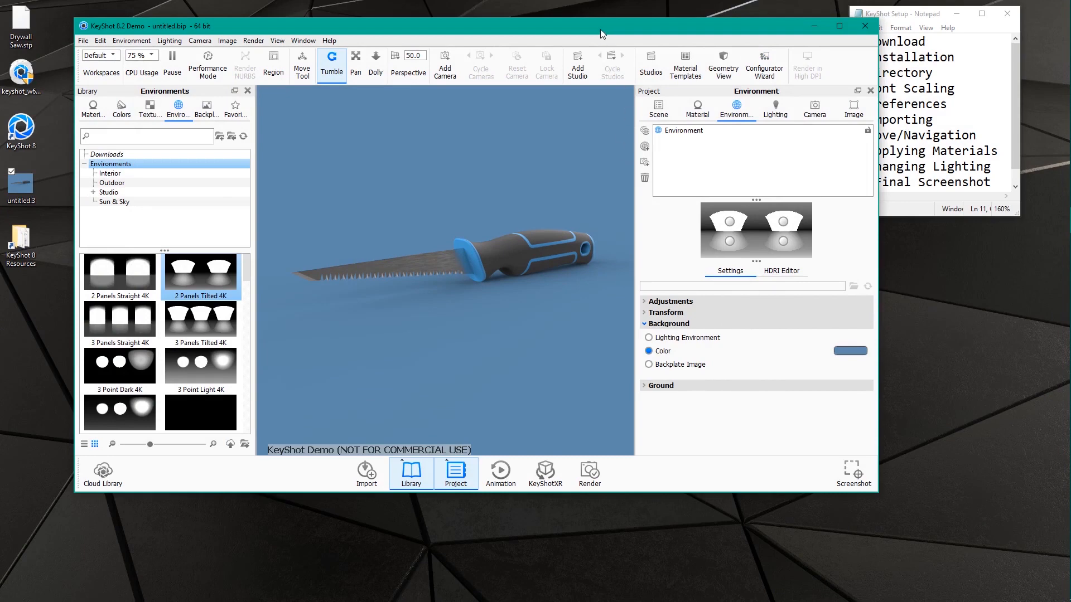
mouse_move(602, 34)
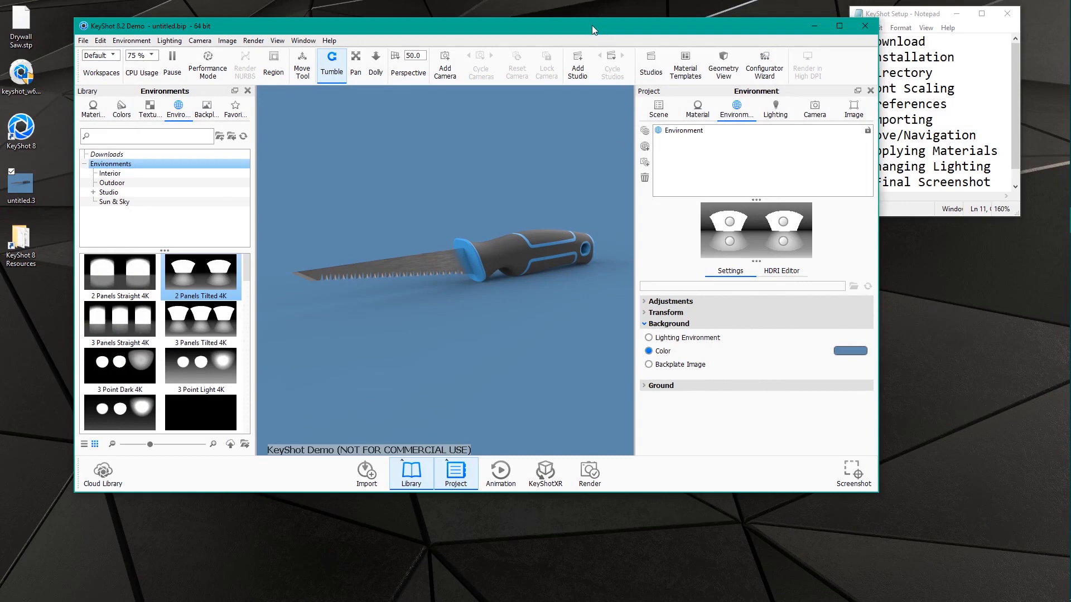